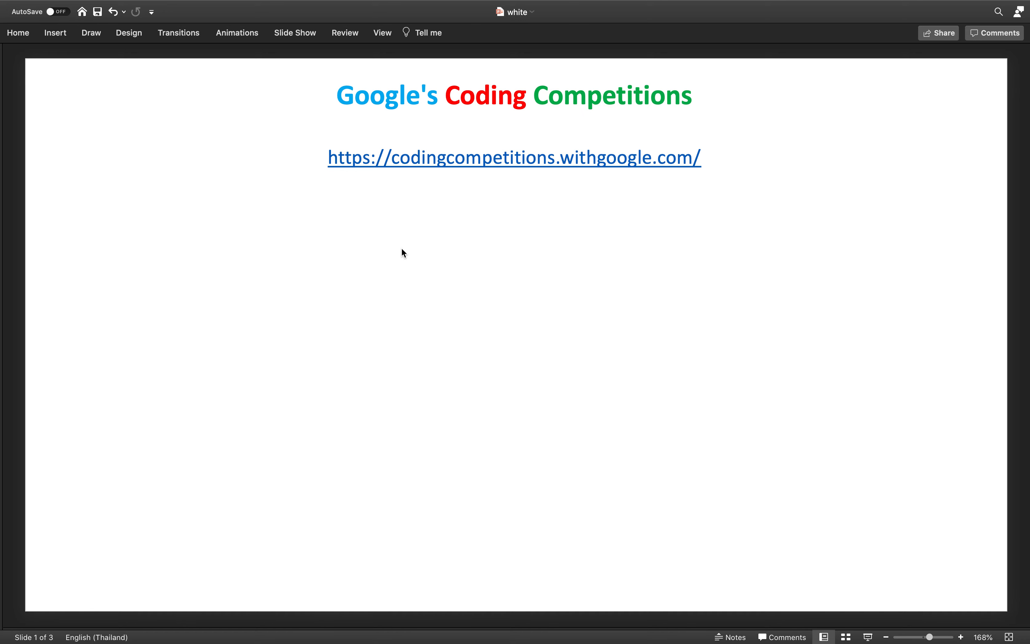
{"action": "mouse_move", "coordinate": [417, 176]}
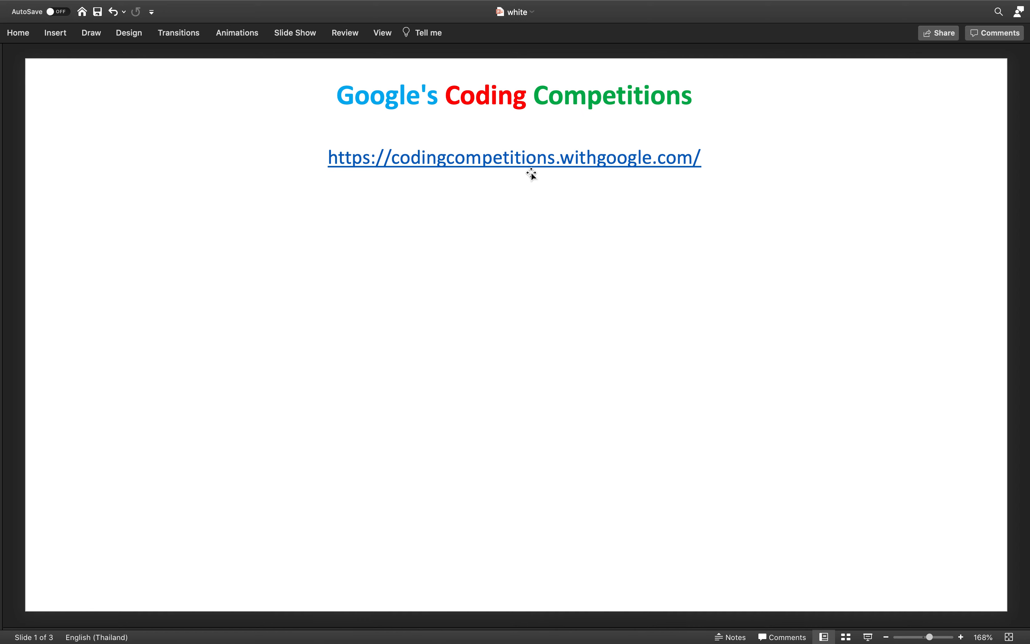
{"action": "mouse_move", "coordinate": [532, 176]}
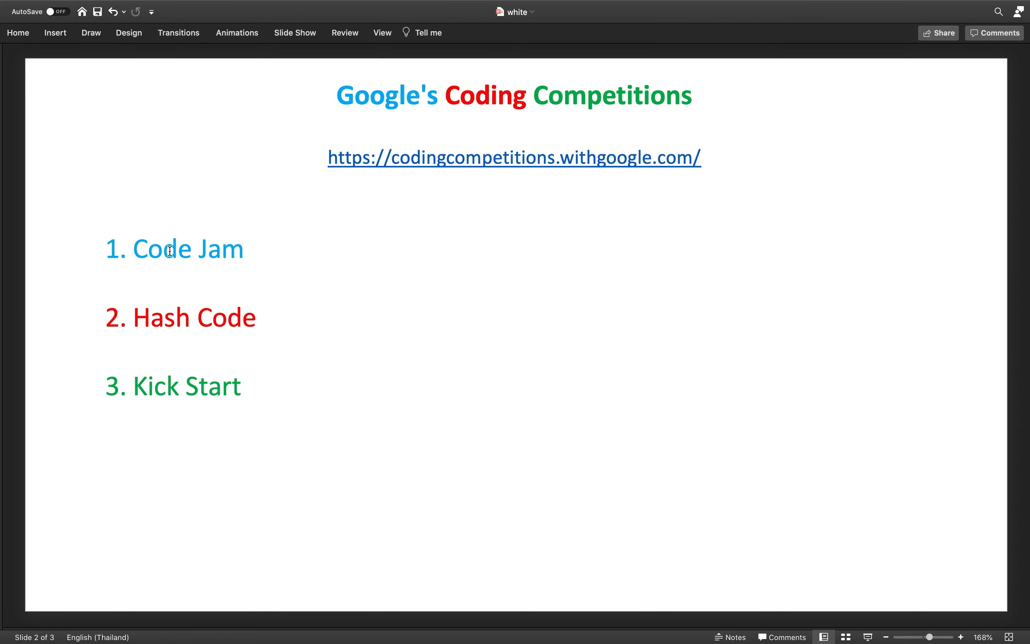
{"action": "mouse_move", "coordinate": [209, 251]}
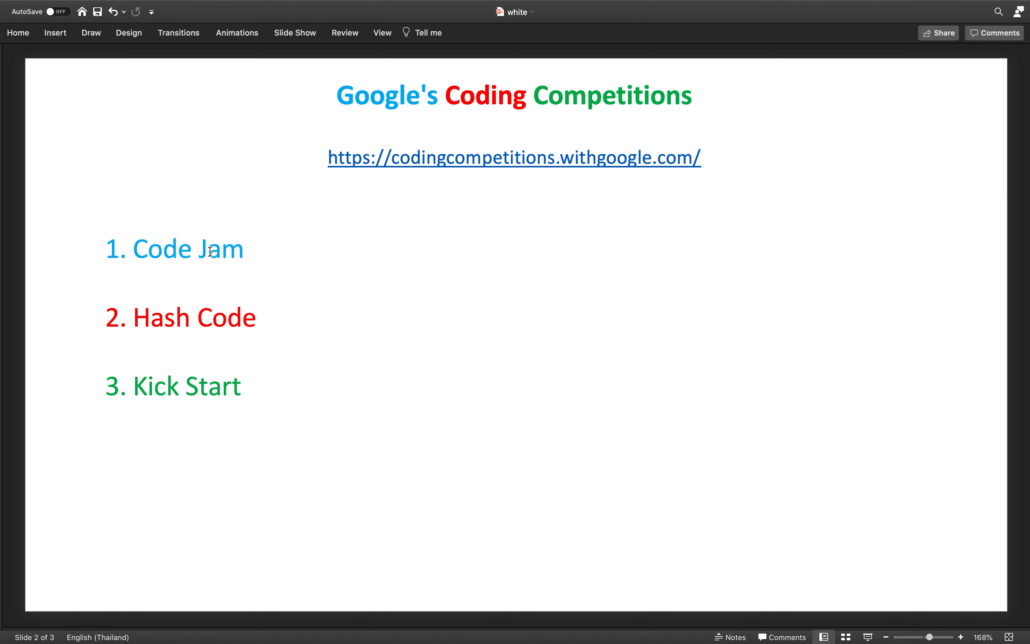
{"action": "mouse_move", "coordinate": [217, 337]}
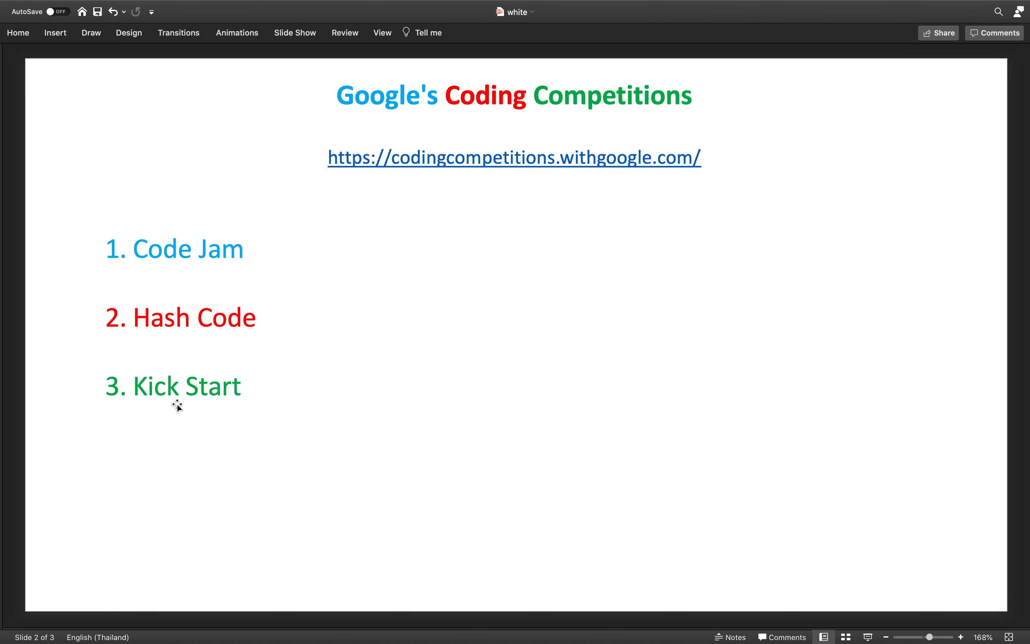
{"action": "mouse_move", "coordinate": [440, 424]}
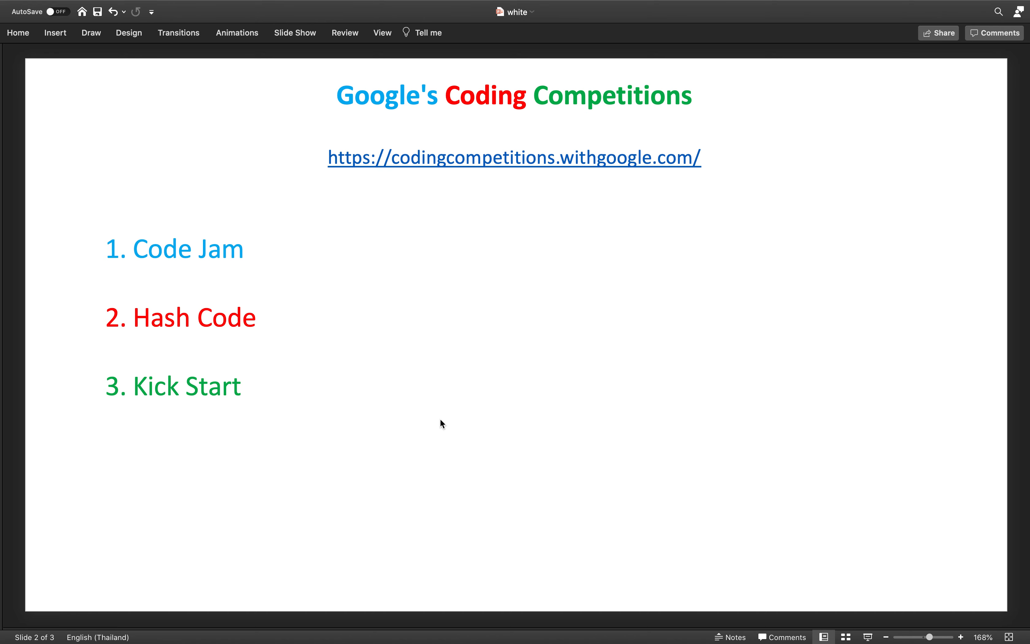
{"action": "mouse_move", "coordinate": [301, 356]}
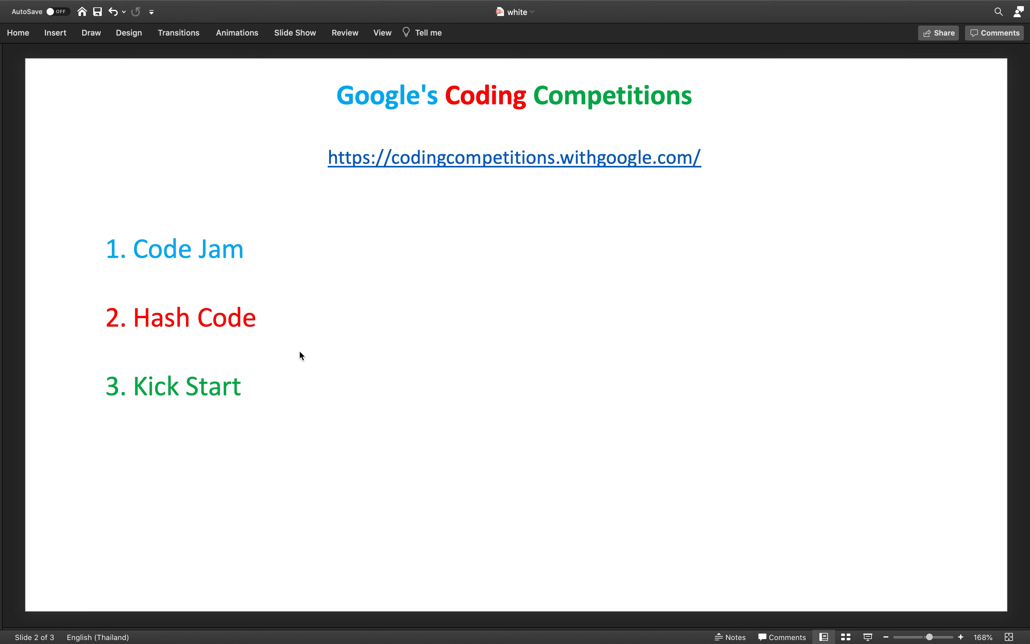
{"action": "mouse_move", "coordinate": [284, 389]}
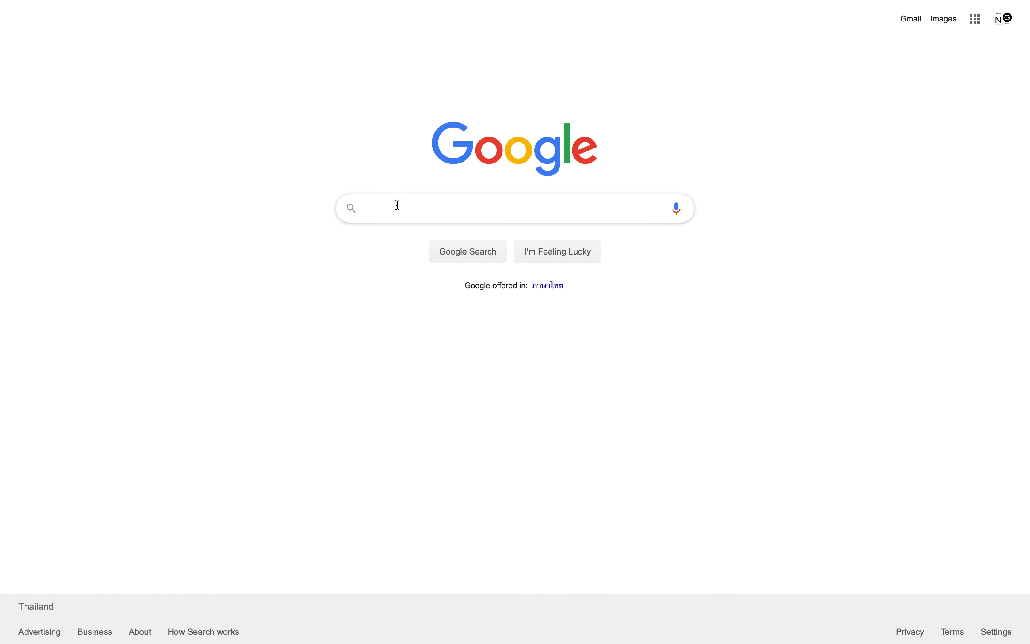
Step: Search 'google coding competition', reach the Coding Competitions site and show its past competitions archive
{"action": "type", "text": "google coding competition"}
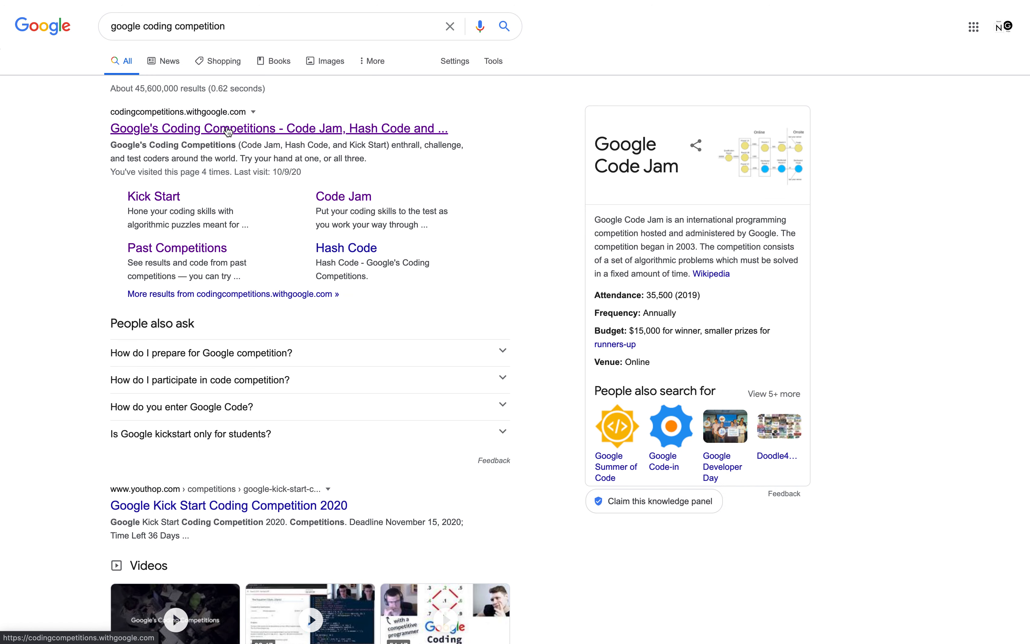
{"action": "left_click", "coordinate": [278, 128]}
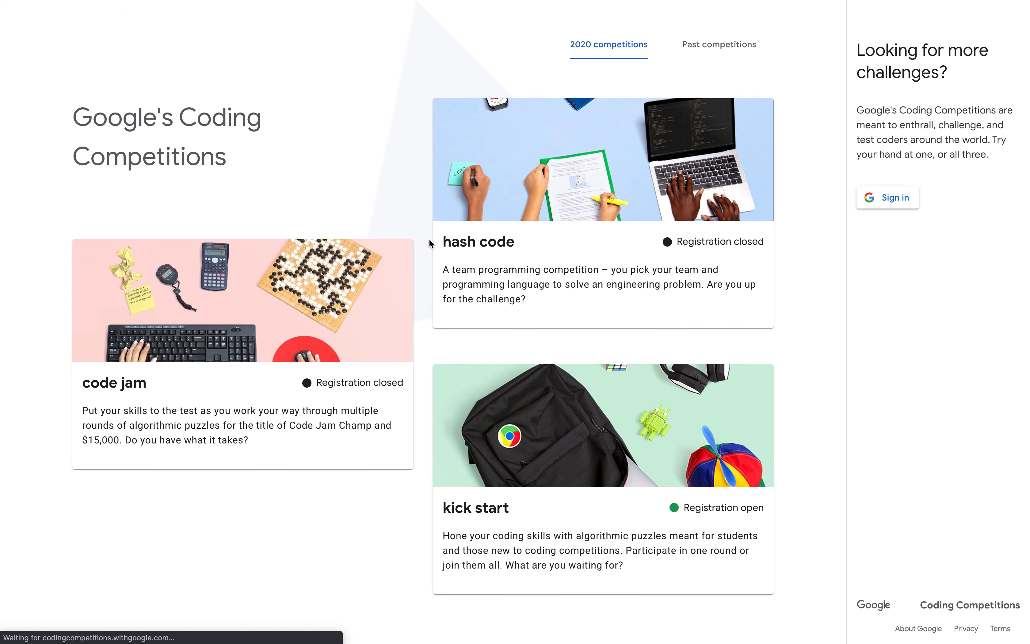
{"action": "mouse_move", "coordinate": [608, 53]}
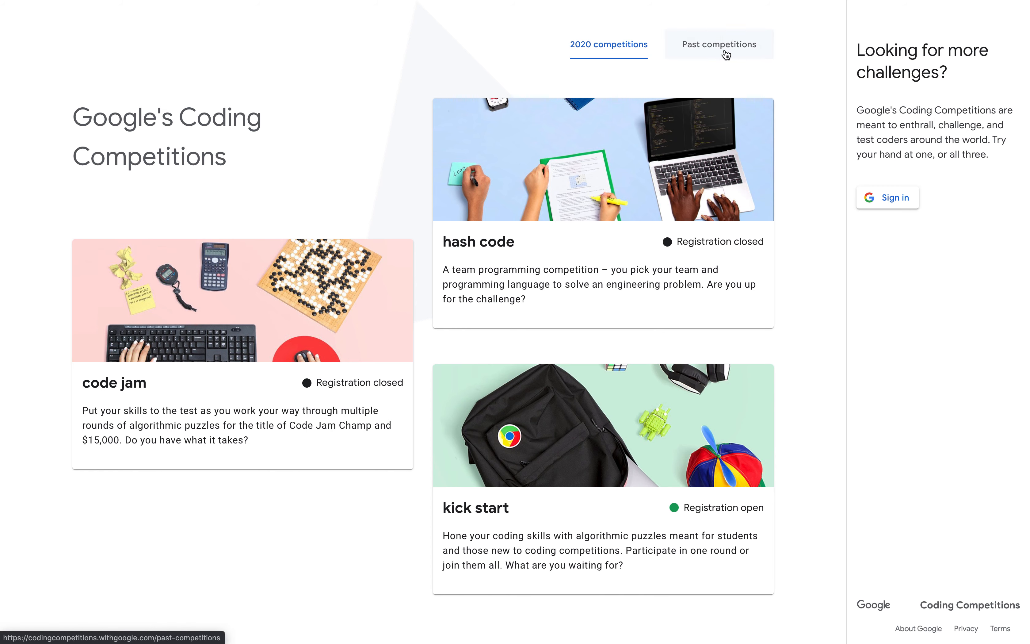
{"action": "left_click", "coordinate": [718, 44]}
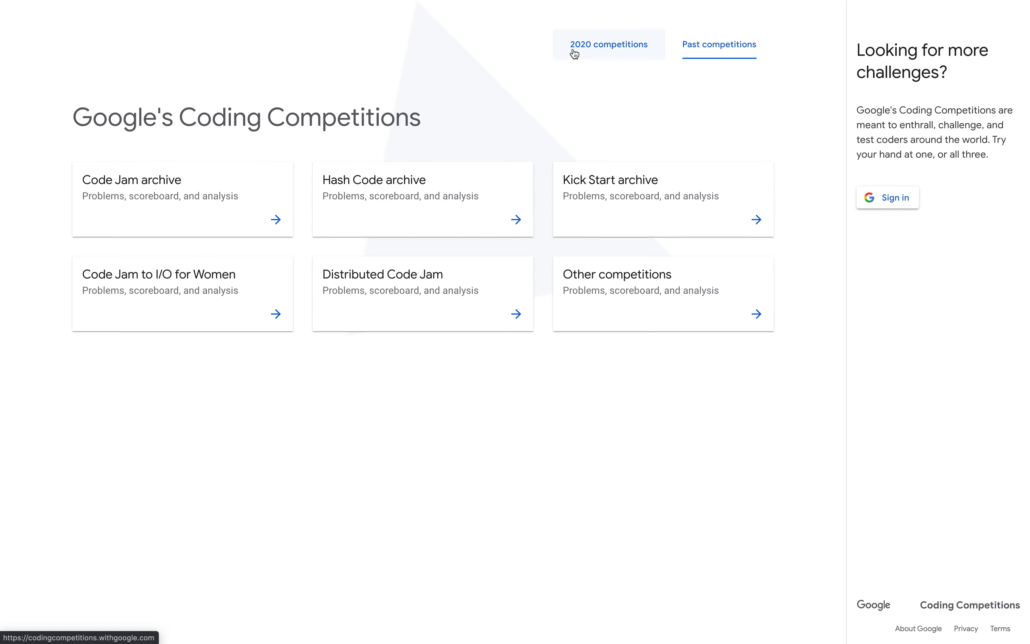
Step: Go back to the 2020 competitions overview and scroll through the Code Jam page
{"action": "left_click", "coordinate": [608, 44]}
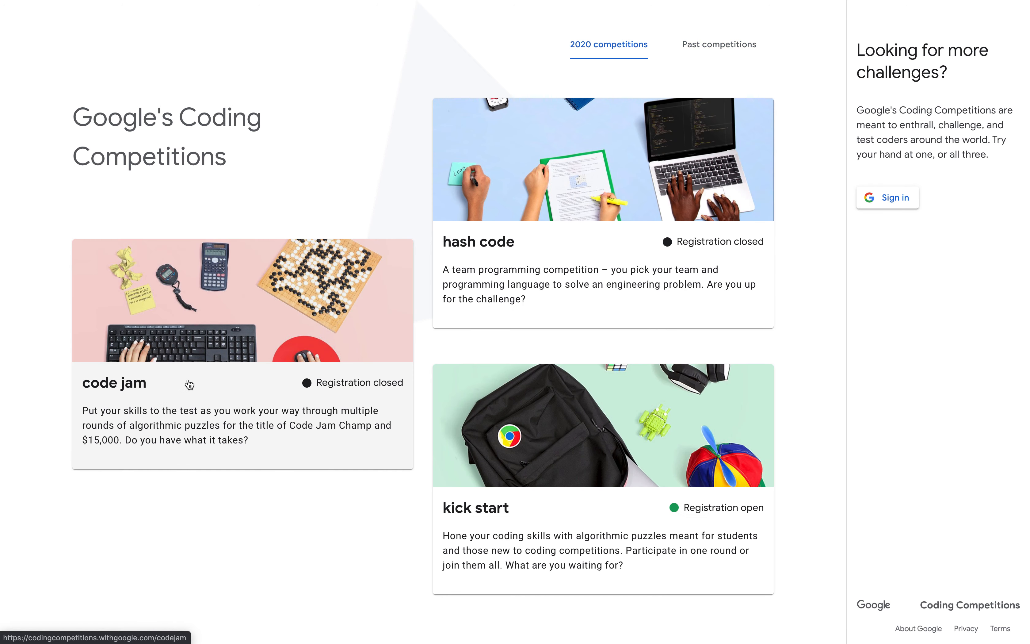
{"action": "mouse_move", "coordinate": [520, 524]}
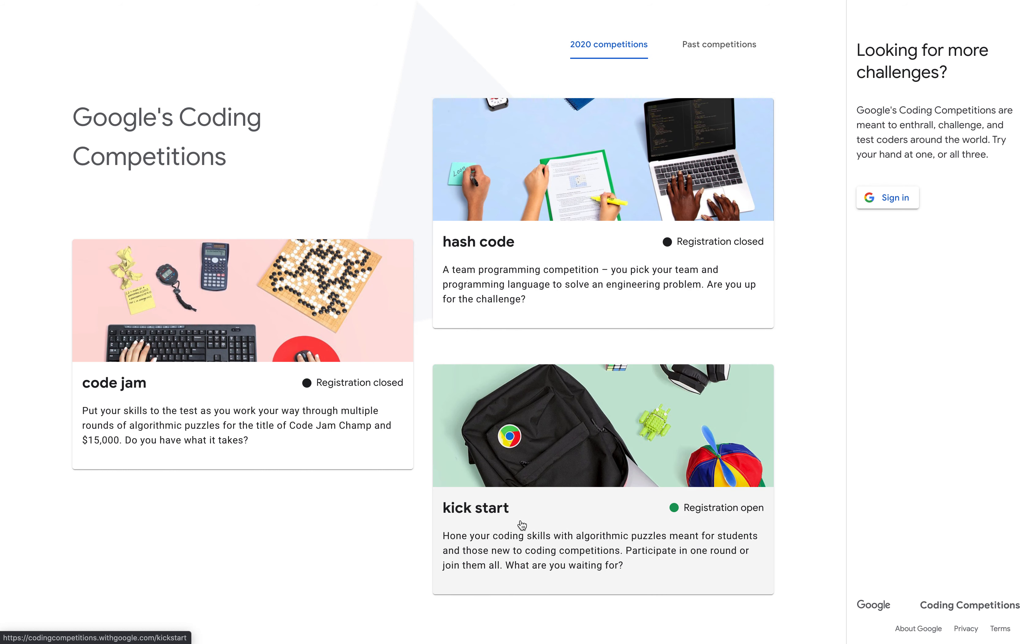
{"action": "mouse_move", "coordinate": [91, 451]}
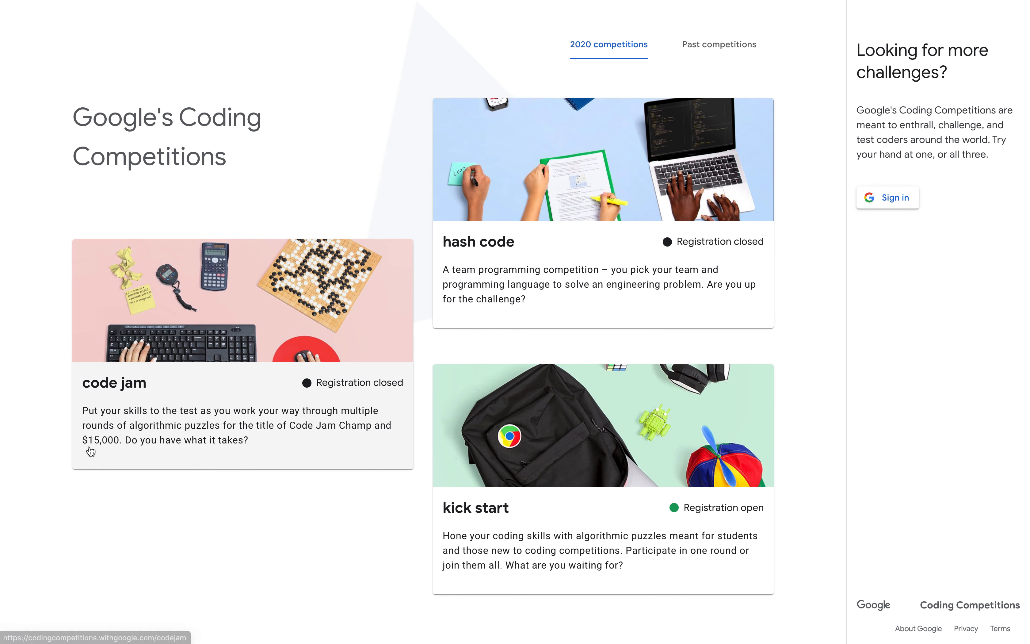
{"action": "mouse_move", "coordinate": [100, 451]}
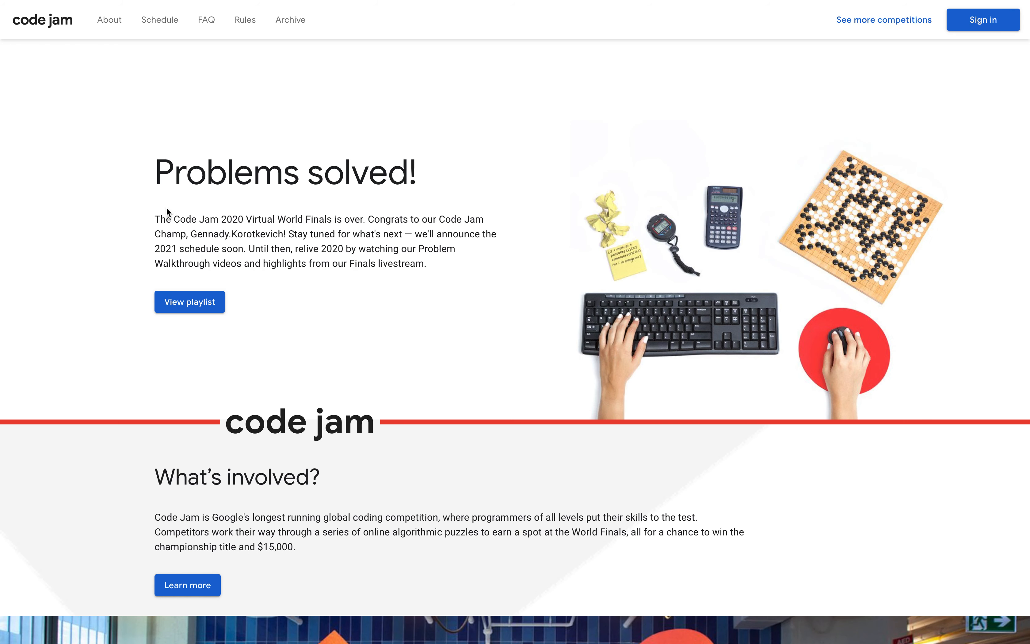
{"action": "scroll", "scroll_direction": "down", "scroll_amount": 3}
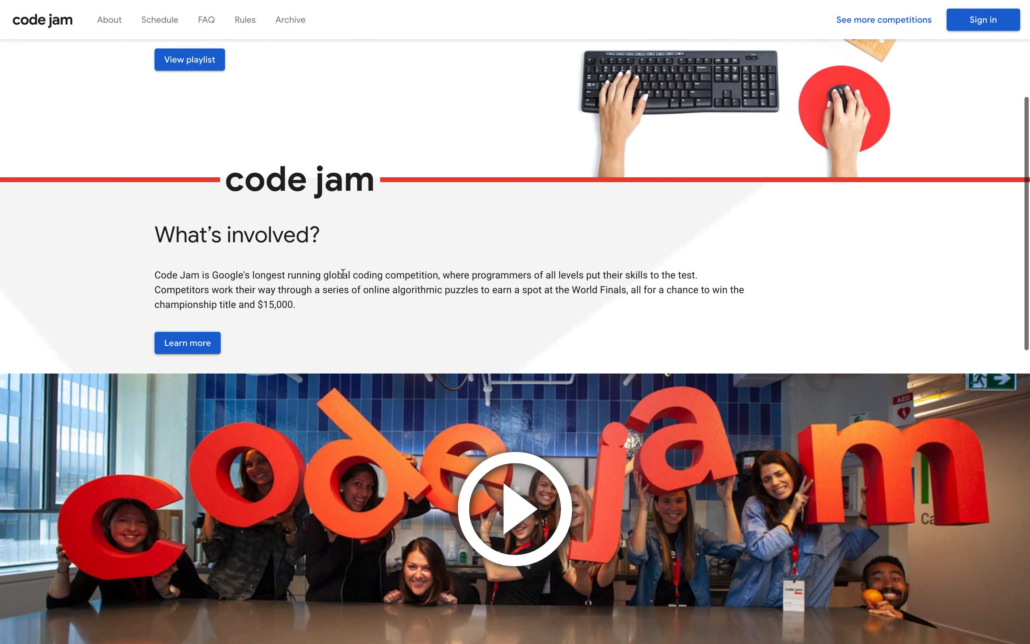
{"action": "scroll", "scroll_direction": "down", "scroll_amount": 3}
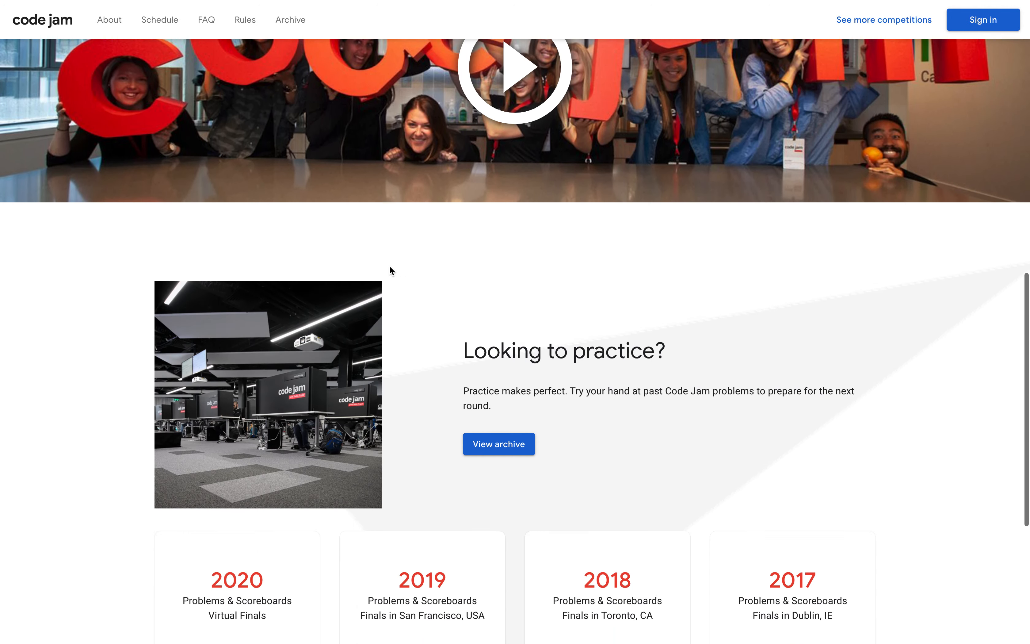
{"action": "scroll", "scroll_direction": "down", "scroll_amount": 3}
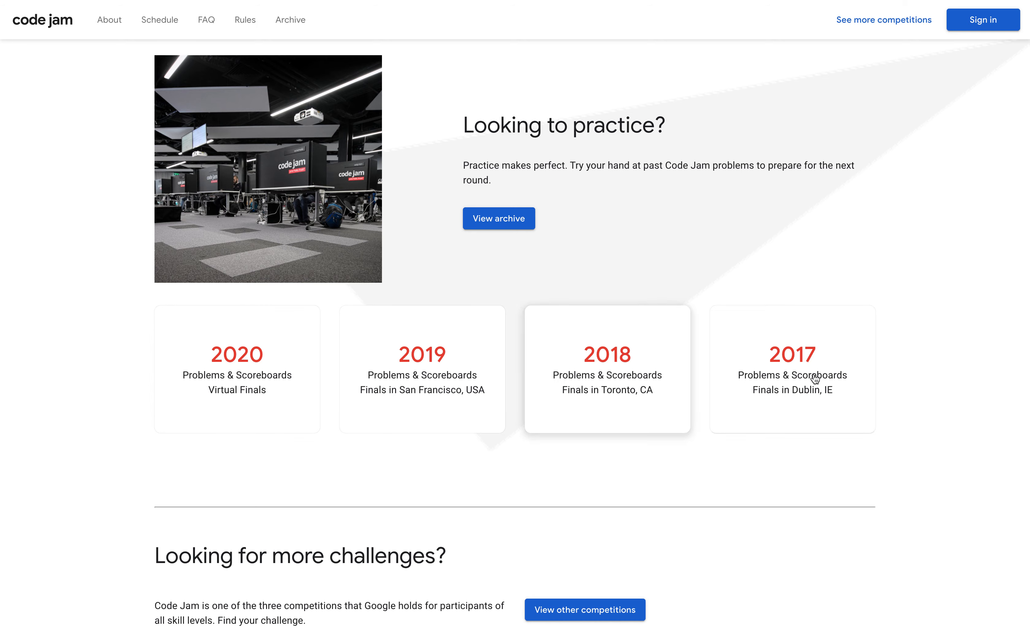
{"action": "scroll", "scroll_direction": "down", "scroll_amount": 3}
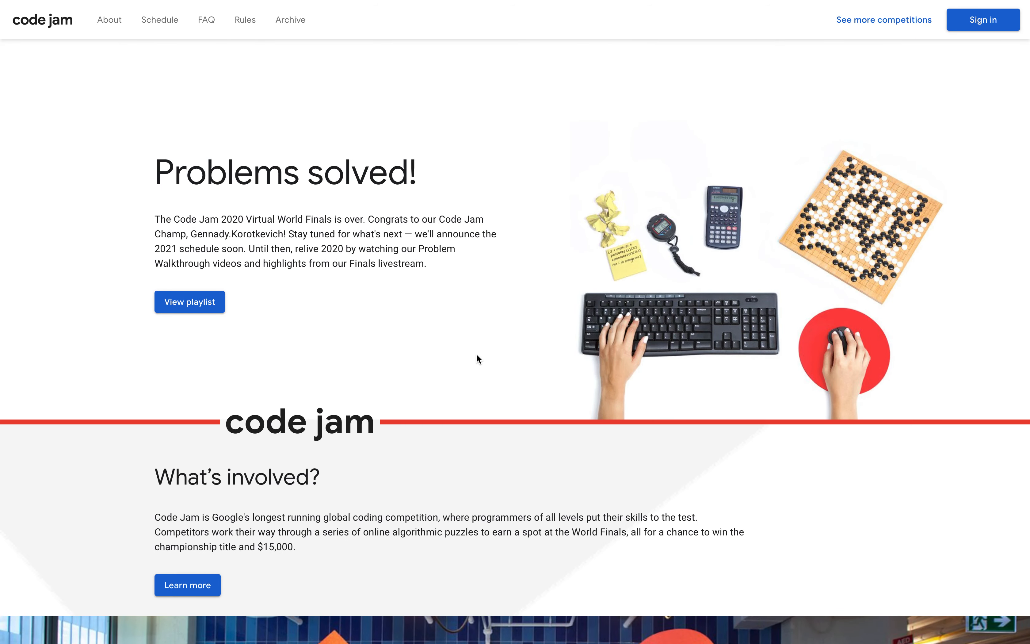
Step: Visit the Kick Start page, then its About and Rules sections
{"action": "left_click", "coordinate": [882, 20]}
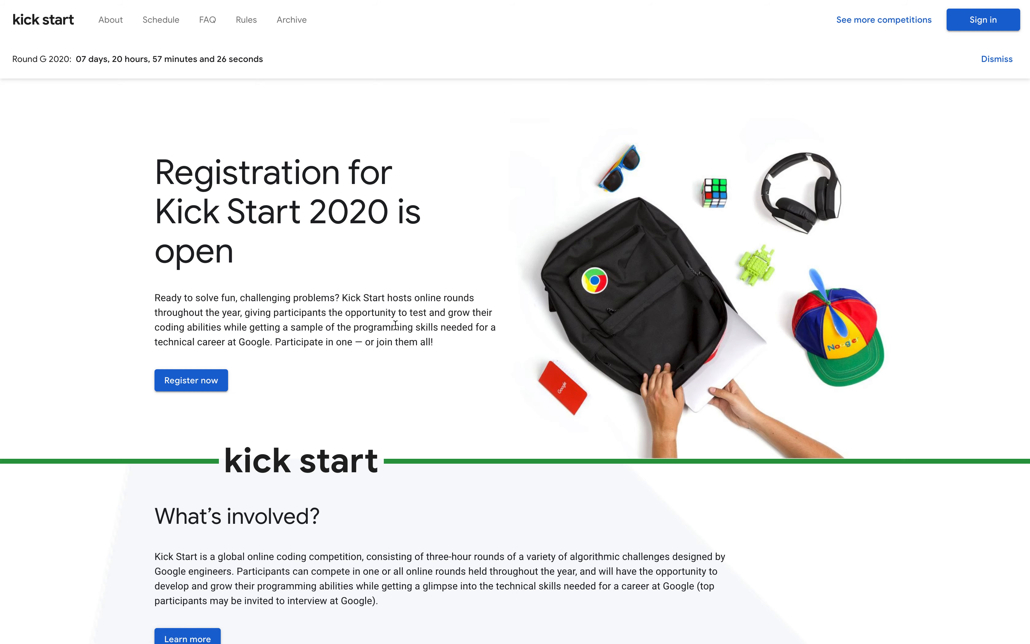
{"action": "scroll", "scroll_direction": "down", "scroll_amount": 3}
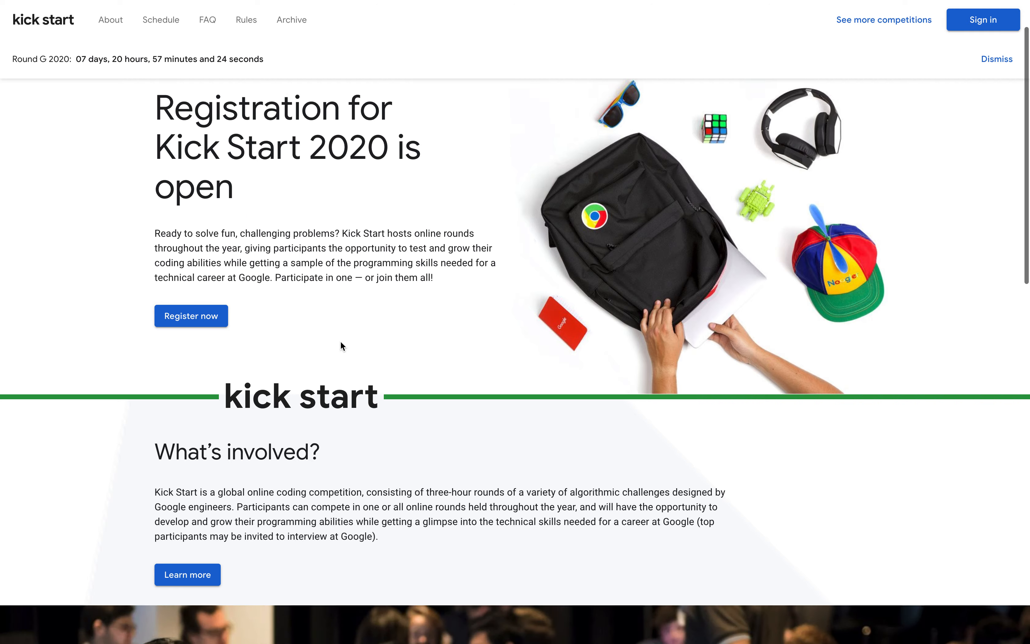
{"action": "scroll", "scroll_direction": "down", "scroll_amount": 3}
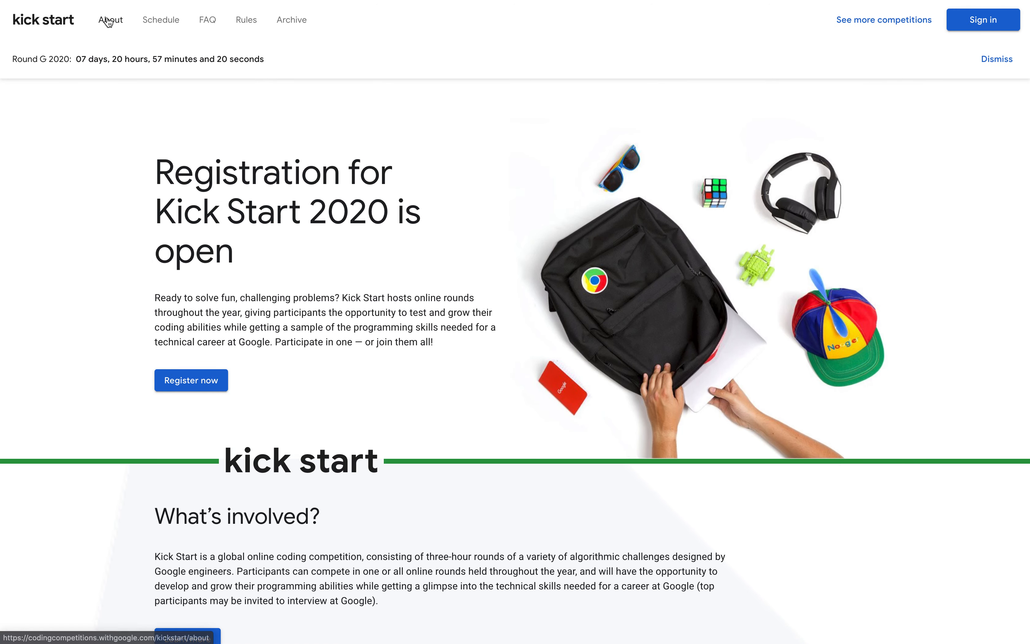
{"action": "left_click", "coordinate": [110, 20]}
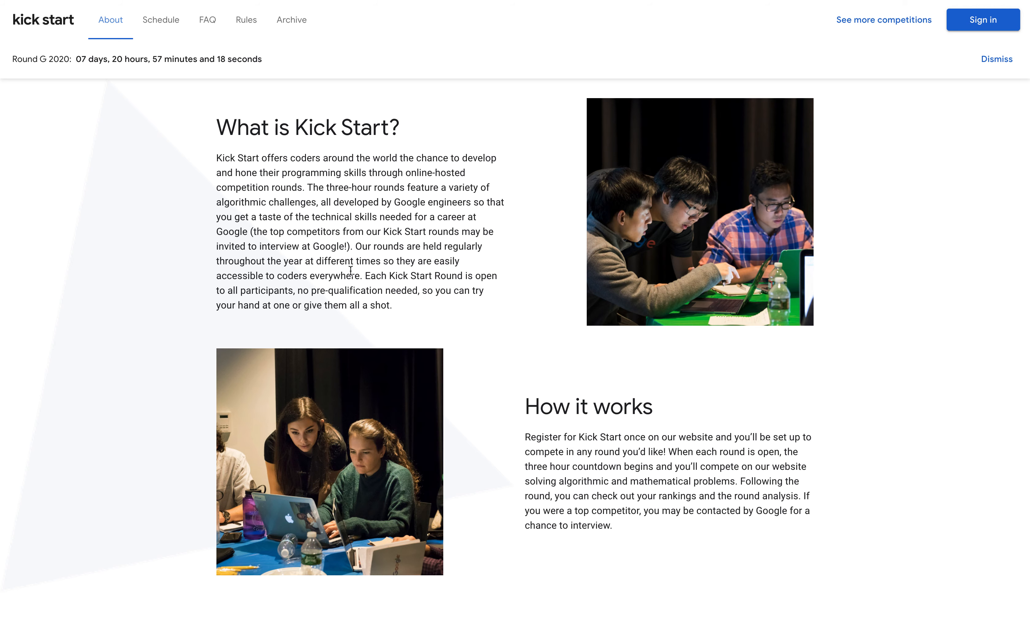
{"action": "left_click", "coordinate": [246, 20]}
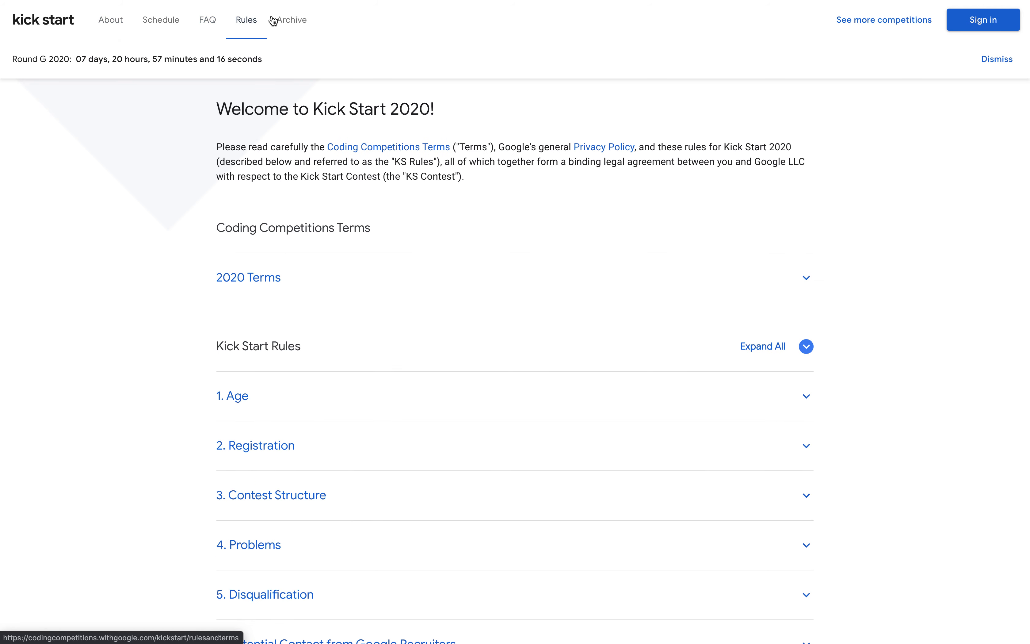
Step: Show the Kick Start 2020 schedule and scroll to past rounds A through F
{"action": "left_click", "coordinate": [161, 19]}
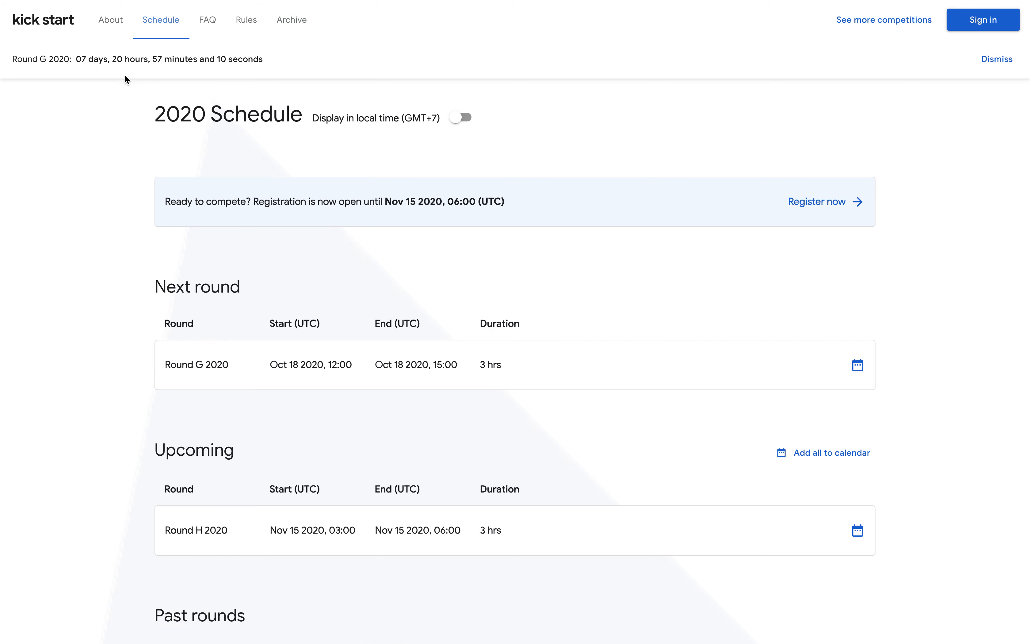
{"action": "mouse_move", "coordinate": [324, 111]}
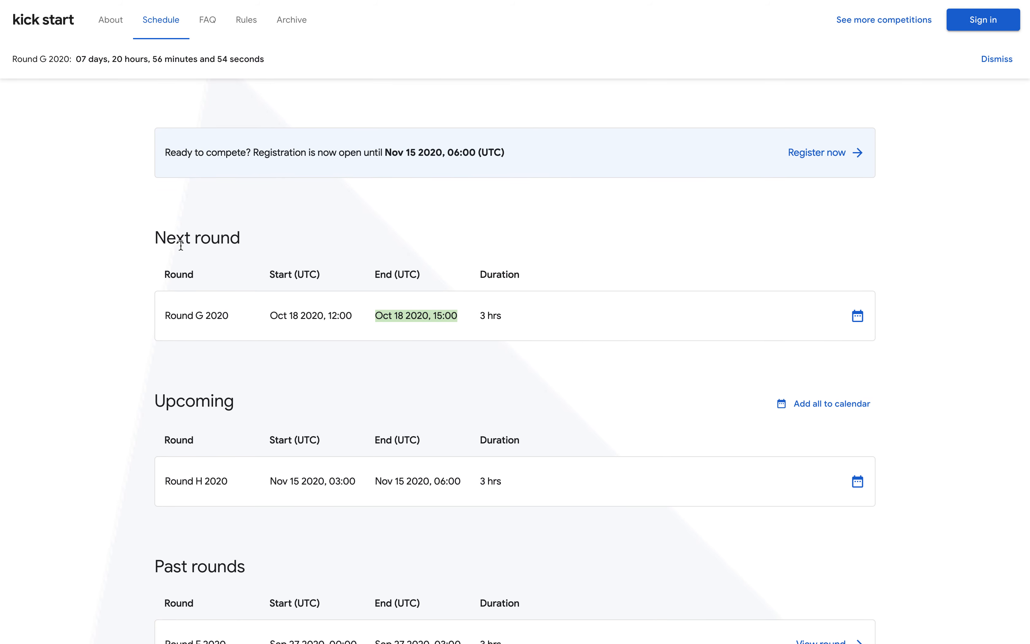
{"action": "scroll", "scroll_direction": "down", "scroll_amount": 3}
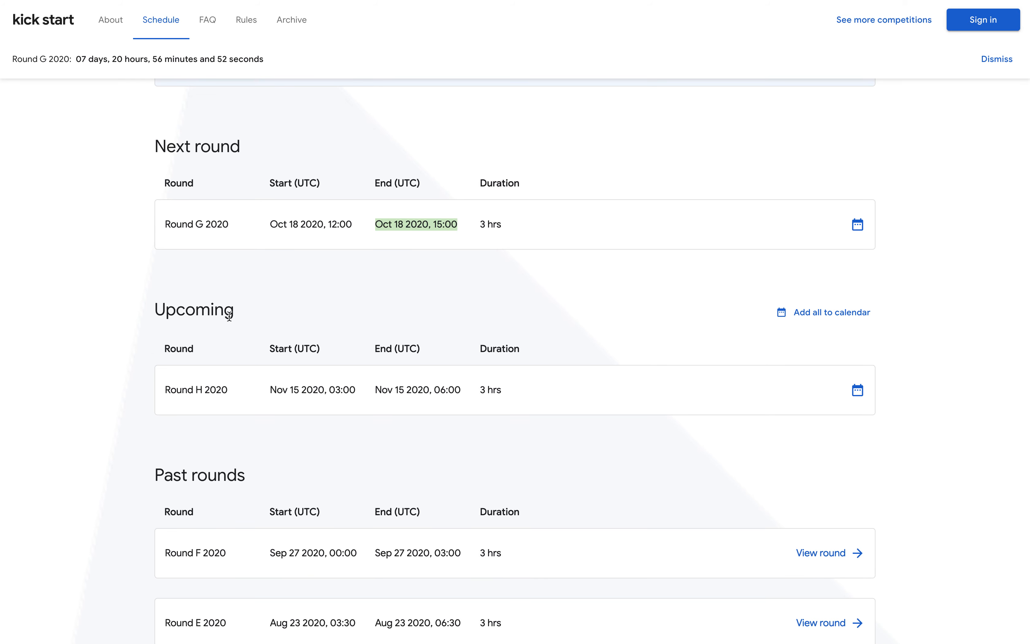
{"action": "scroll", "scroll_direction": "down", "scroll_amount": 3}
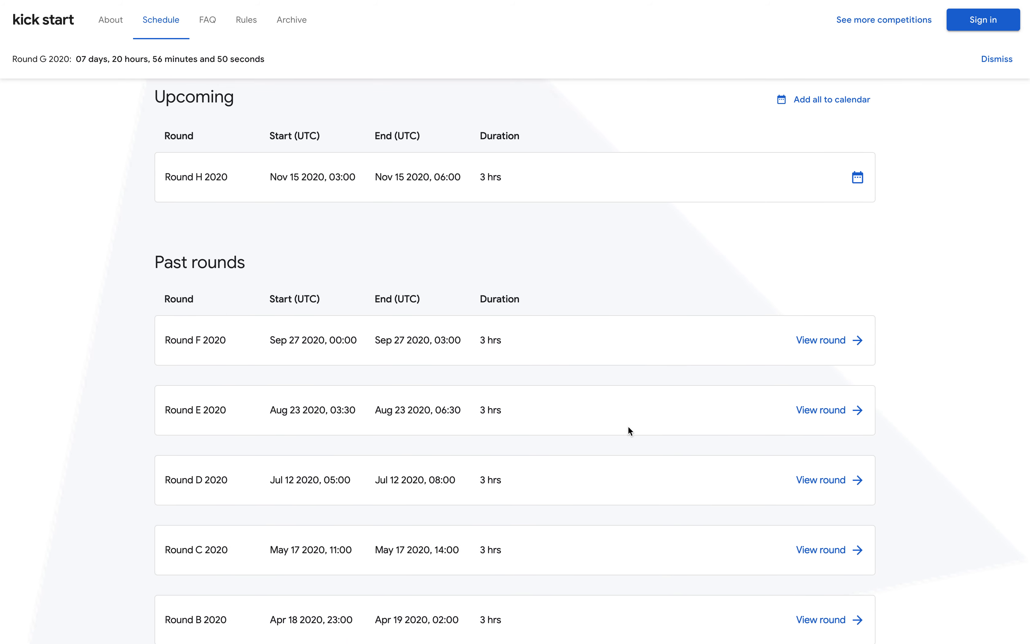
{"action": "scroll", "scroll_direction": "down", "scroll_amount": 3}
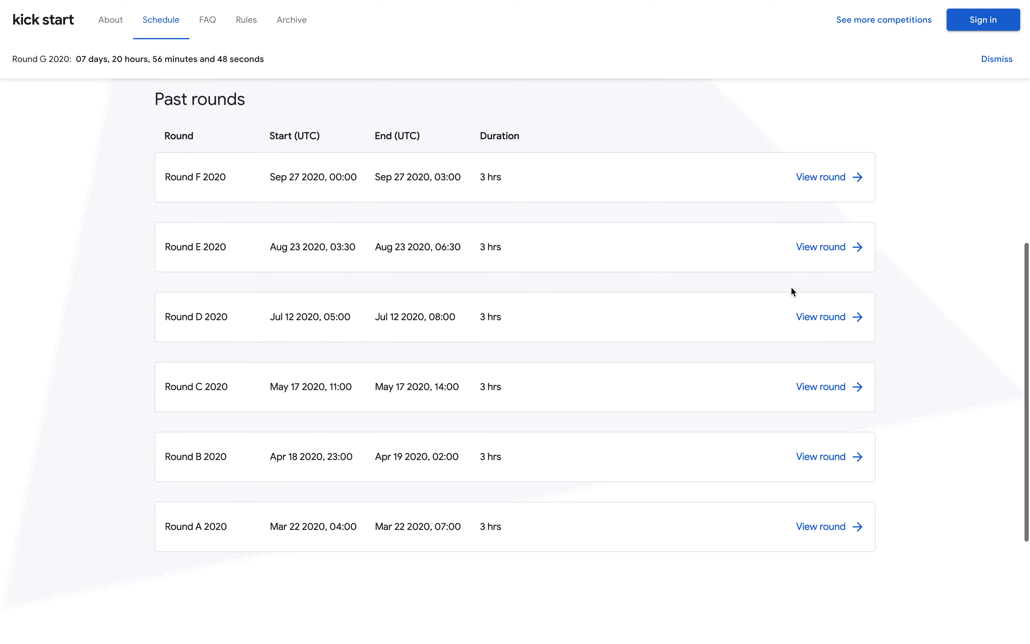
Step: Show the Round E 2020 round overview with per-problem bars, then sign in
{"action": "left_click", "coordinate": [819, 247]}
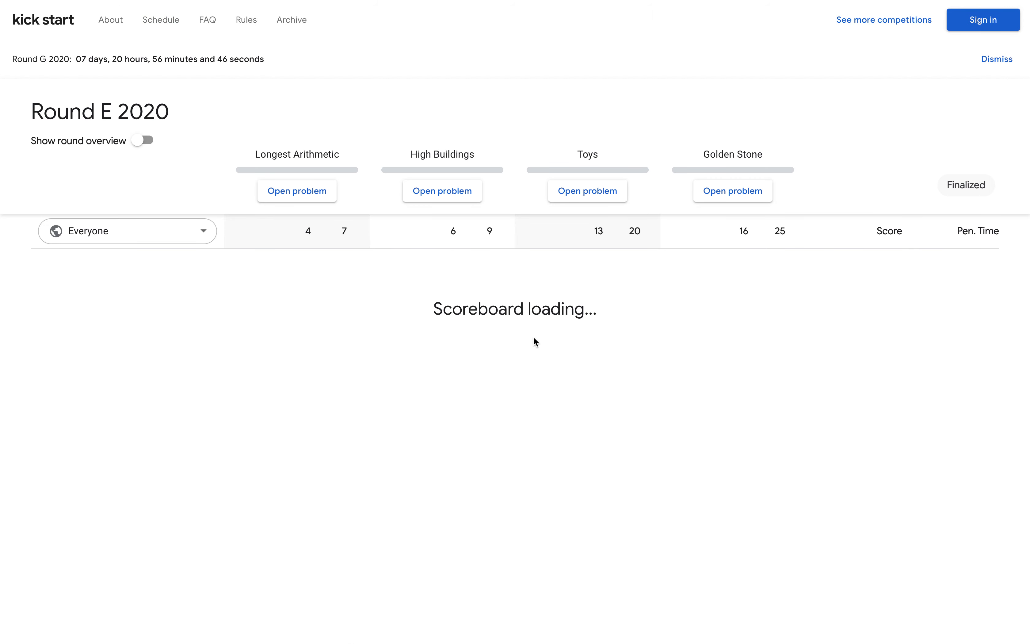
{"action": "left_click", "coordinate": [142, 139]}
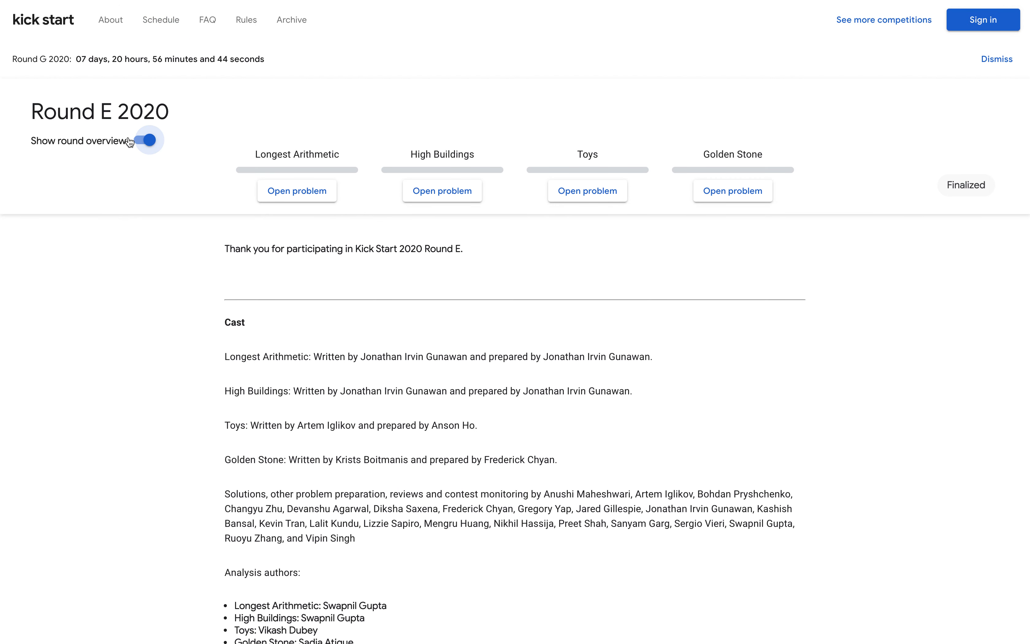
{"action": "left_click", "coordinate": [146, 140]}
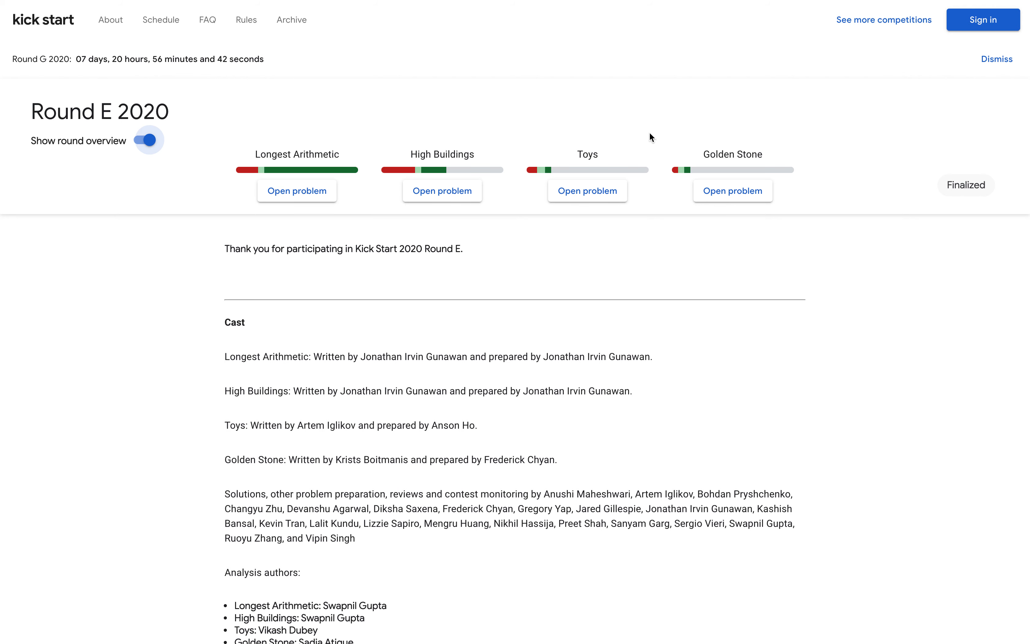
{"action": "mouse_move", "coordinate": [411, 150]}
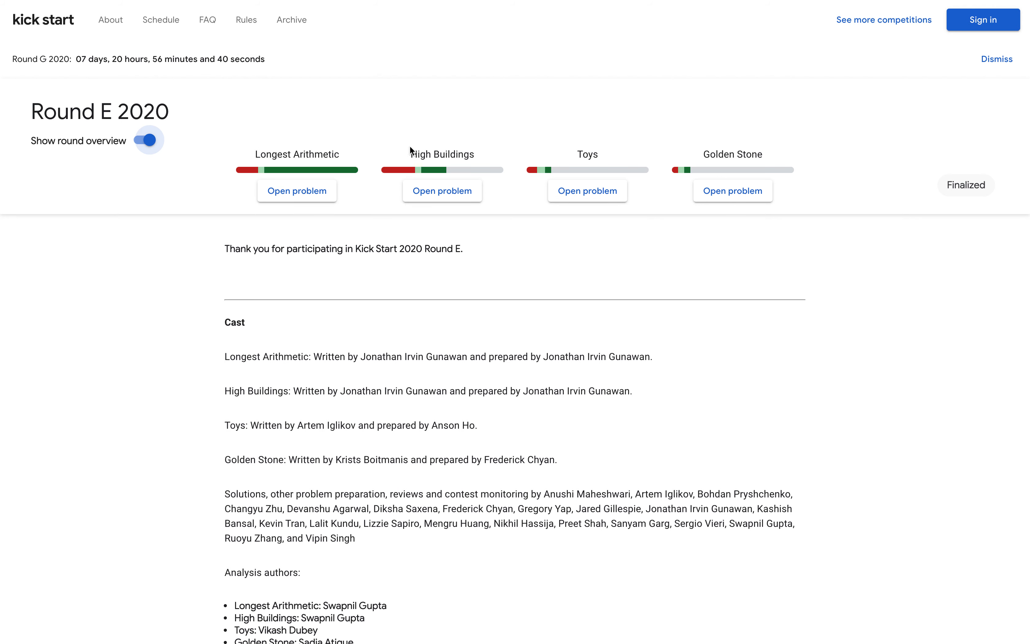
{"action": "mouse_move", "coordinate": [293, 172]}
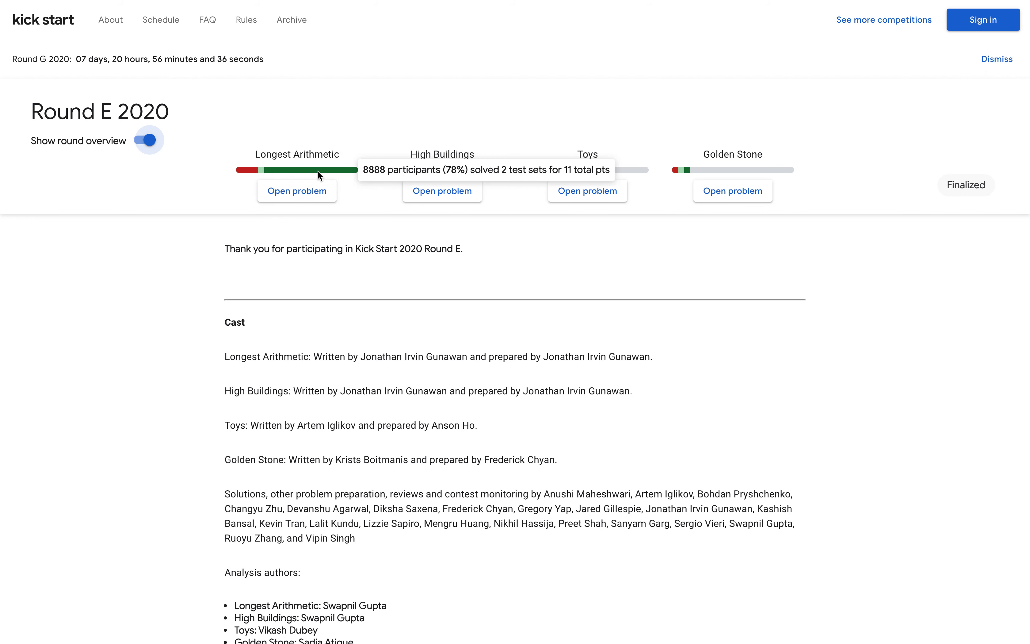
{"action": "mouse_move", "coordinate": [748, 169]}
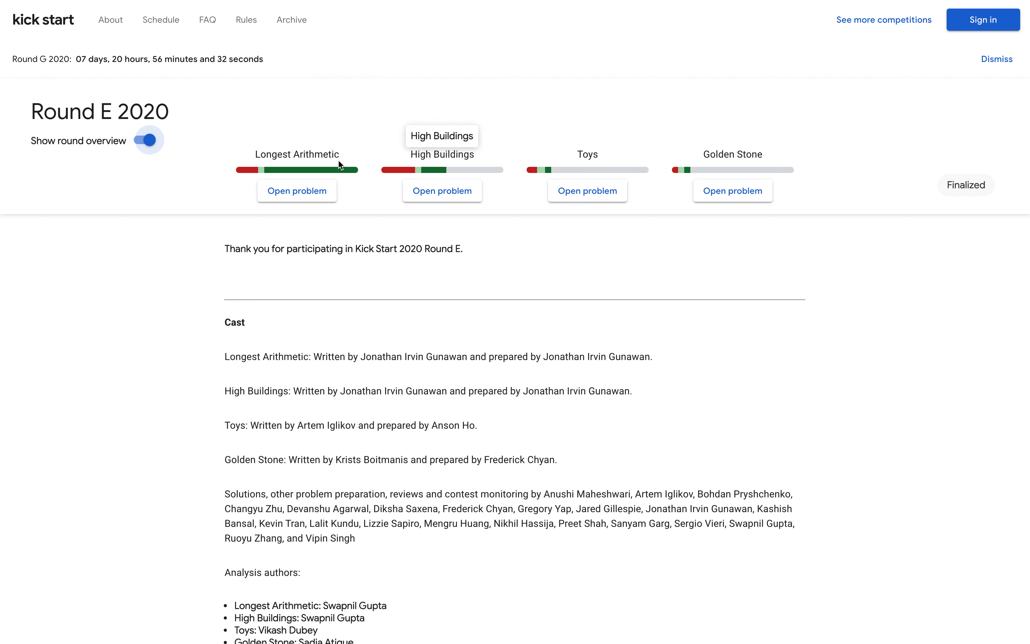
{"action": "mouse_move", "coordinate": [297, 154]}
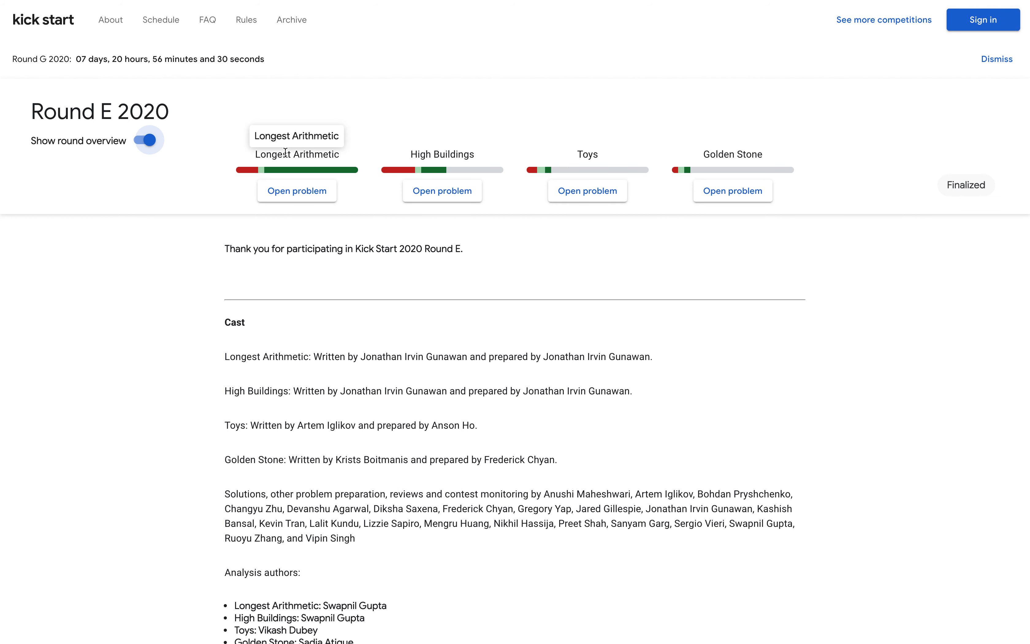
{"action": "mouse_move", "coordinate": [587, 155]}
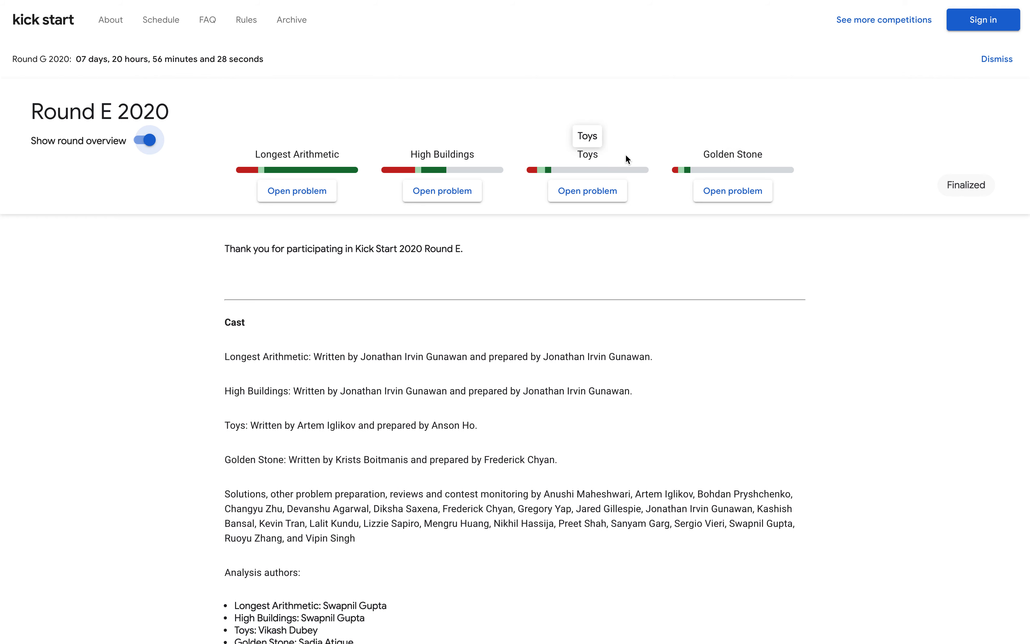
{"action": "mouse_move", "coordinate": [377, 156]}
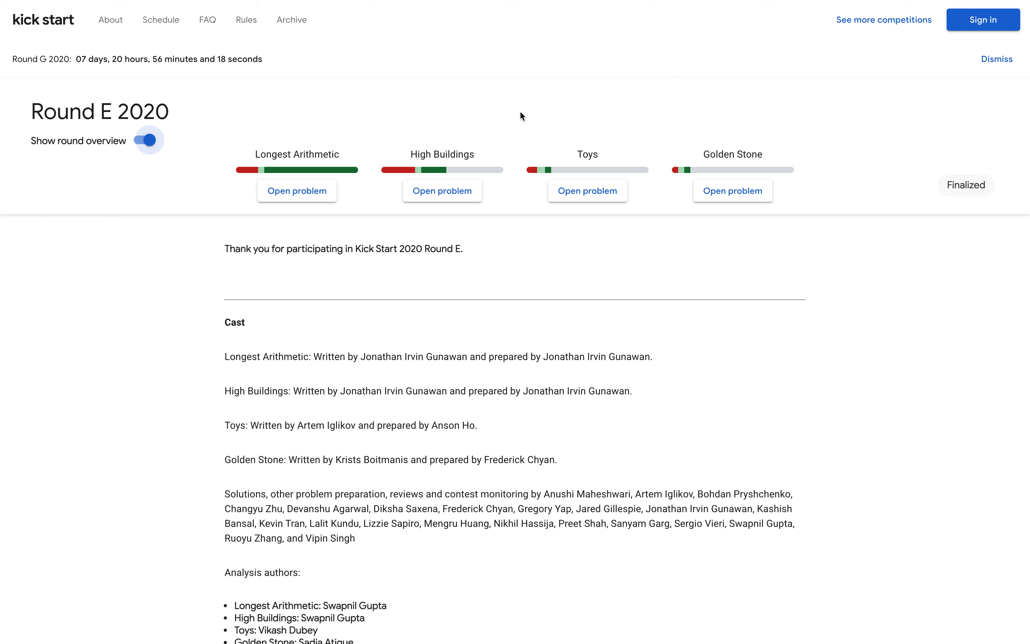
{"action": "mouse_move", "coordinate": [687, 255]}
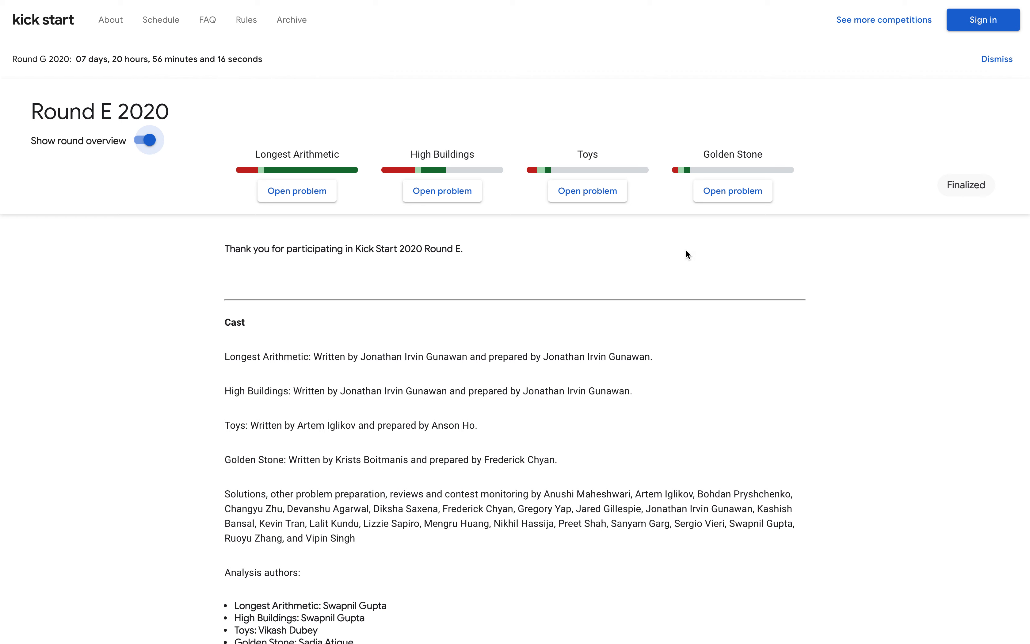
{"action": "mouse_move", "coordinate": [582, 149]}
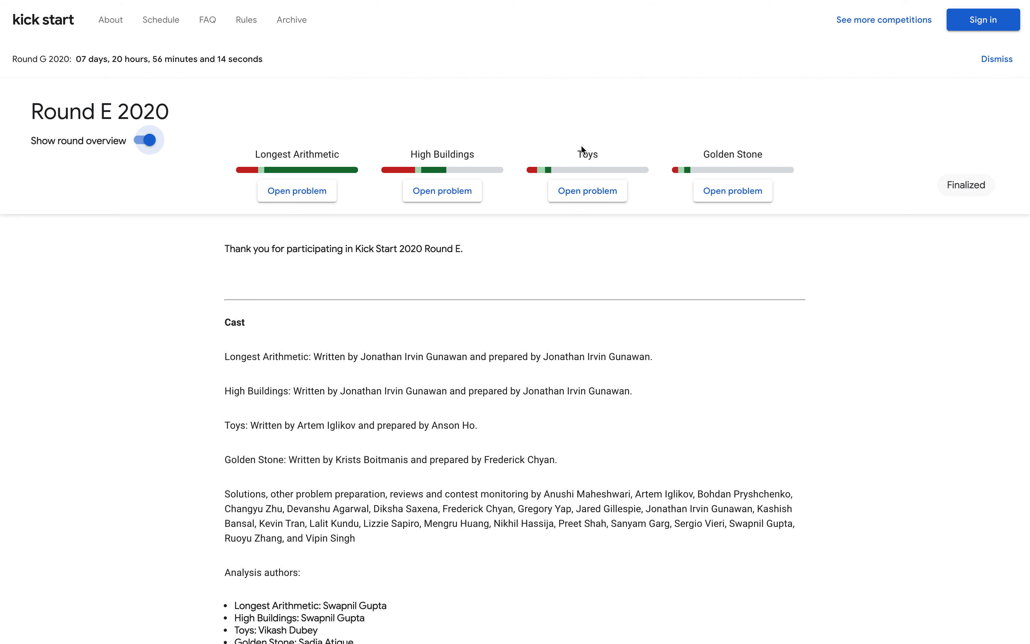
{"action": "mouse_move", "coordinate": [506, 131]}
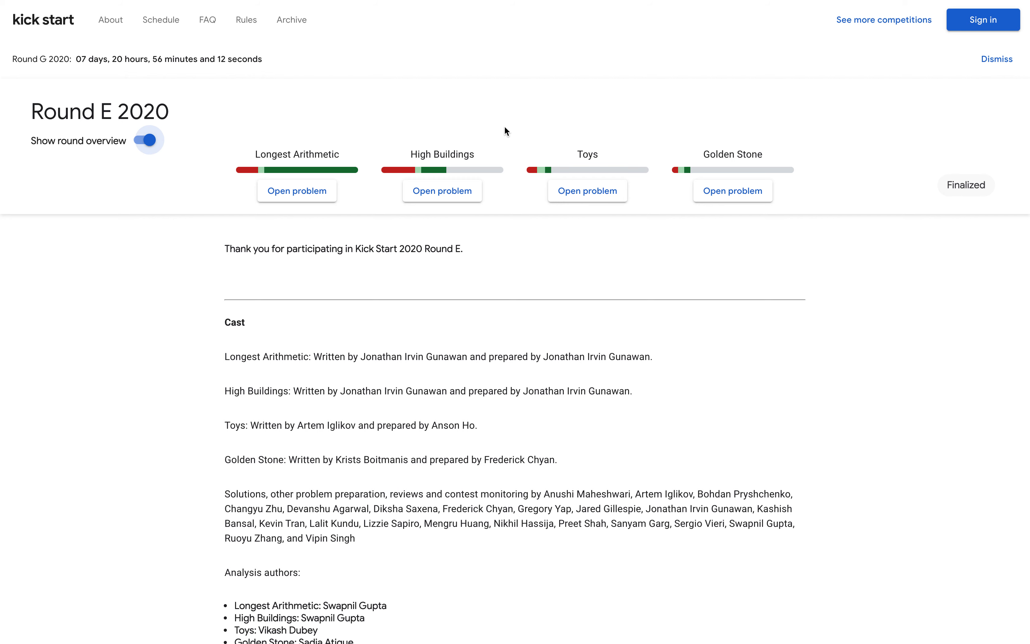
{"action": "mouse_move", "coordinate": [773, 149]}
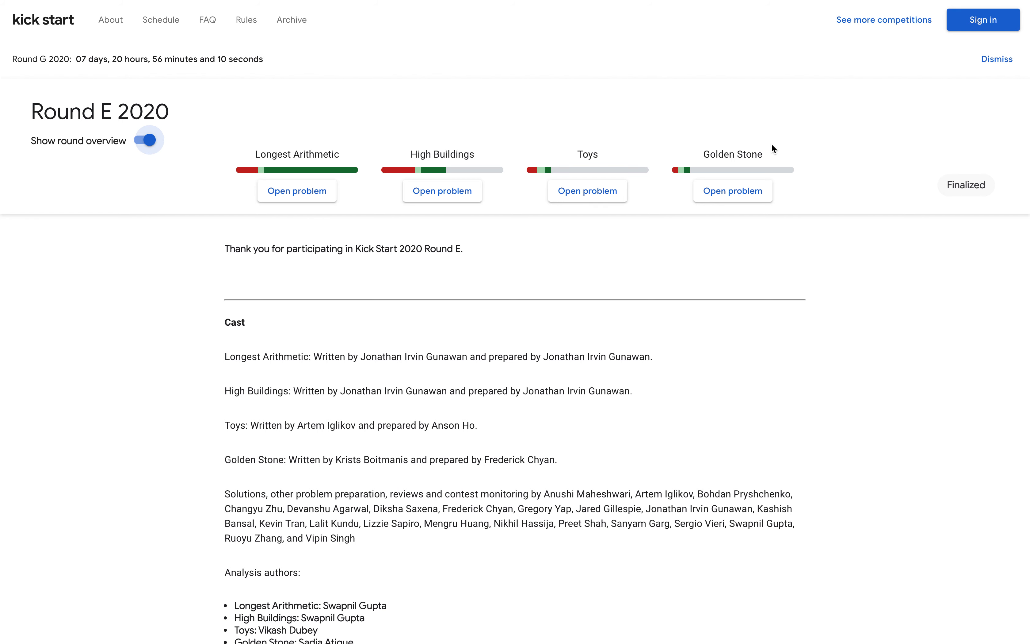
{"action": "left_click", "coordinate": [983, 19]}
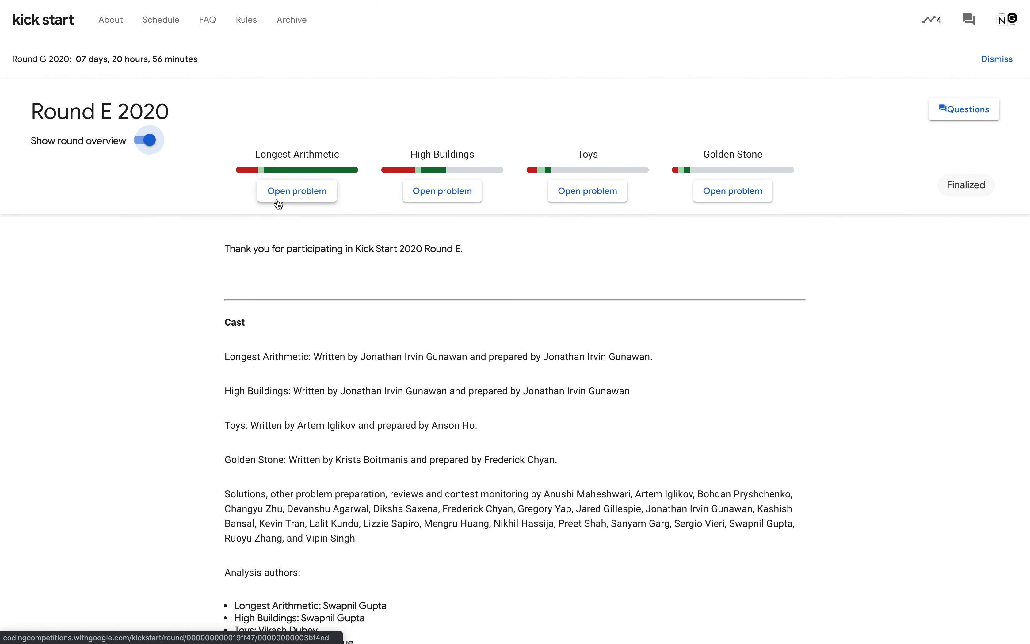
{"action": "left_click", "coordinate": [297, 190]}
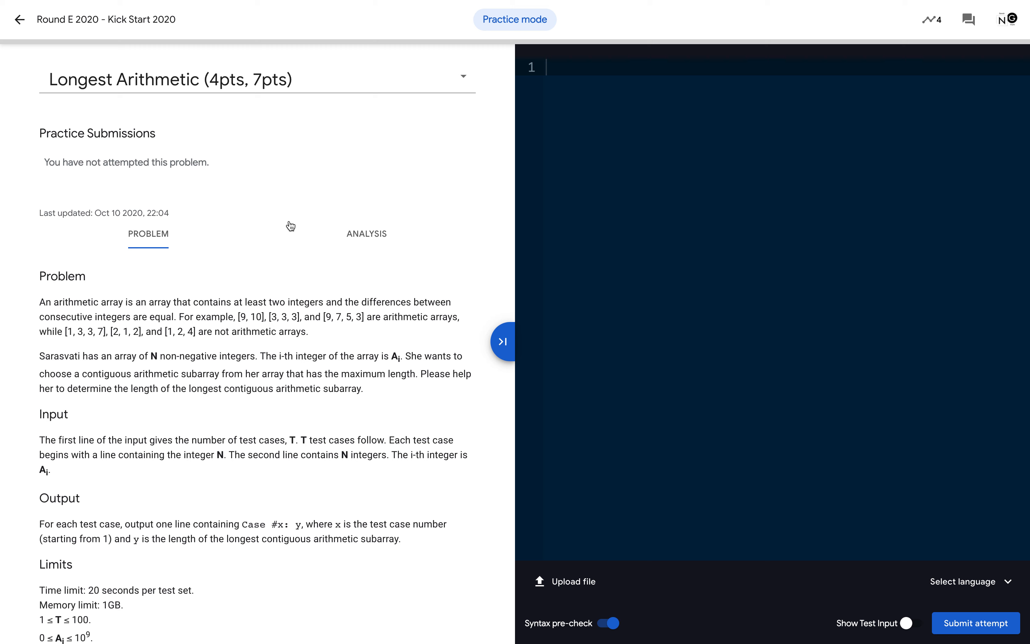
{"action": "scroll", "scroll_direction": "down", "scroll_amount": 3}
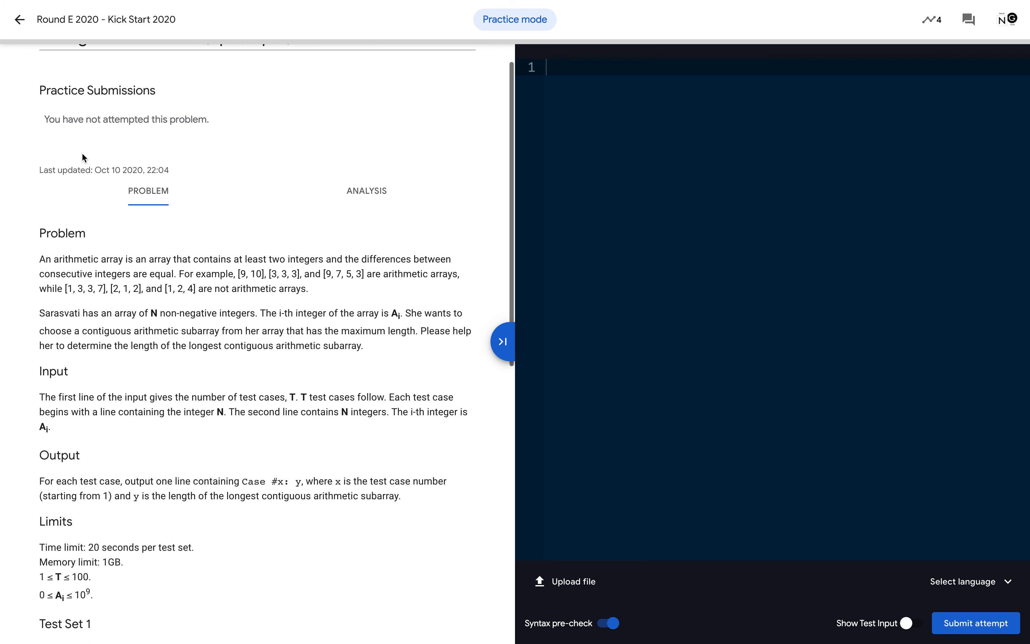
{"action": "scroll", "scroll_direction": "down", "scroll_amount": 3}
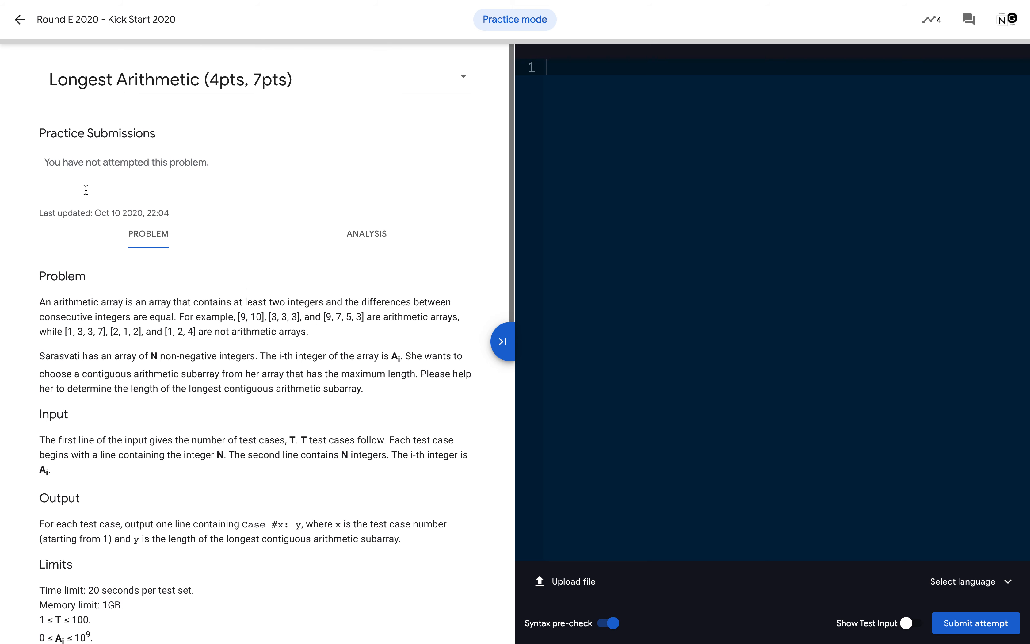
{"action": "mouse_move", "coordinate": [681, 370]}
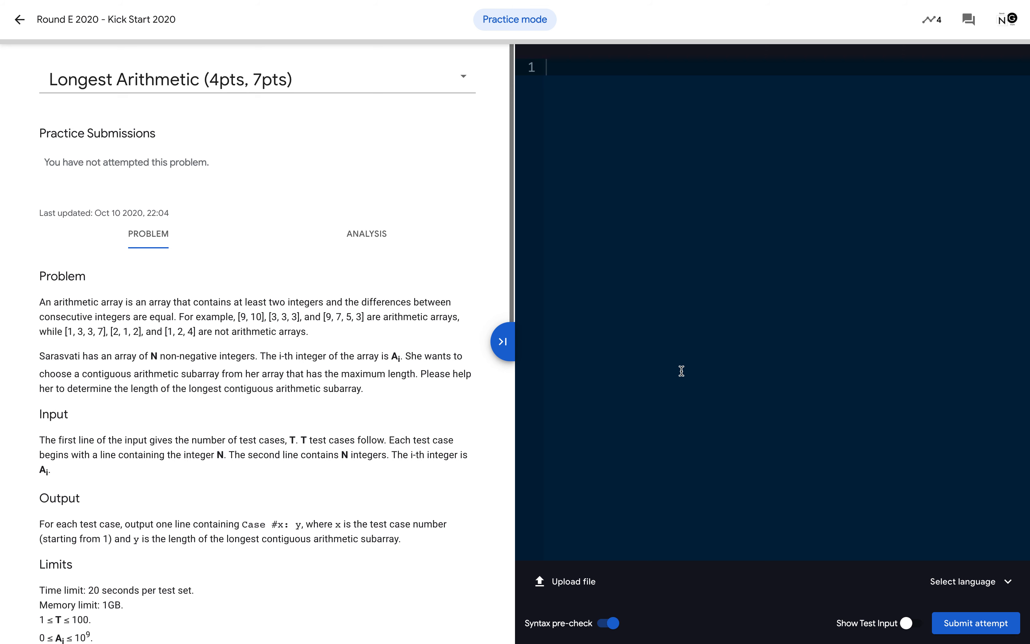
{"action": "mouse_move", "coordinate": [956, 543]}
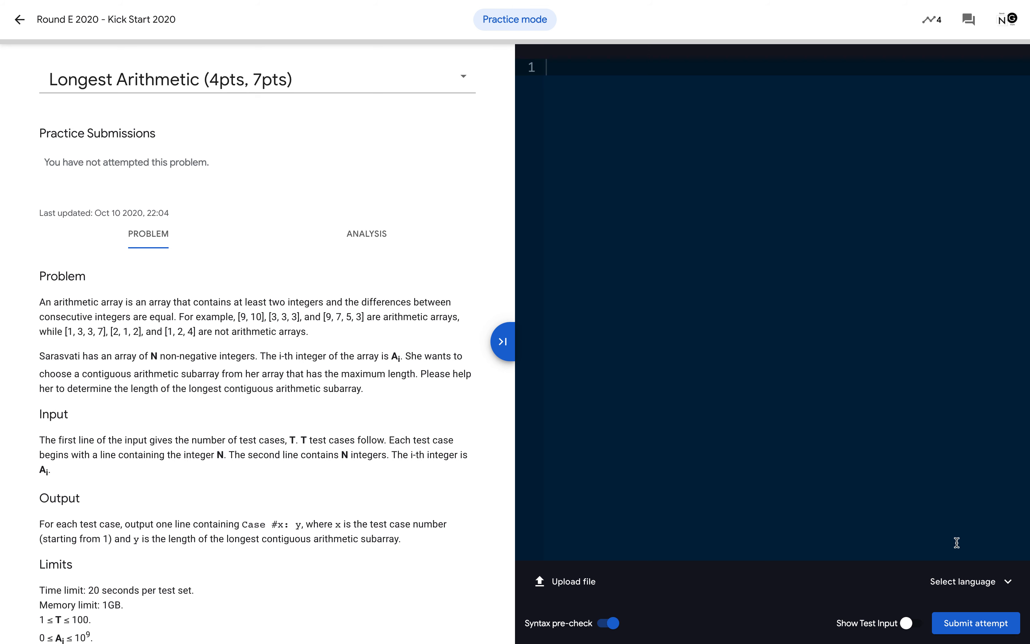
{"action": "mouse_move", "coordinate": [530, 307]}
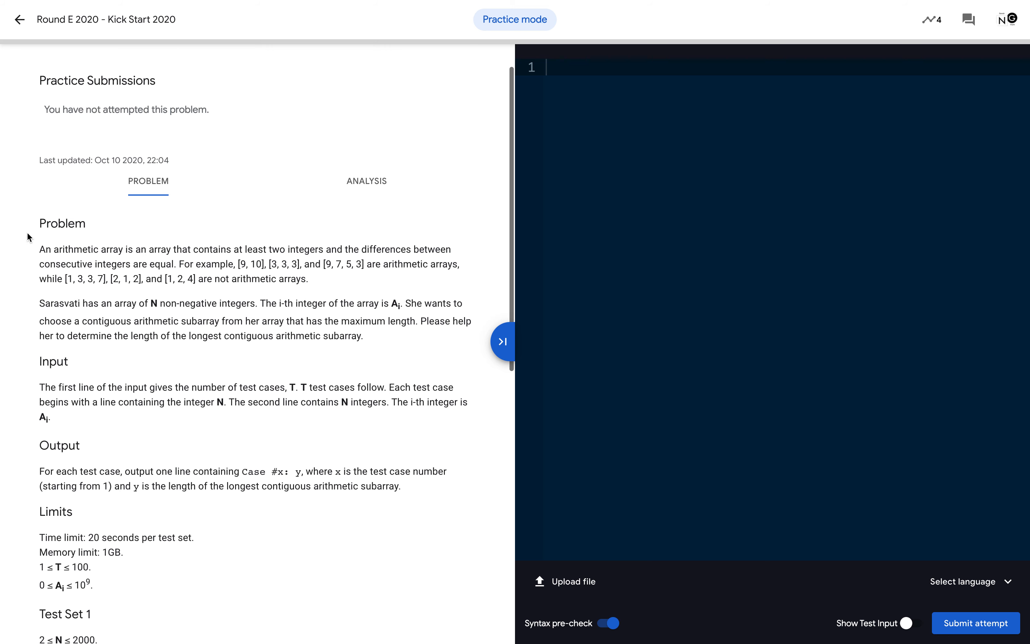
{"action": "left_click_drag", "start_coordinate": [39, 222], "coordinate": [111, 445]}
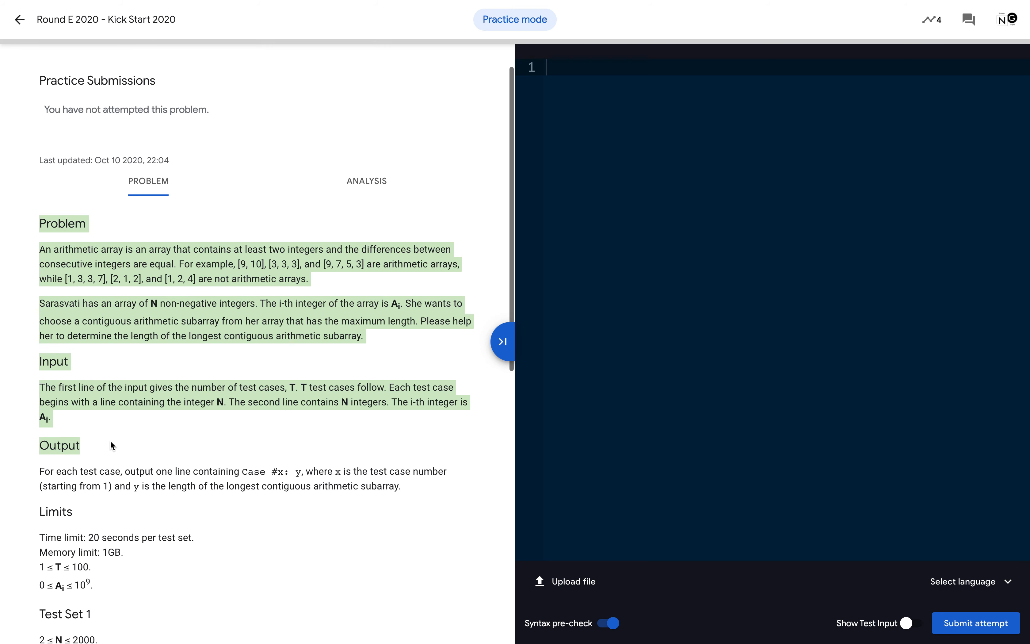
{"action": "scroll", "scroll_direction": "down", "scroll_amount": 3}
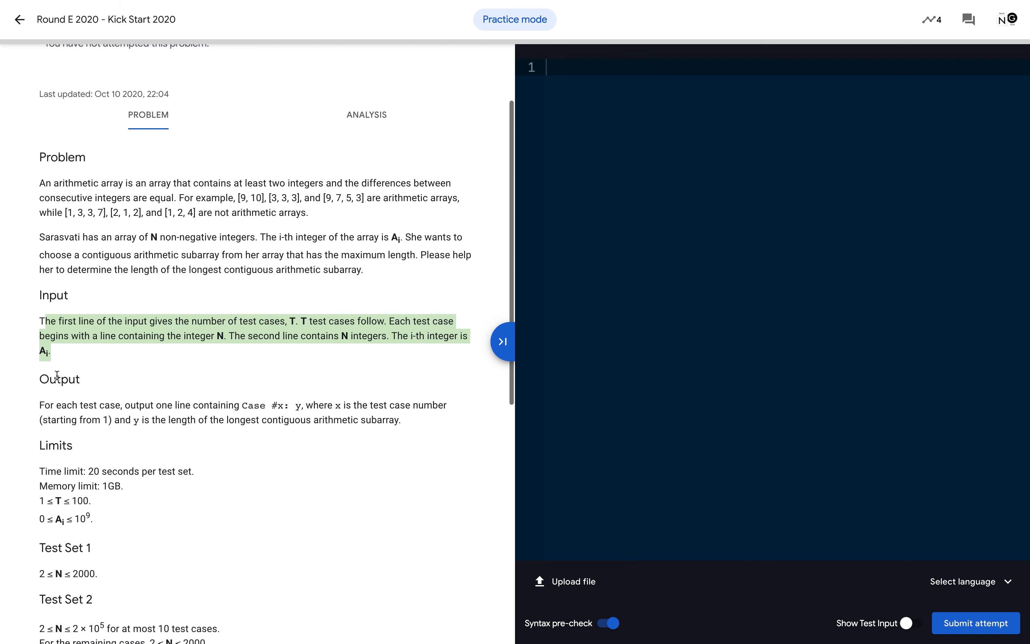
{"action": "scroll", "scroll_direction": "down", "scroll_amount": 3}
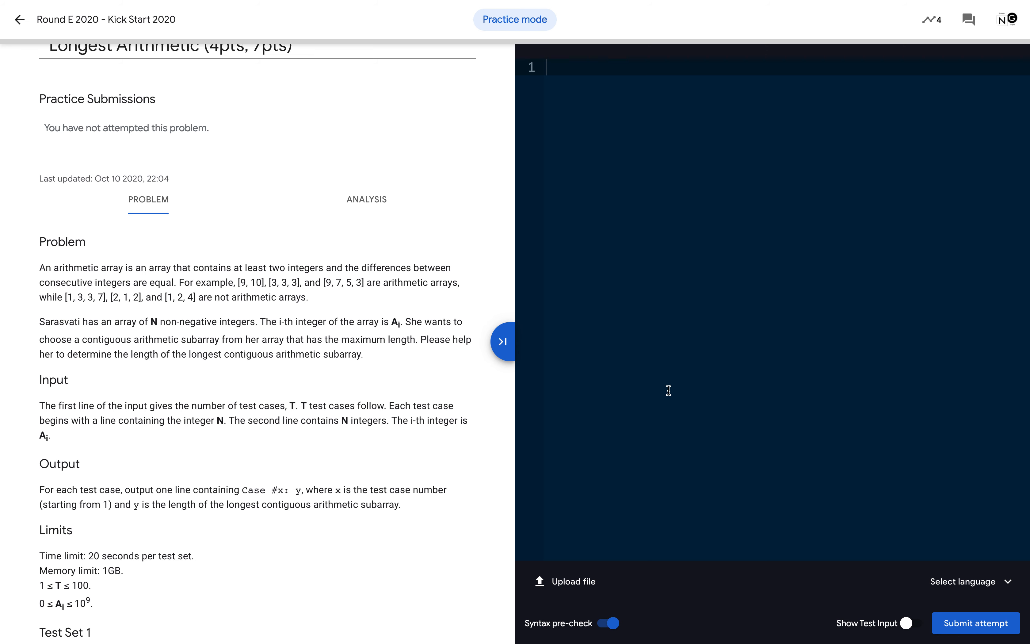
{"action": "mouse_move", "coordinate": [665, 385]}
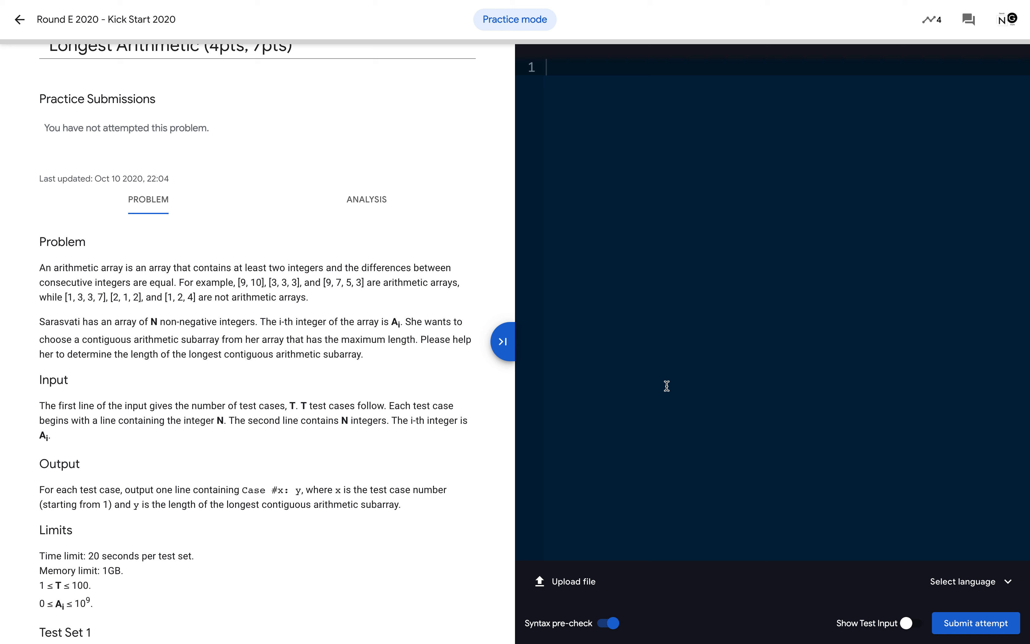
{"action": "mouse_move", "coordinate": [248, 279]}
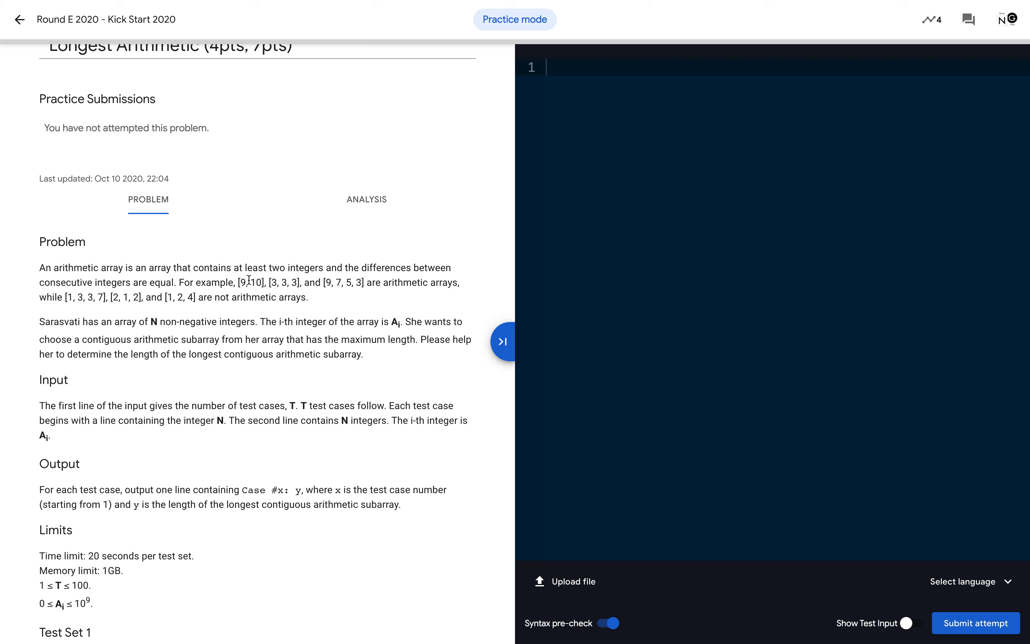
{"action": "scroll", "scroll_direction": "down", "scroll_amount": 3}
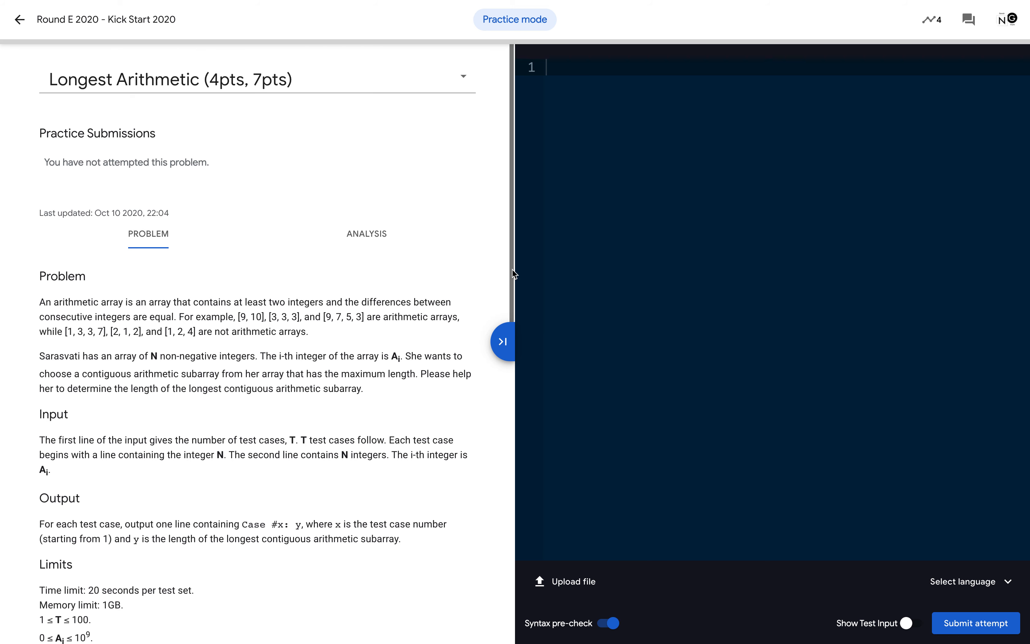
{"action": "scroll", "scroll_direction": "down", "scroll_amount": 3}
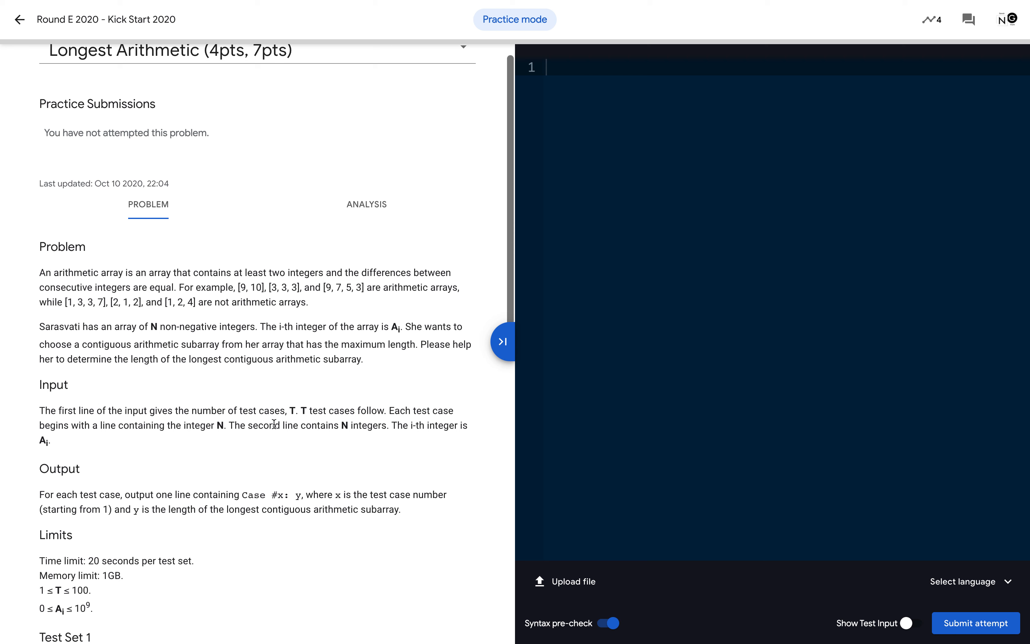
{"action": "mouse_move", "coordinate": [287, 431]}
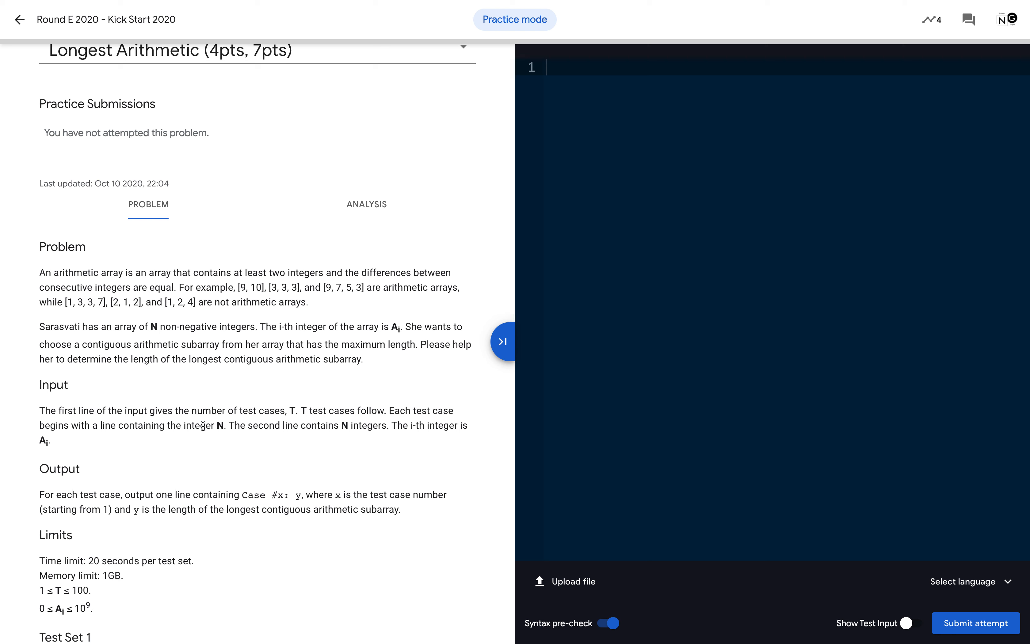
{"action": "double_click", "coordinate": [202, 425]}
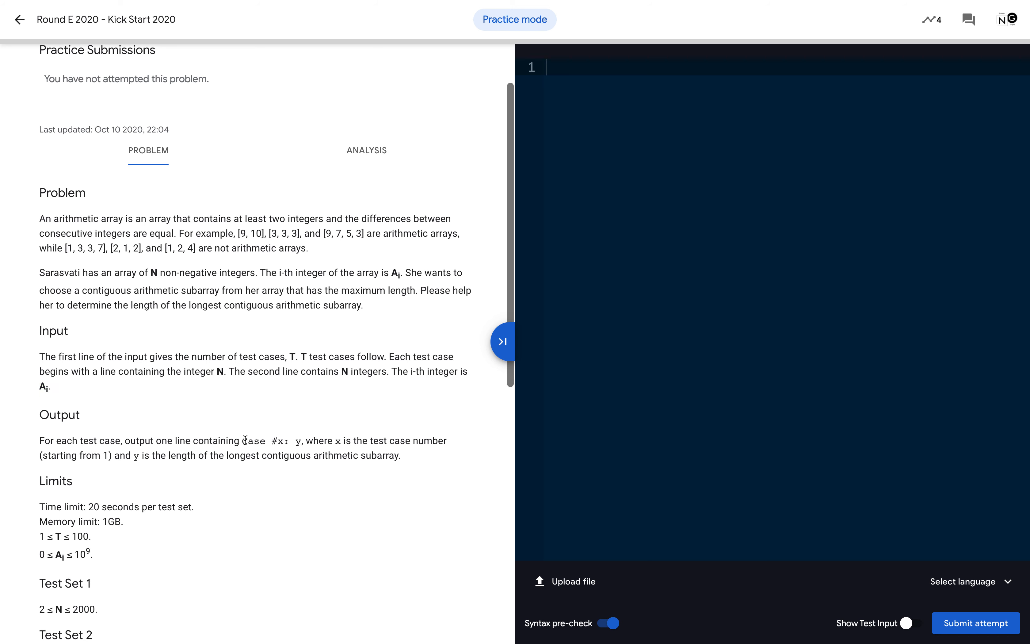
{"action": "double_click", "coordinate": [261, 441]}
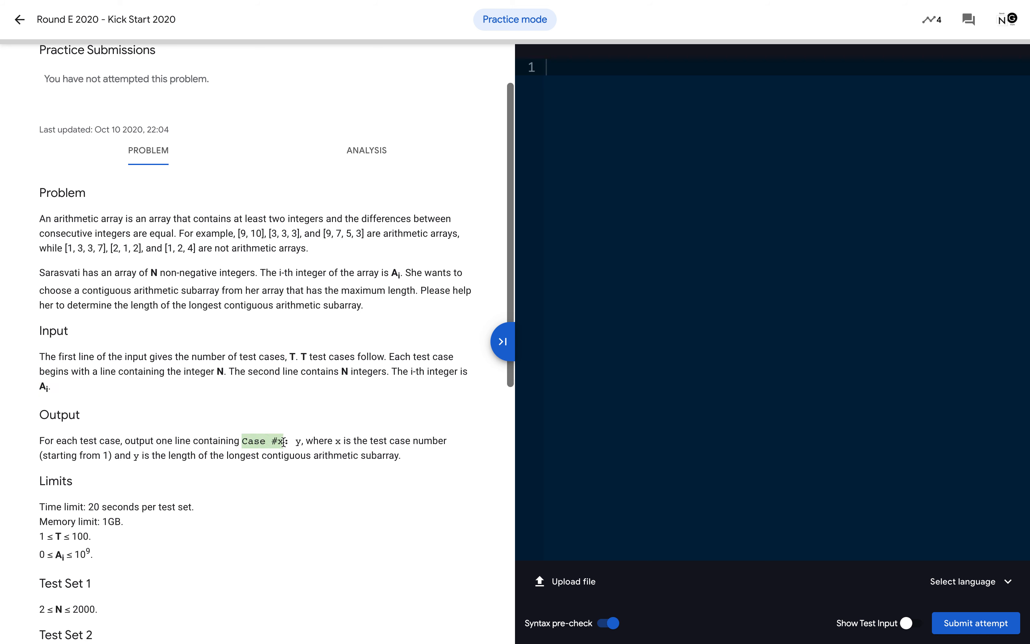
{"action": "mouse_move", "coordinate": [296, 443]}
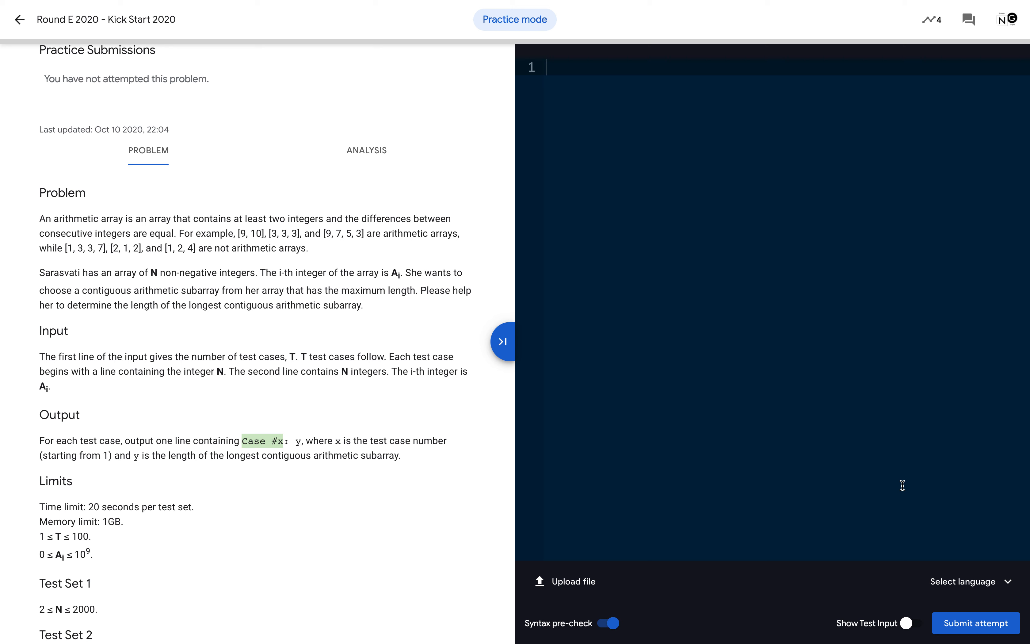
{"action": "mouse_move", "coordinate": [855, 431]}
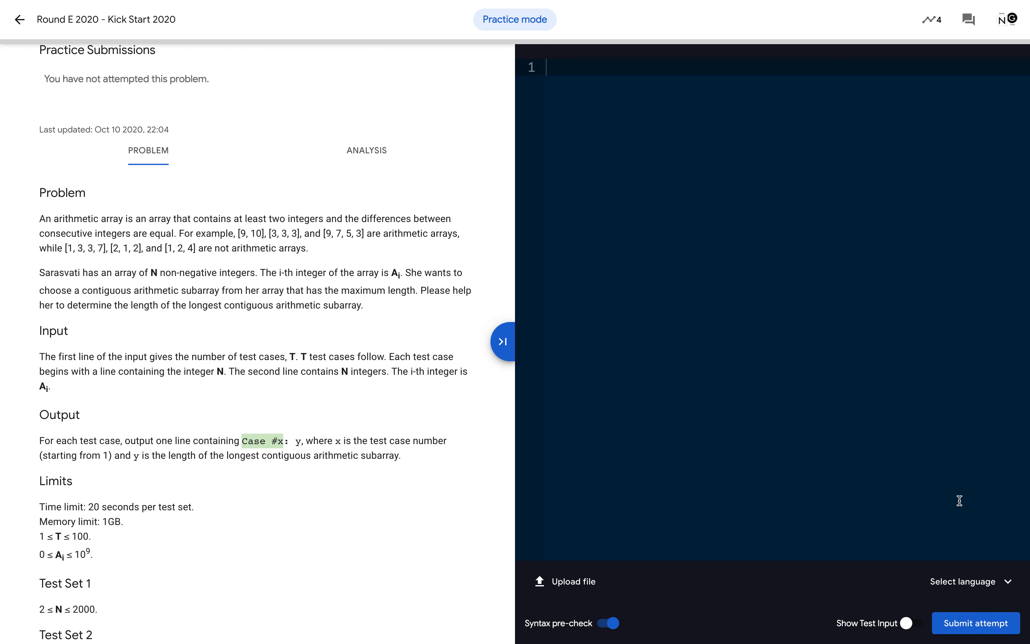
{"action": "mouse_move", "coordinate": [992, 583]}
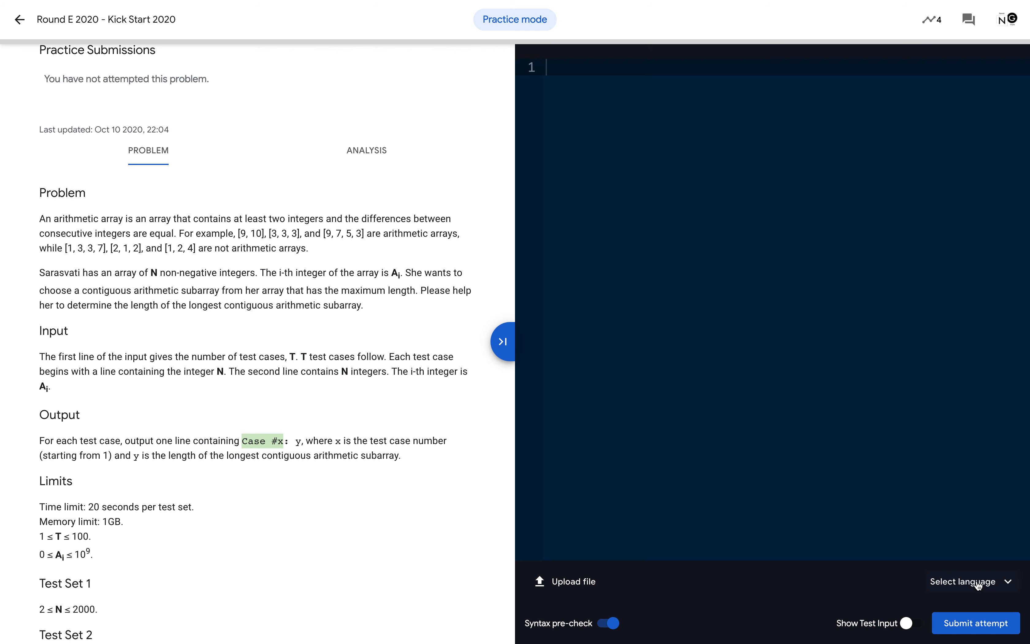
Step: Choose Java (OpenJDK) as the solution language
{"action": "left_click", "coordinate": [969, 580]}
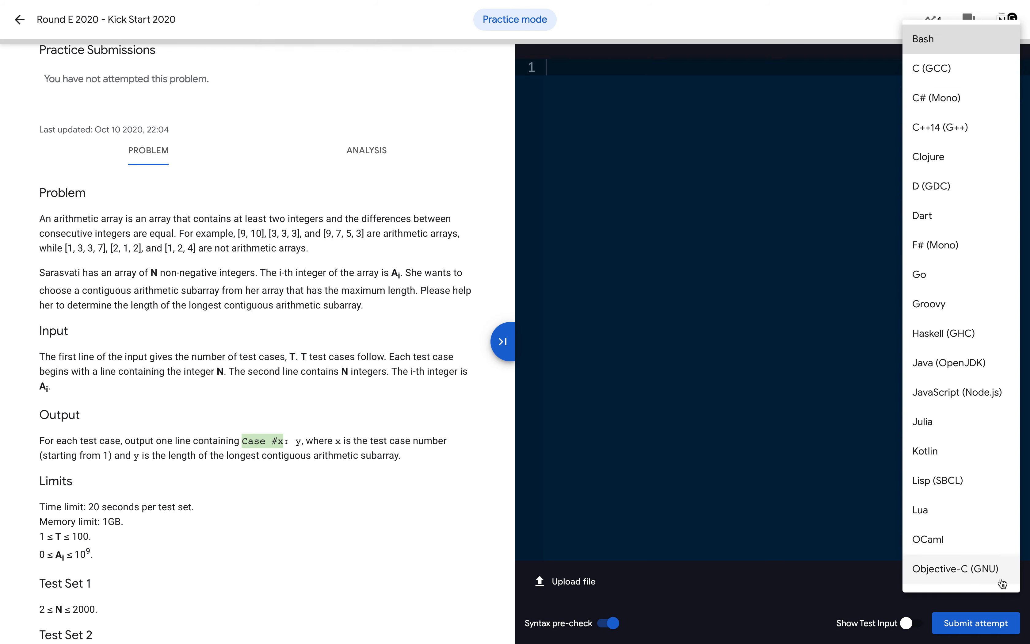
{"action": "mouse_move", "coordinate": [948, 362]}
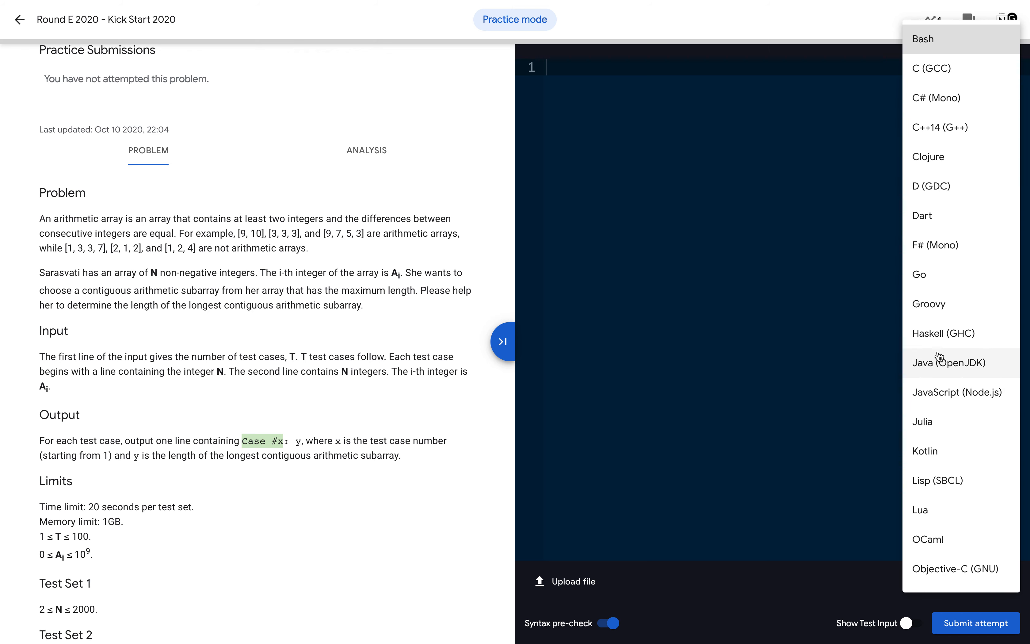
{"action": "left_click", "coordinate": [947, 362]}
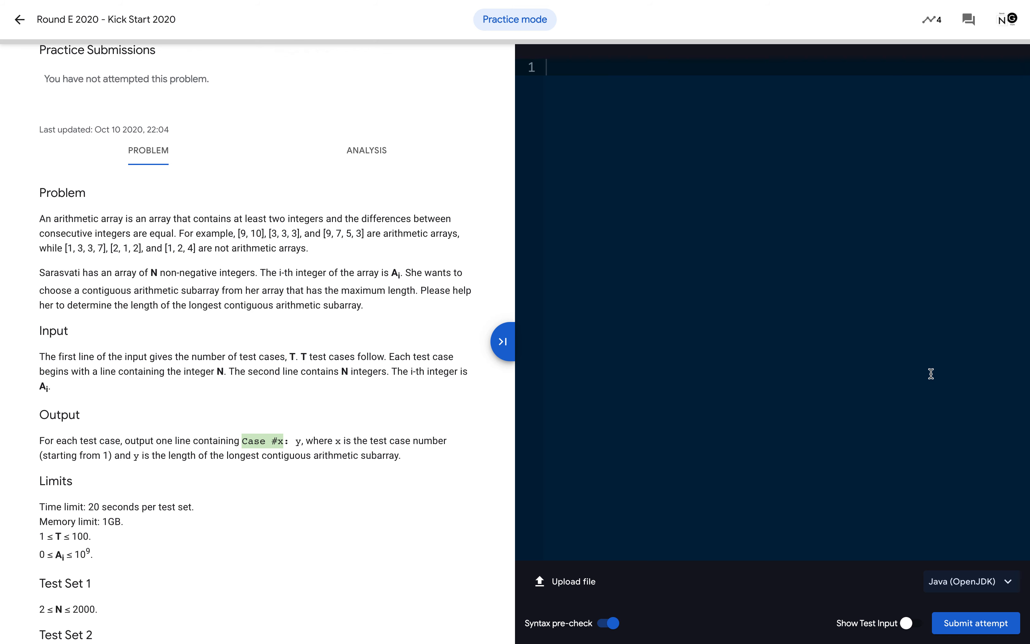
{"action": "mouse_move", "coordinate": [847, 574]}
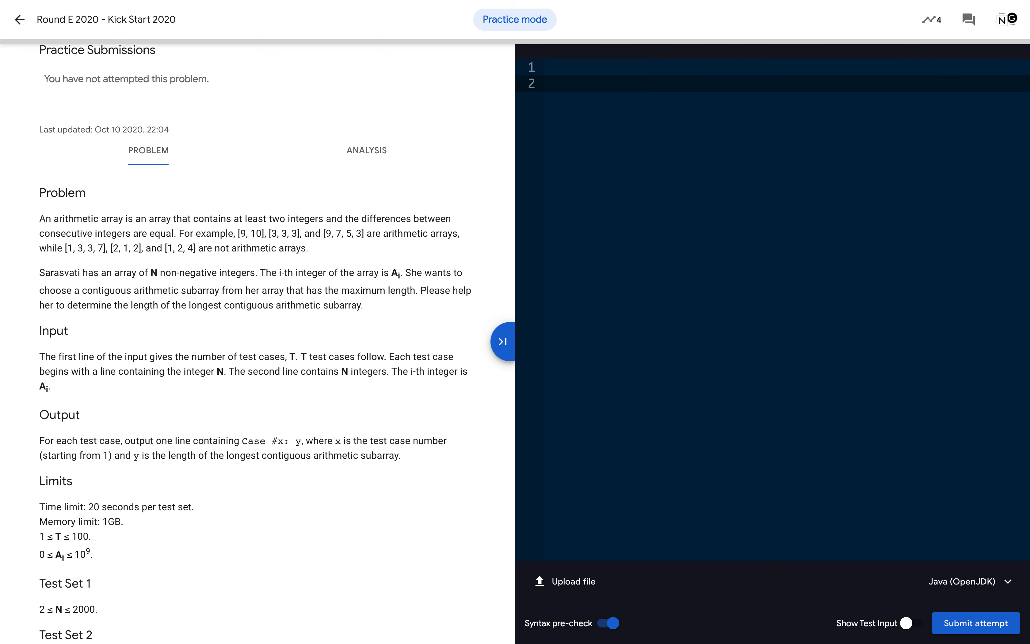
Step: Write the Solution class with main and a Scanner reading System.in
{"action": "type", "text": "class Solutio"}
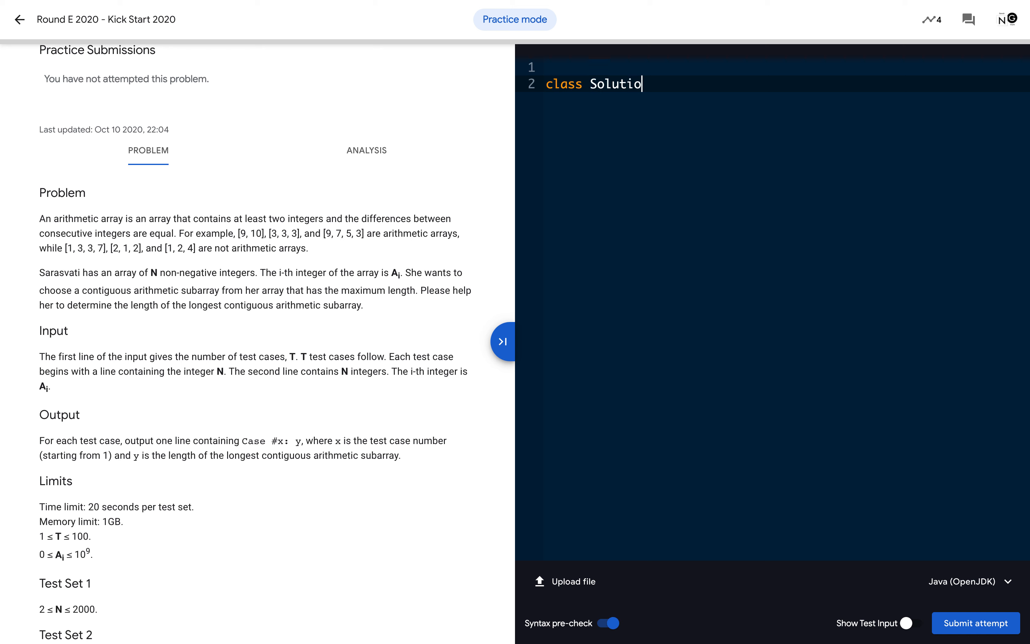
{"action": "type", "text": "n {"}
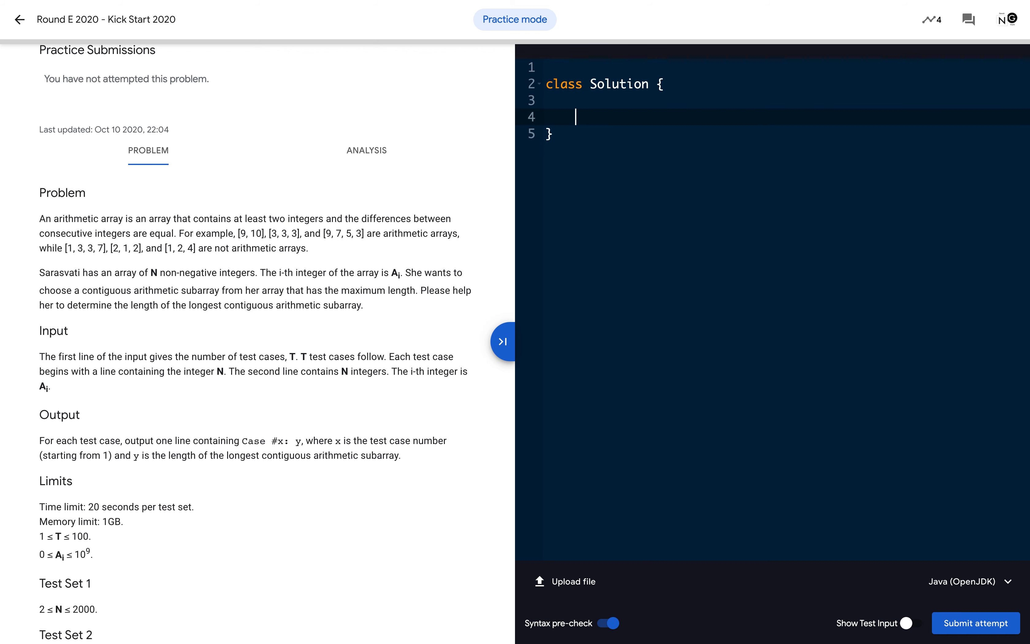
{"action": "key", "text": "Backspace"}
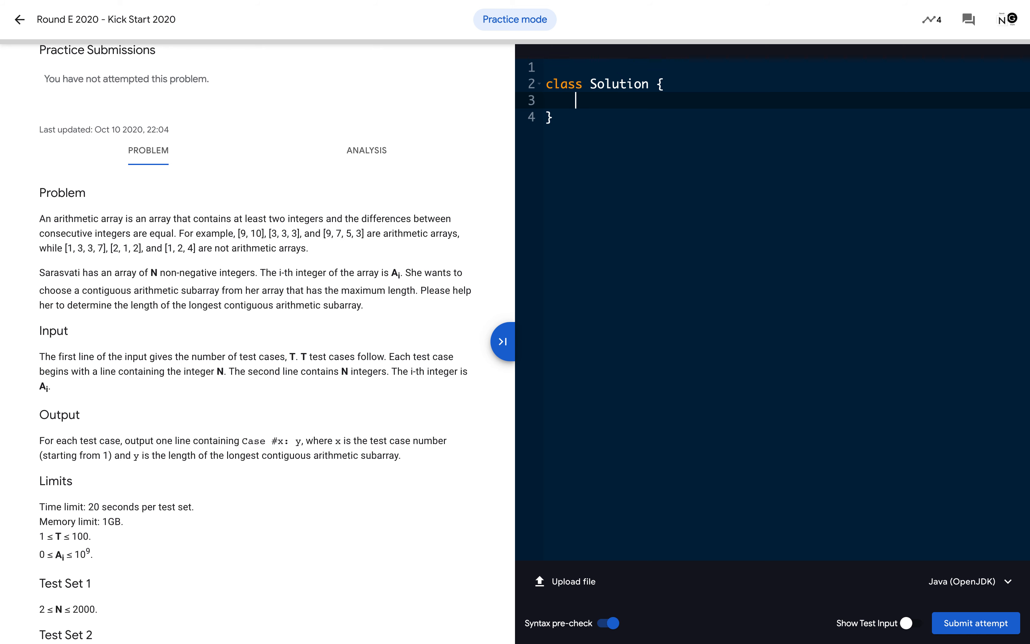
{"action": "type", "text": "public static void mai"}
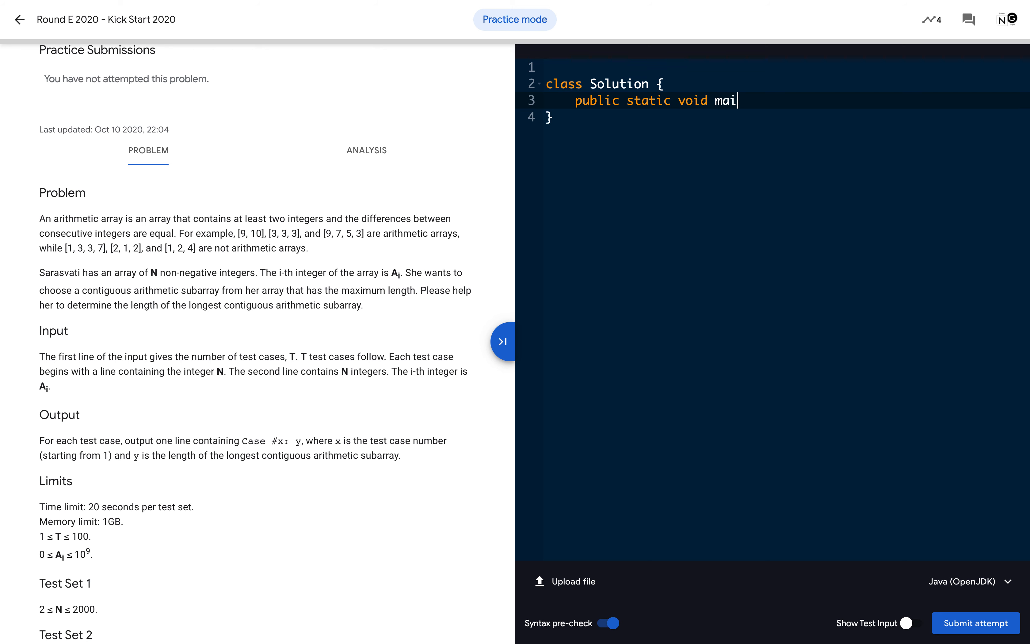
{"action": "type", "text": "n(String[] args) {"}
{"action": "type", "text": "Scn"}
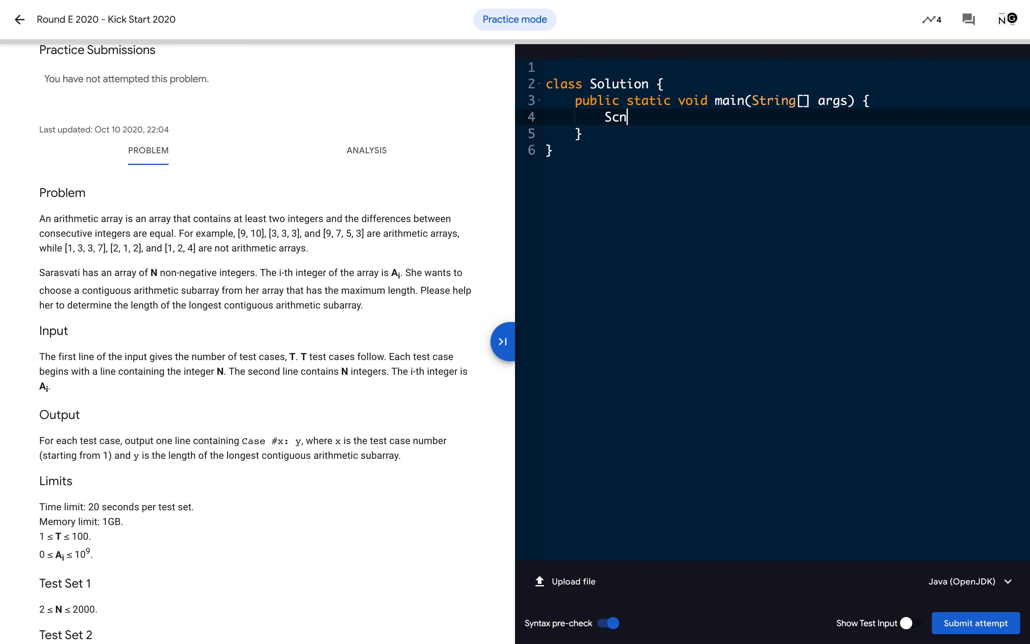
{"action": "key", "text": "Backspace"}
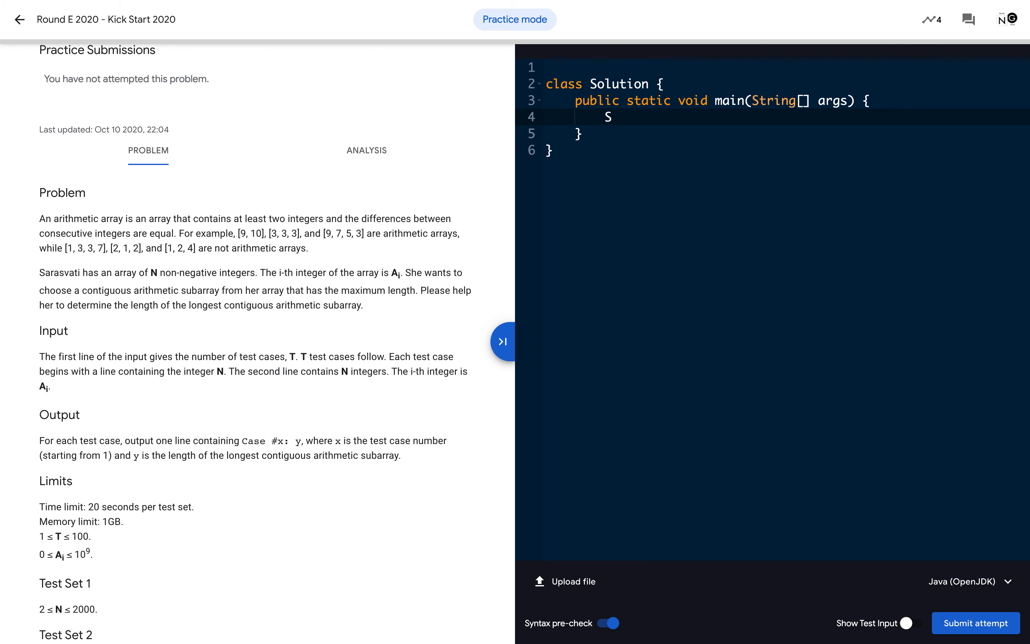
{"action": "type", "text": "canner sc ="}
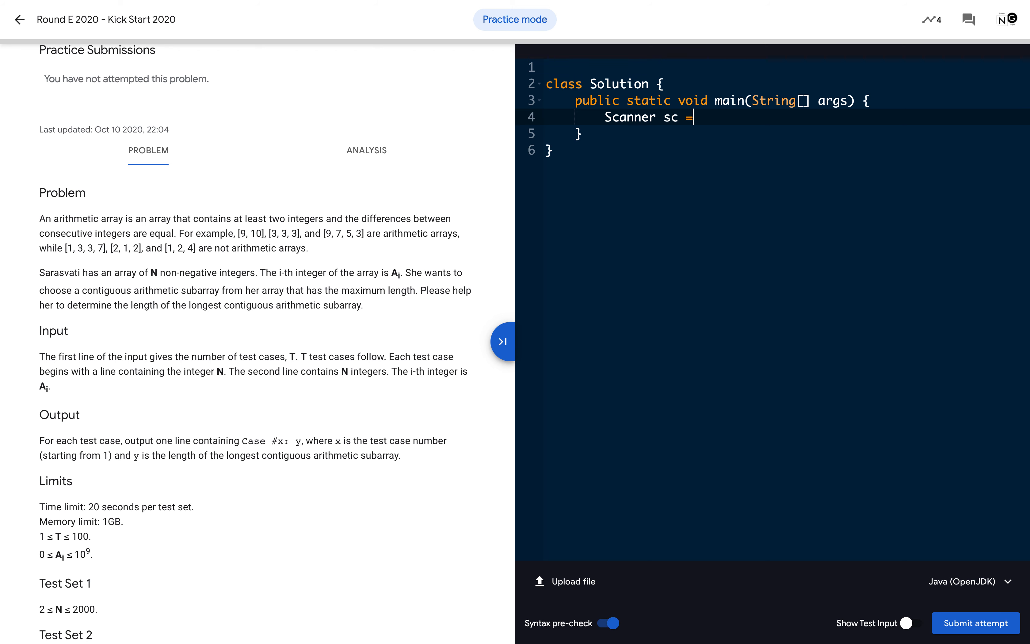
{"action": "type", "text": "new Scanner"}
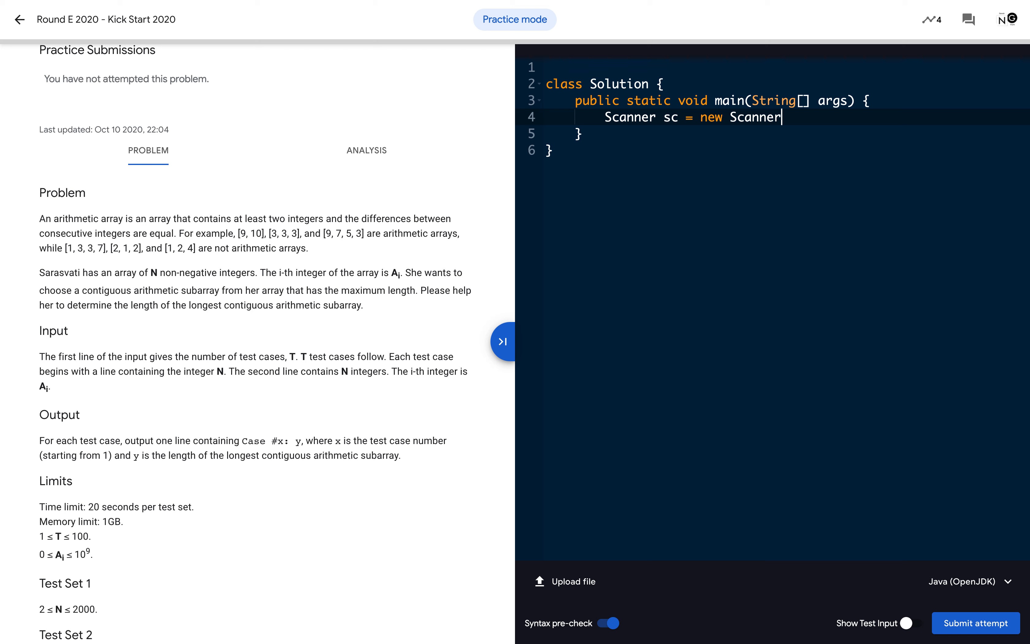
{"action": "type", "text": "(System)"}
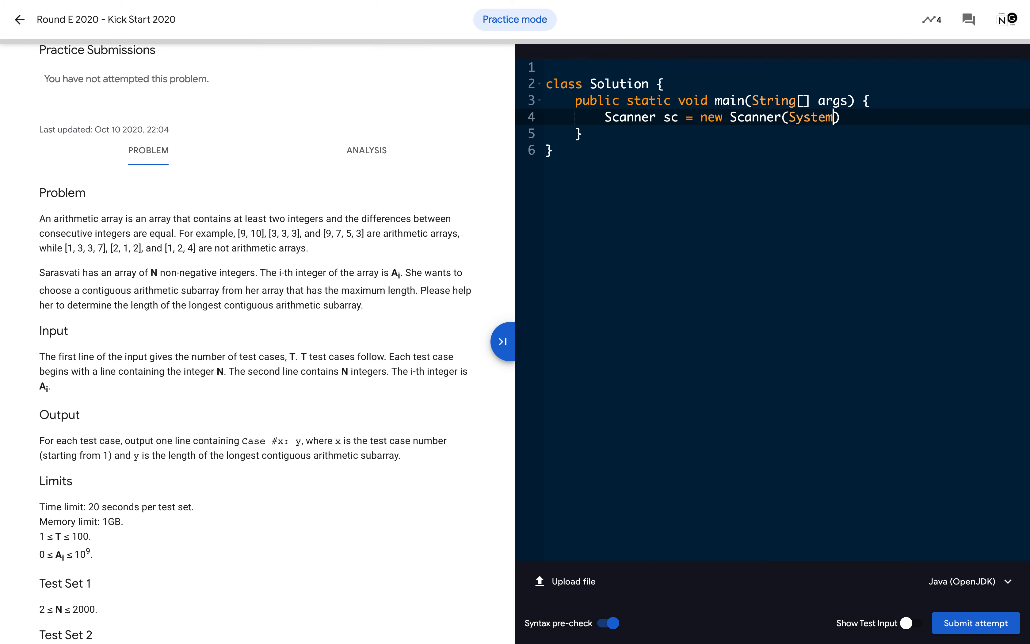
{"action": "type", "text": ".in);"}
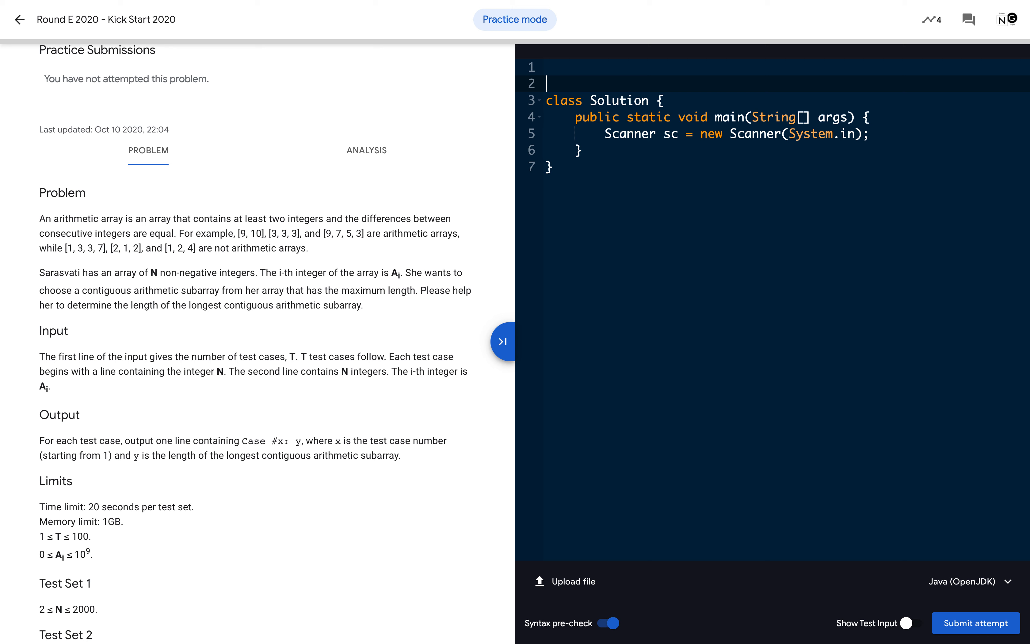
Step: Add import java.util.*; and read the test-case count t with sc.nextInt()
{"action": "type", "text": "i"}
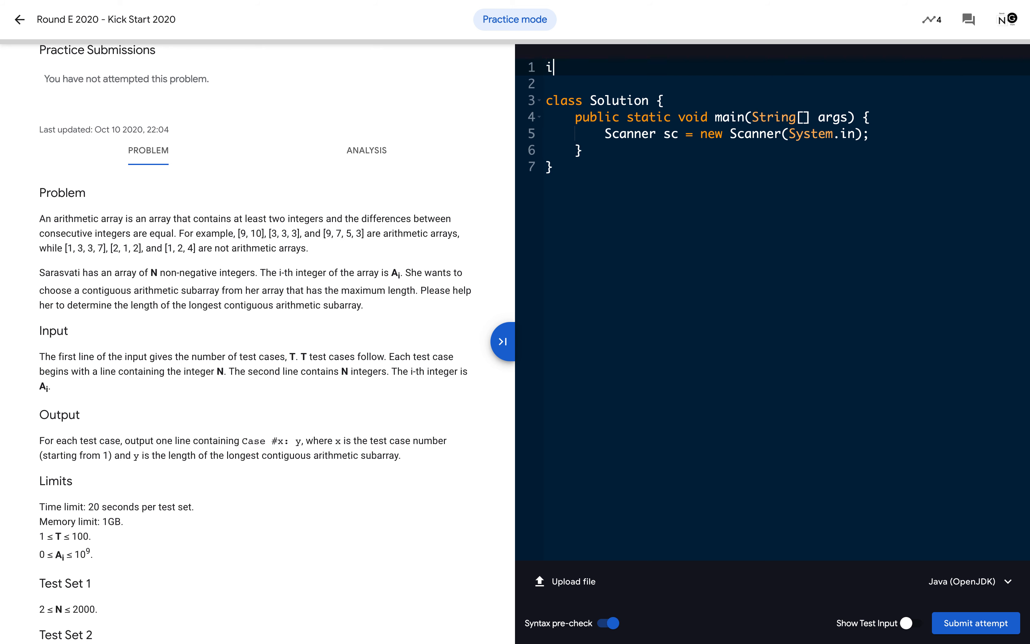
{"action": "type", "text": "n"}
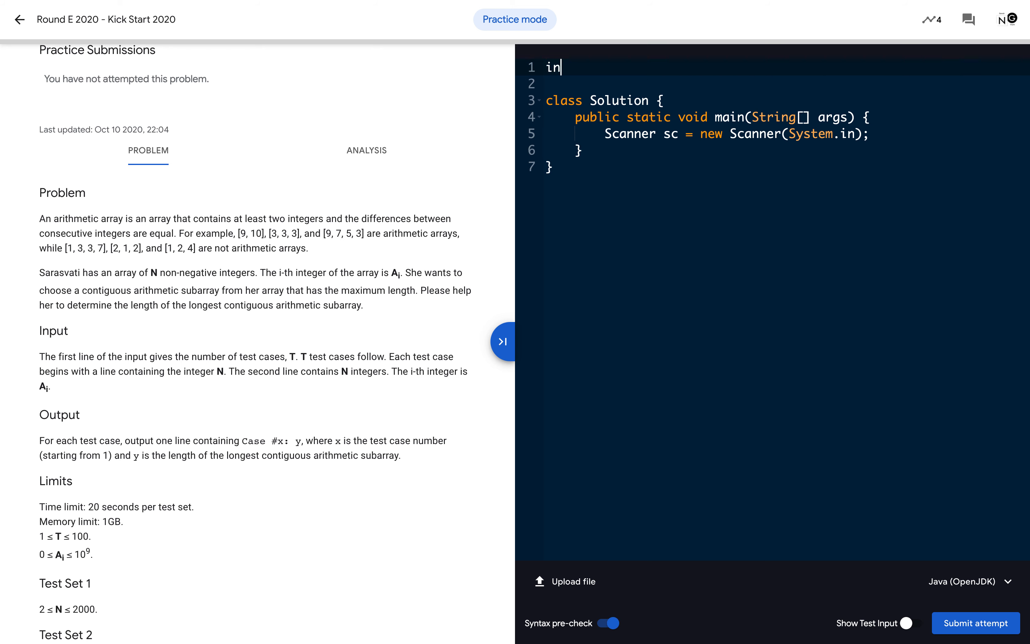
{"action": "type", "text": "mpo"}
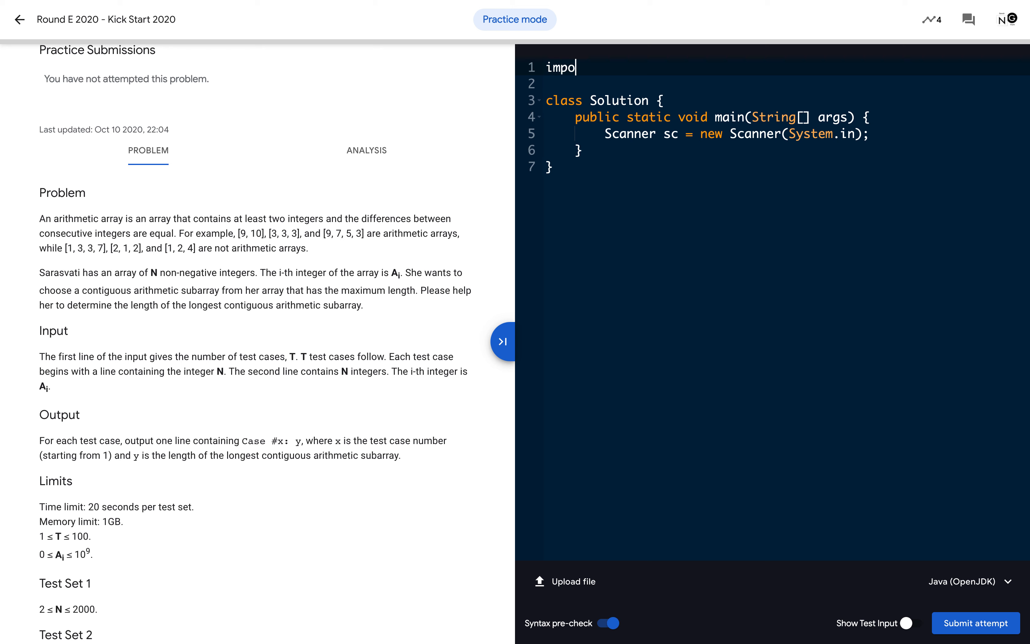
{"action": "type", "text": "rt jh"}
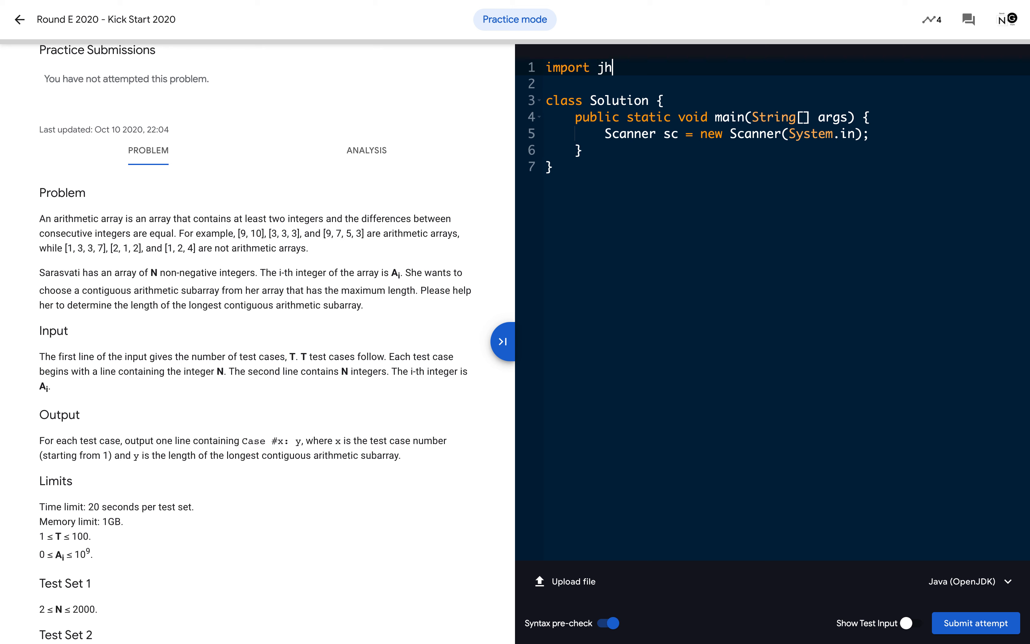
{"action": "type", "text": "ava.util"}
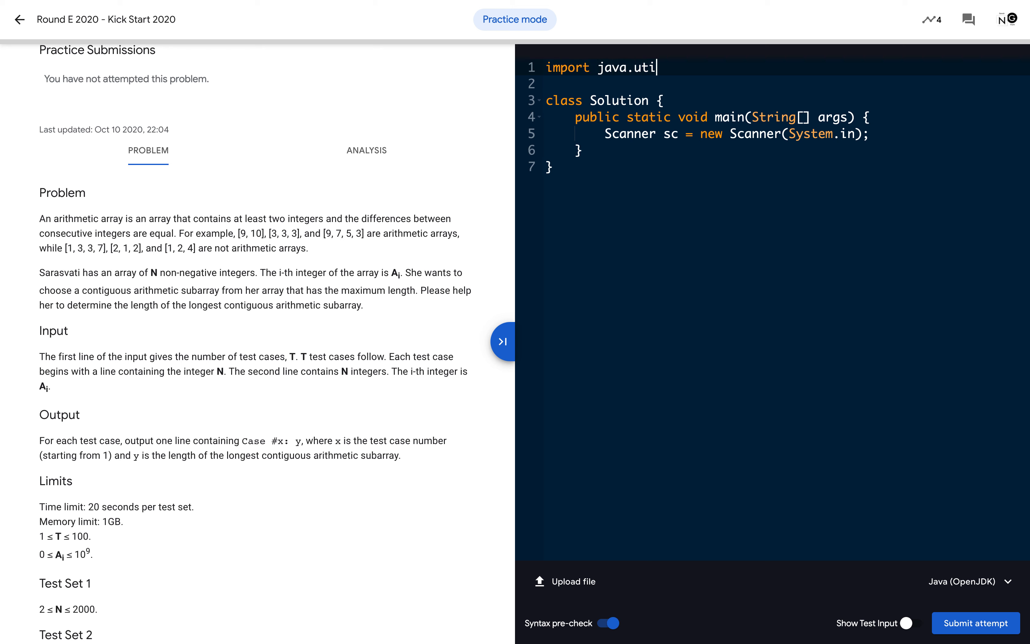
{"action": "type", "text": ".*;"}
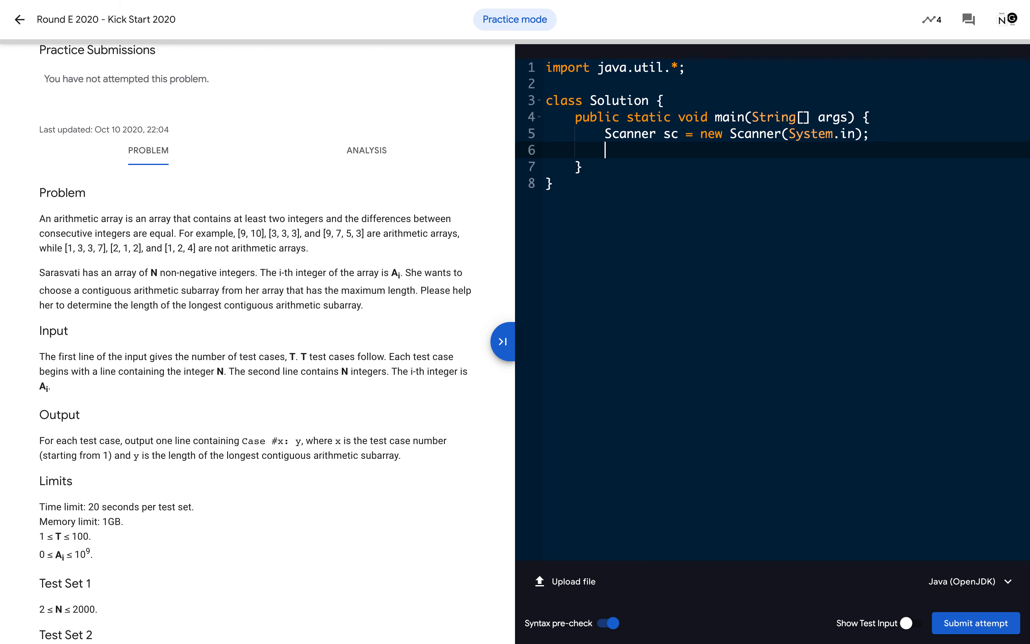
{"action": "type", "text": "// t"}
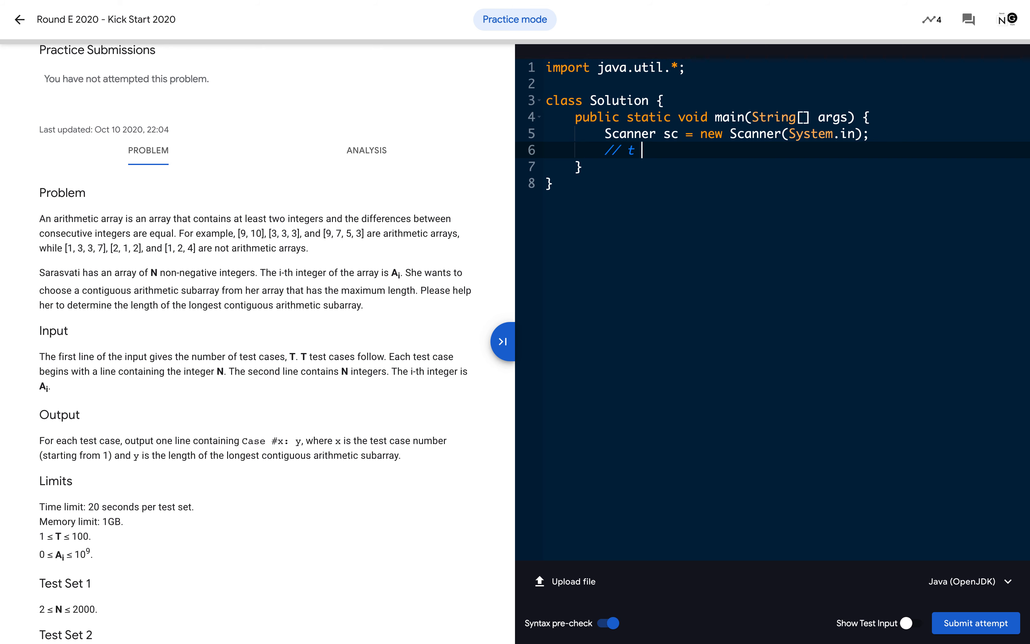
{"action": "type", "text": "- nuy"}
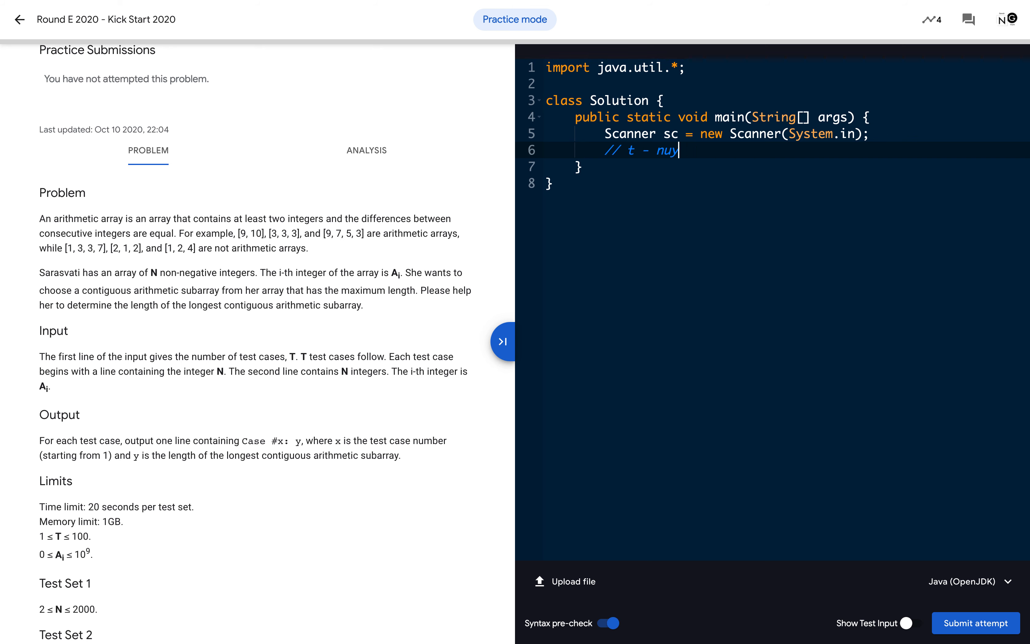
{"action": "type", "text": "number of te"}
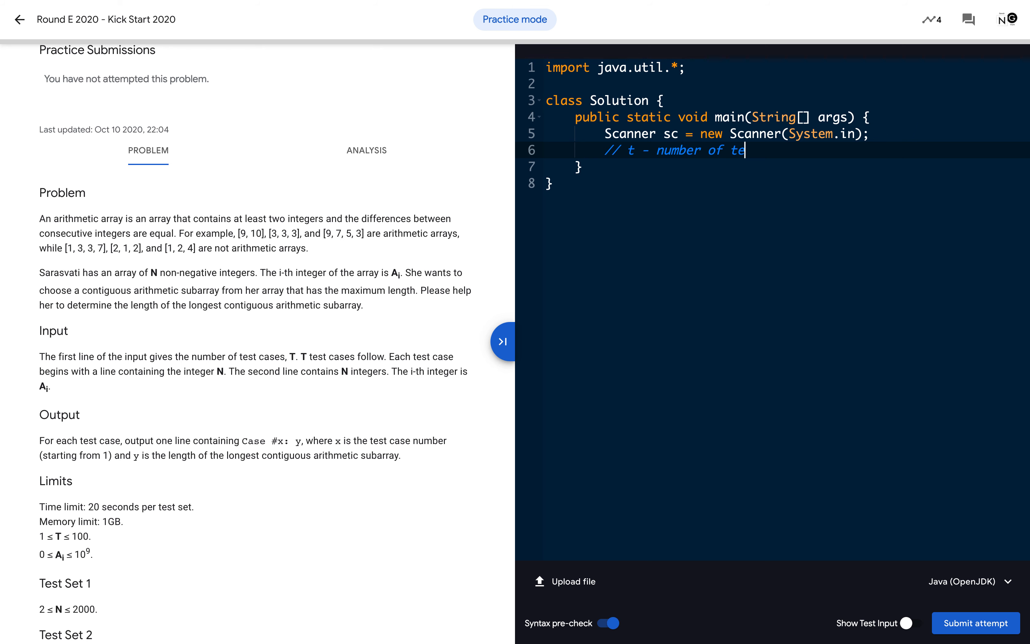
{"action": "type", "text": "st cases"}
{"action": "type", "text": "i"}
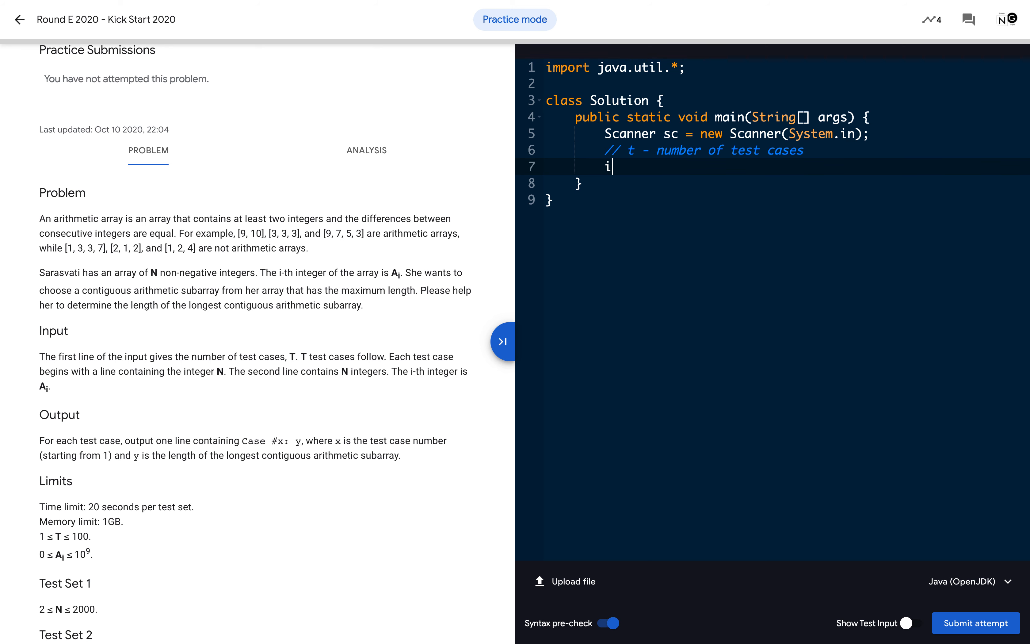
{"action": "type", "text": "nt t = n"}
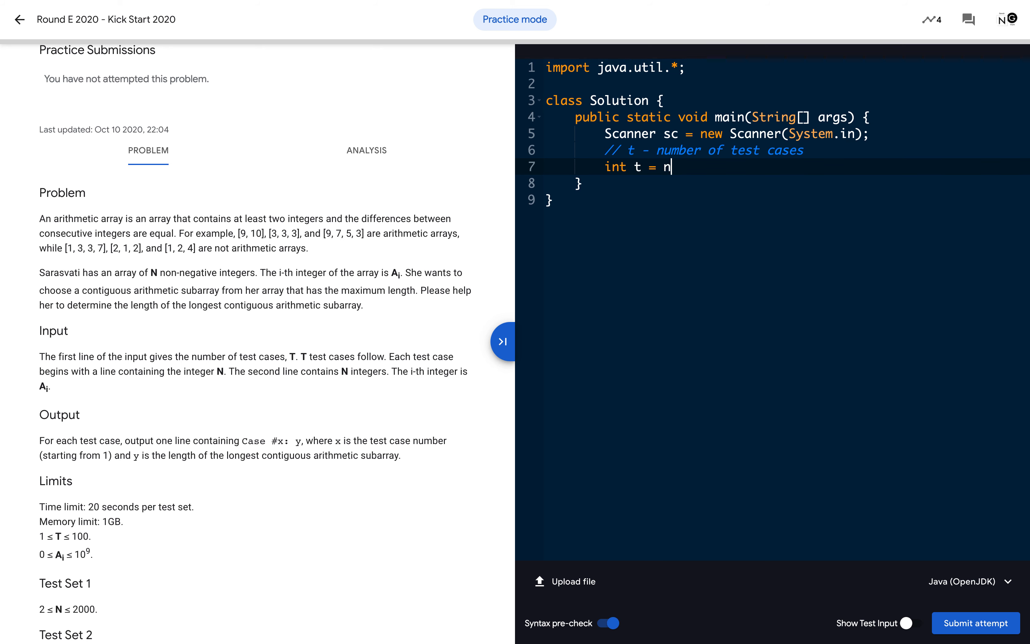
{"action": "type", "text": "sc.nextInt();"}
{"action": "type", "text": "for(int "}
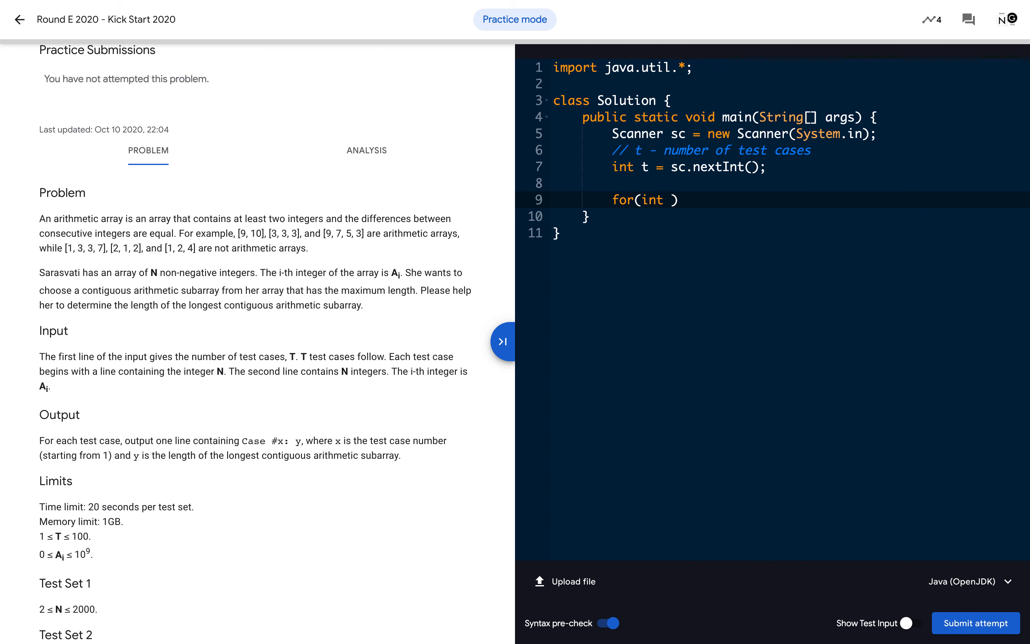
Step: Add a for loop over tt from 1 to t
{"action": "type", "text": "tt = 1; tt"}
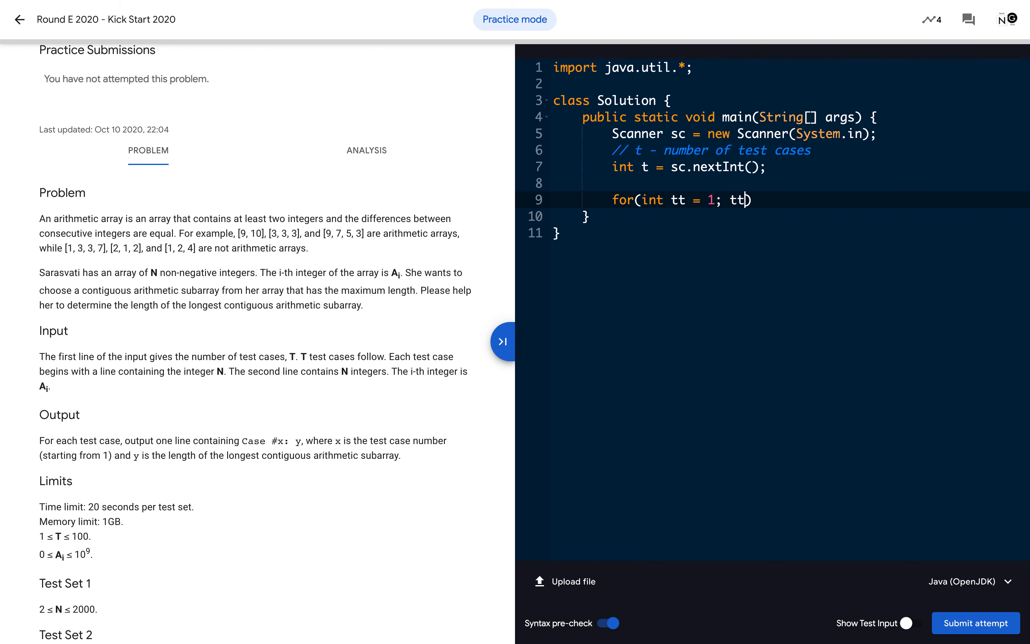
{"action": "type", "text": "< t)"}
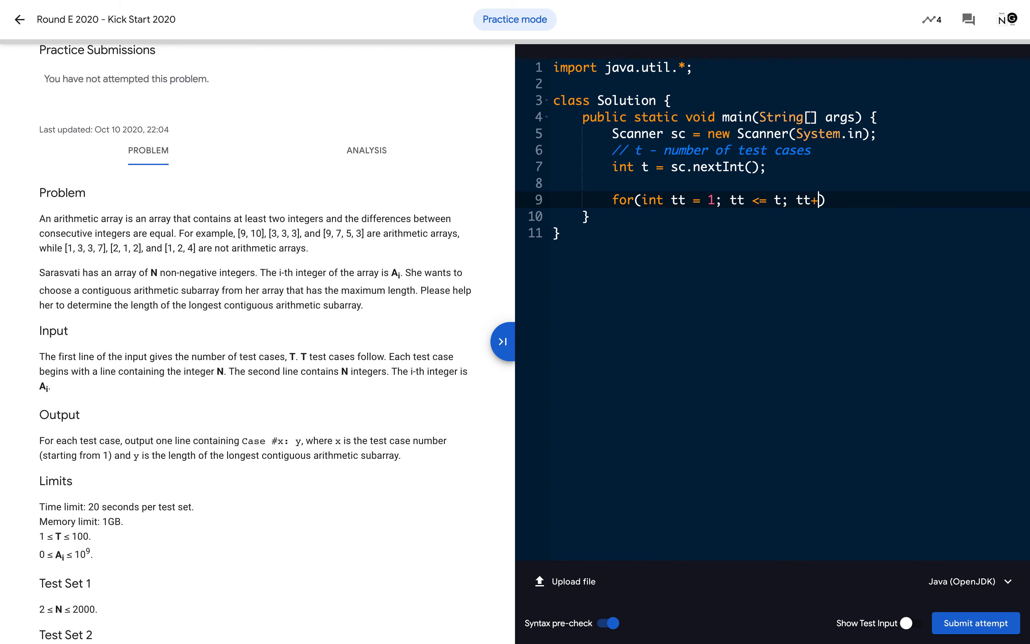
{"action": "type", "text": "+) {"}
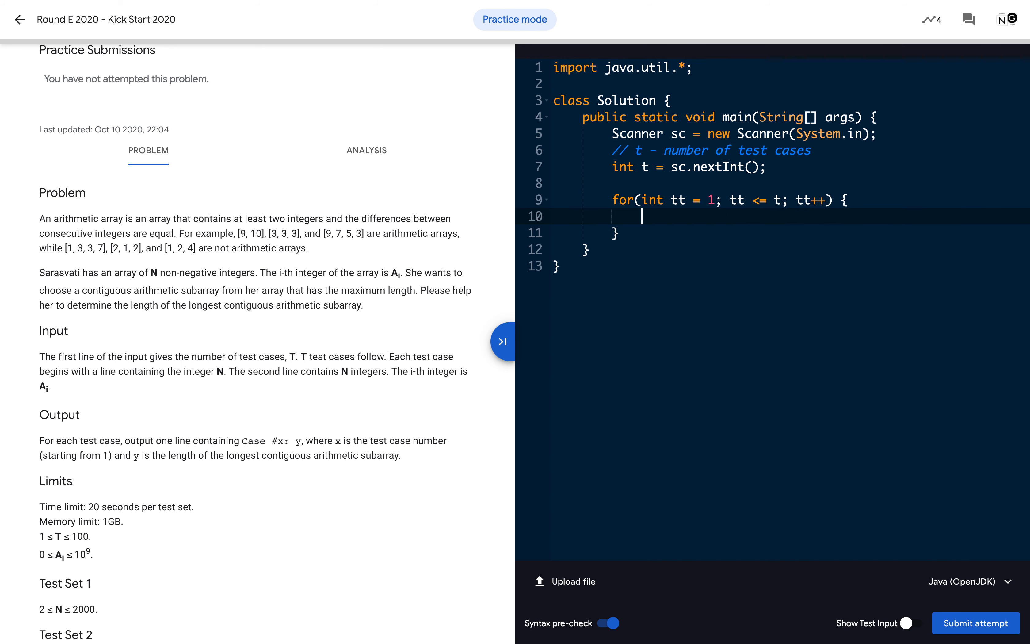
Step: Inside the loop, comment and read the problem input int n = sc.nextInt(); plus a solve placeholder
{"action": "type", "text": "//"}
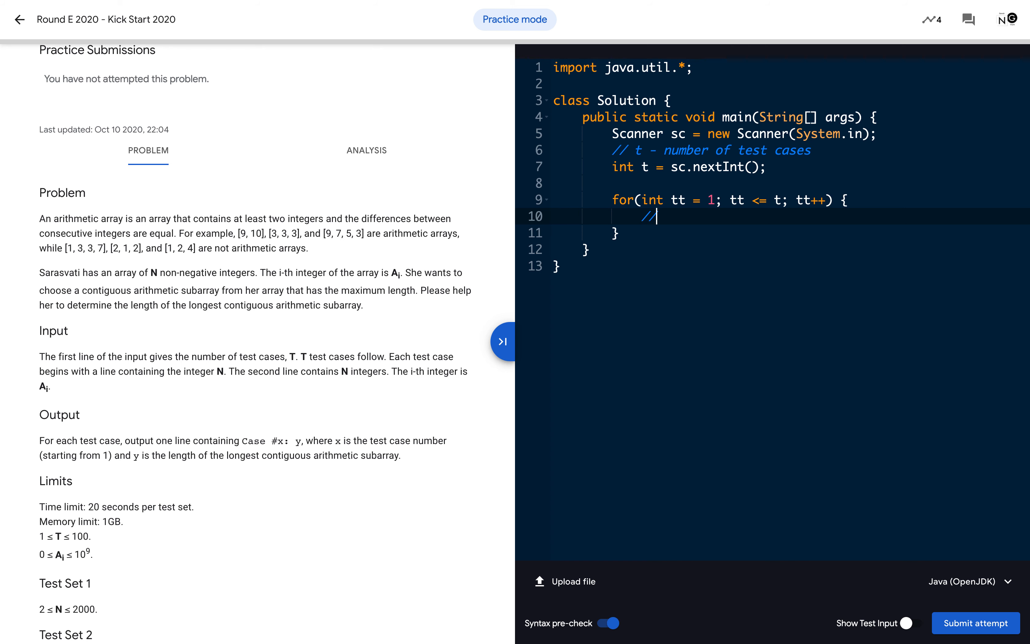
{"action": "type", "text": "read p"}
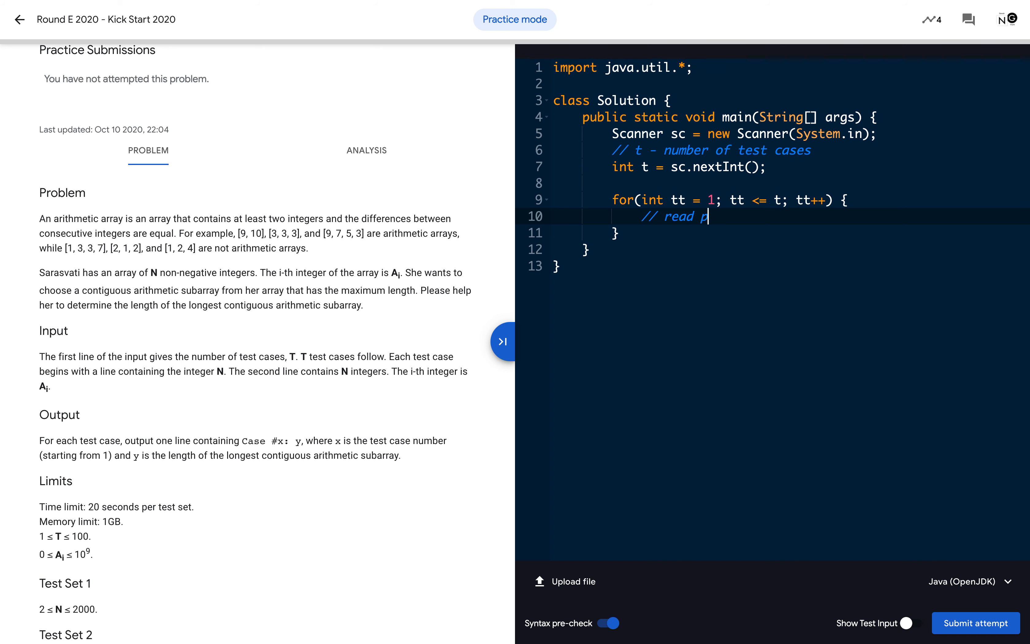
{"action": "type", "text": "roblem input"}
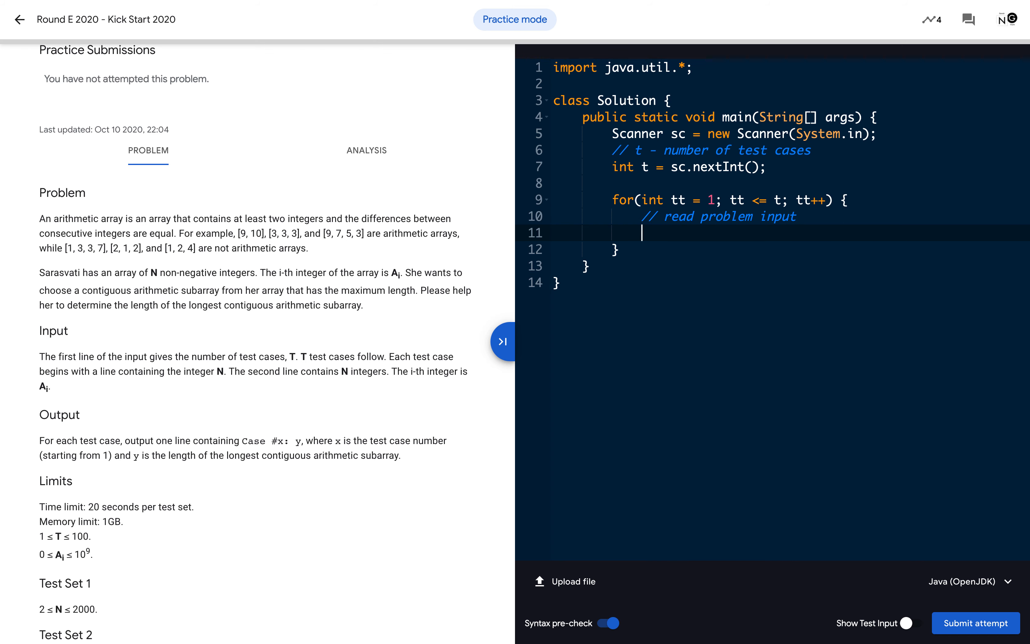
{"action": "type", "text": "int n"}
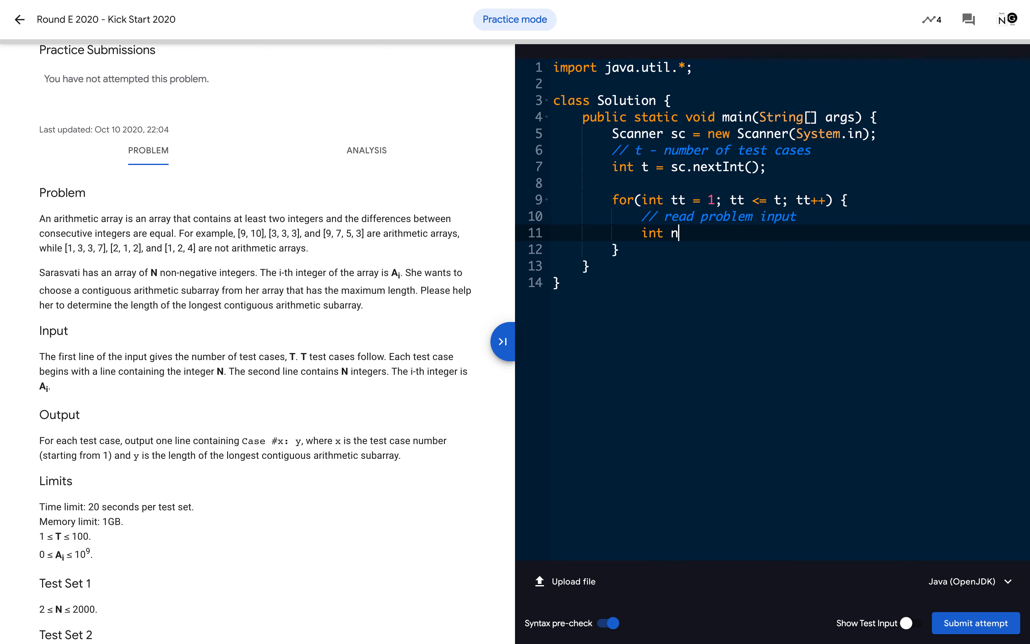
{"action": "type", "text": "= sc.nex"}
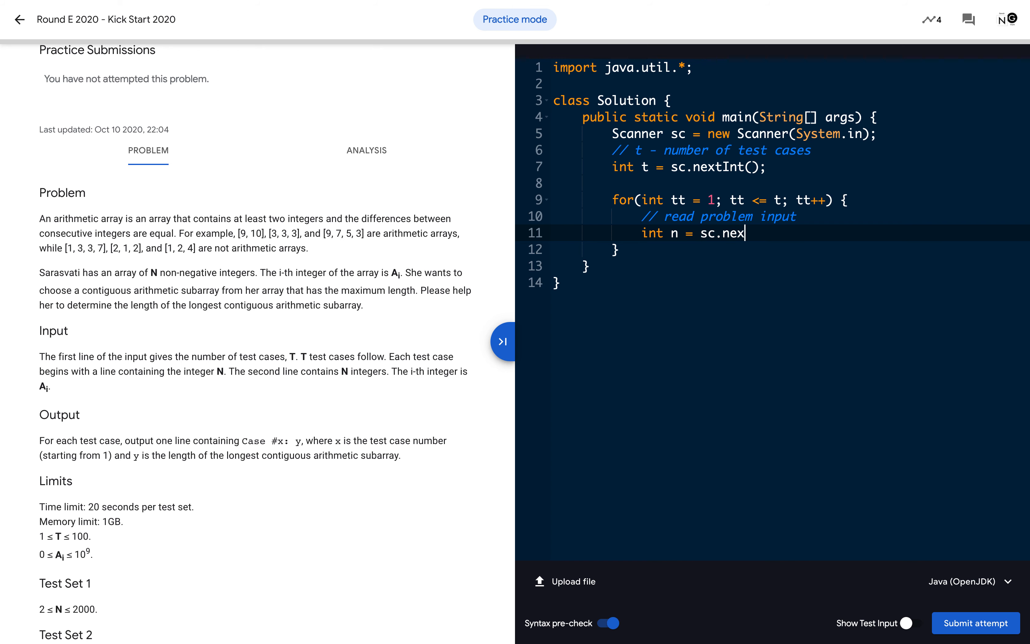
{"action": "type", "text": "tInt();"}
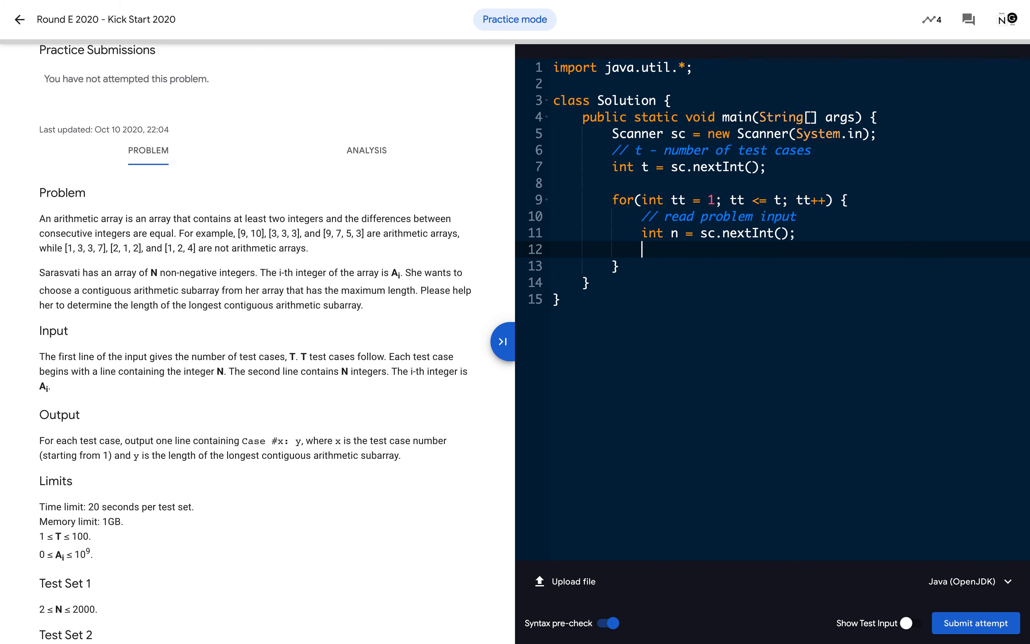
{"action": "type", "text": "// solve"}
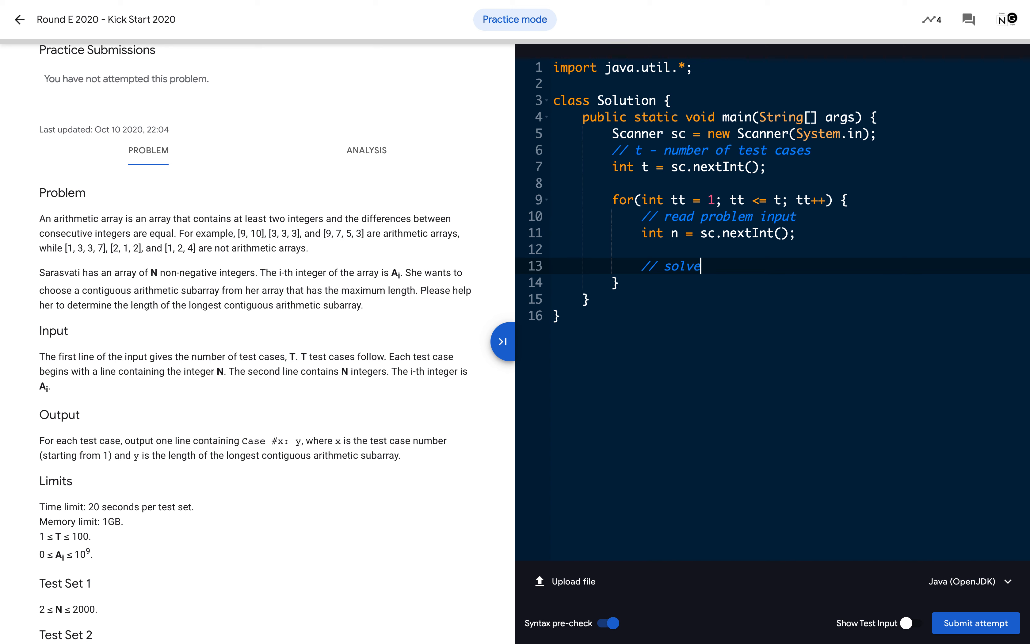
{"action": "type", "text": "problem here and"}
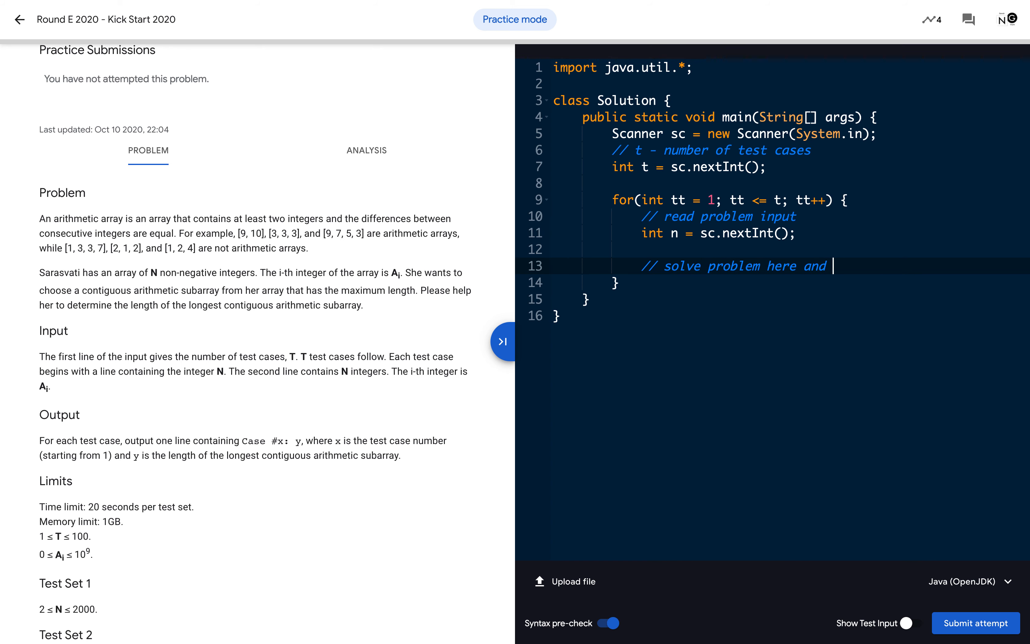
Step: Print each result as System.out.println("Case #" + tt + ": " + n);
{"action": "type", "text": "generate the o"}
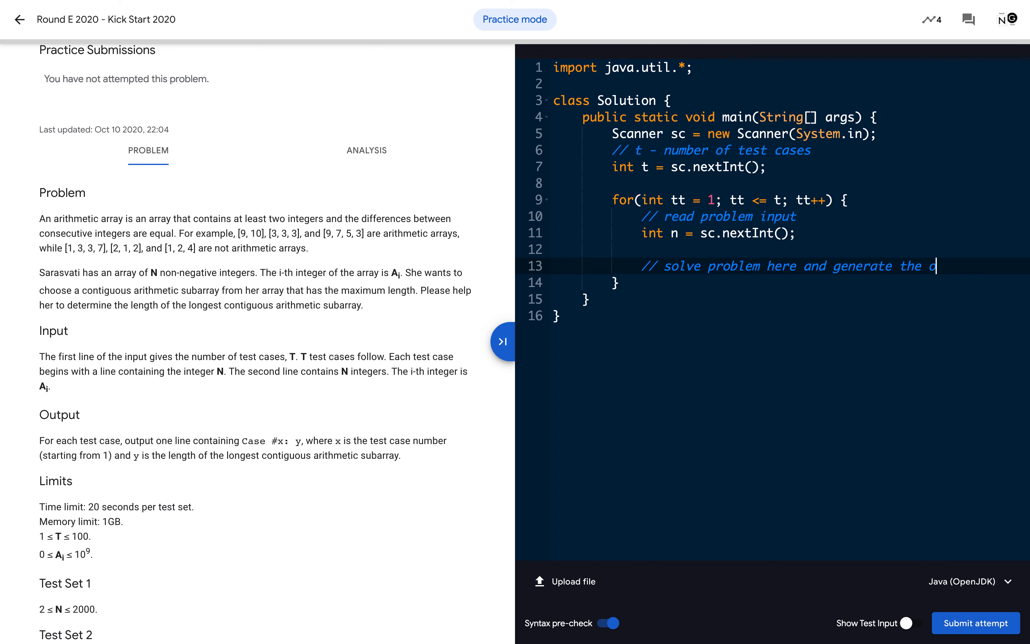
{"action": "type", "text": "utput"}
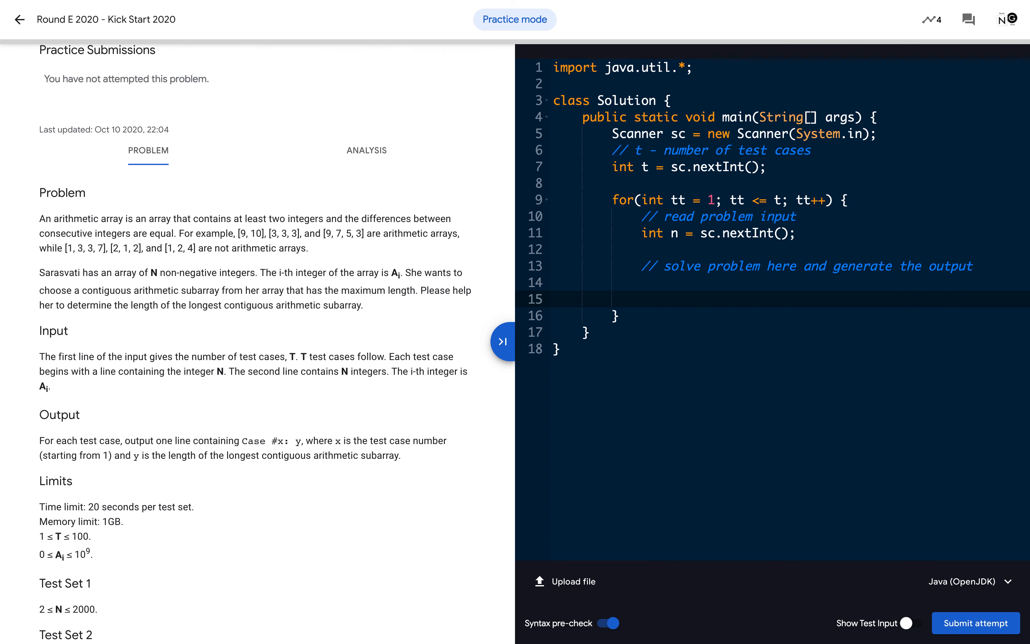
{"action": "type", "text": "S"}
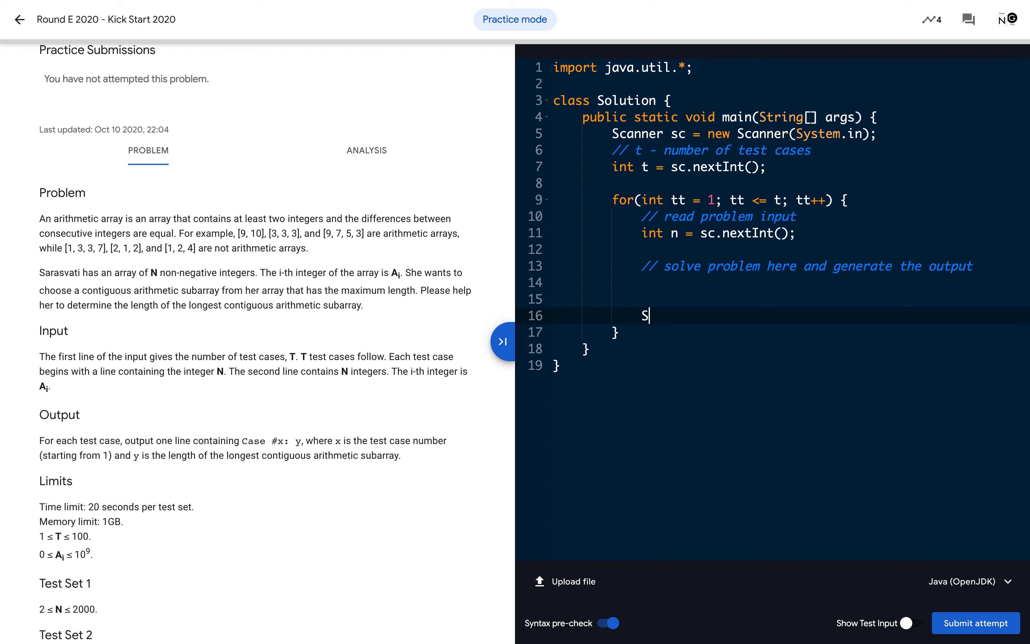
{"action": "type", "text": "ystem.out."}
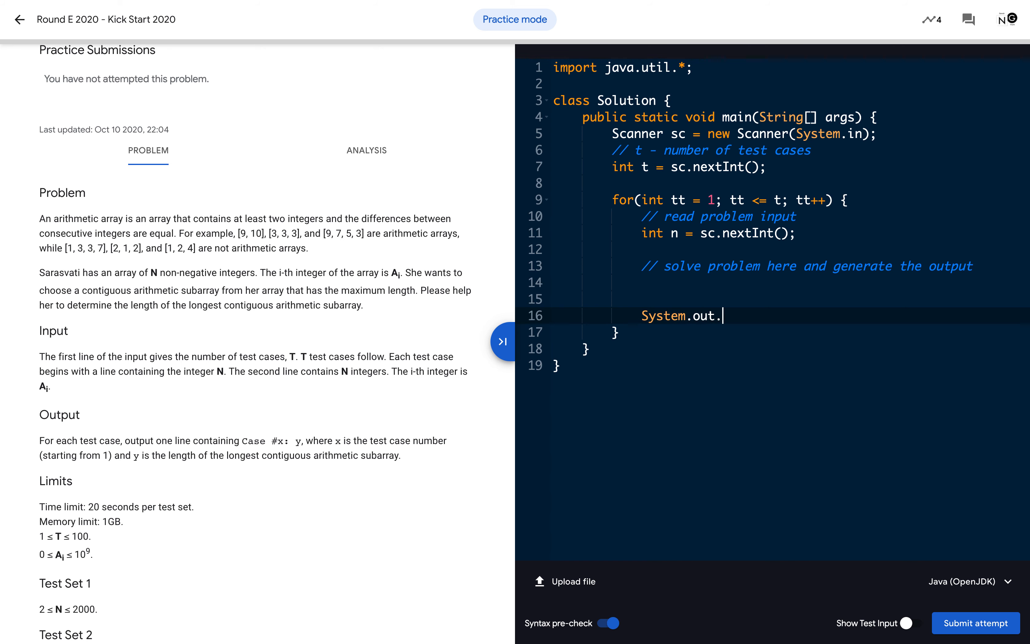
{"action": "type", "text": "println()"}
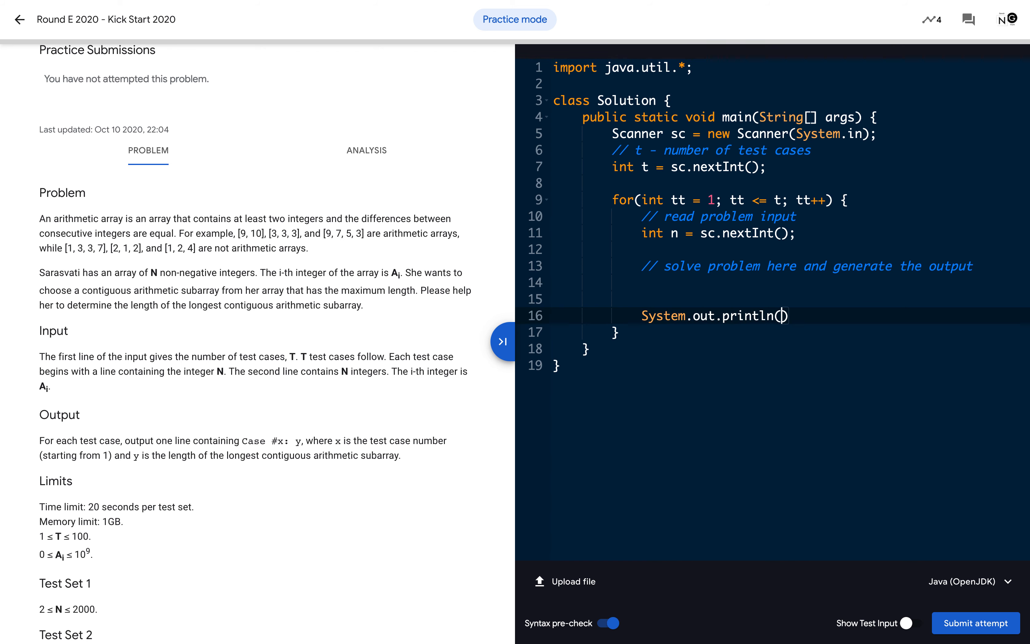
{"action": "type", "text": "\"Case"}
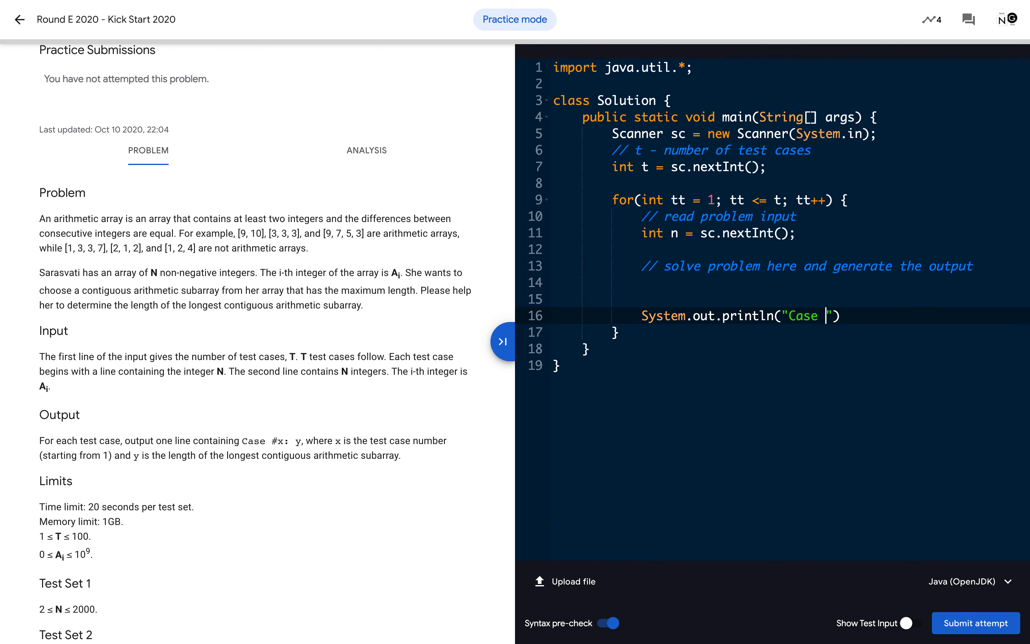
{"action": "mouse_move", "coordinate": [596, 392]}
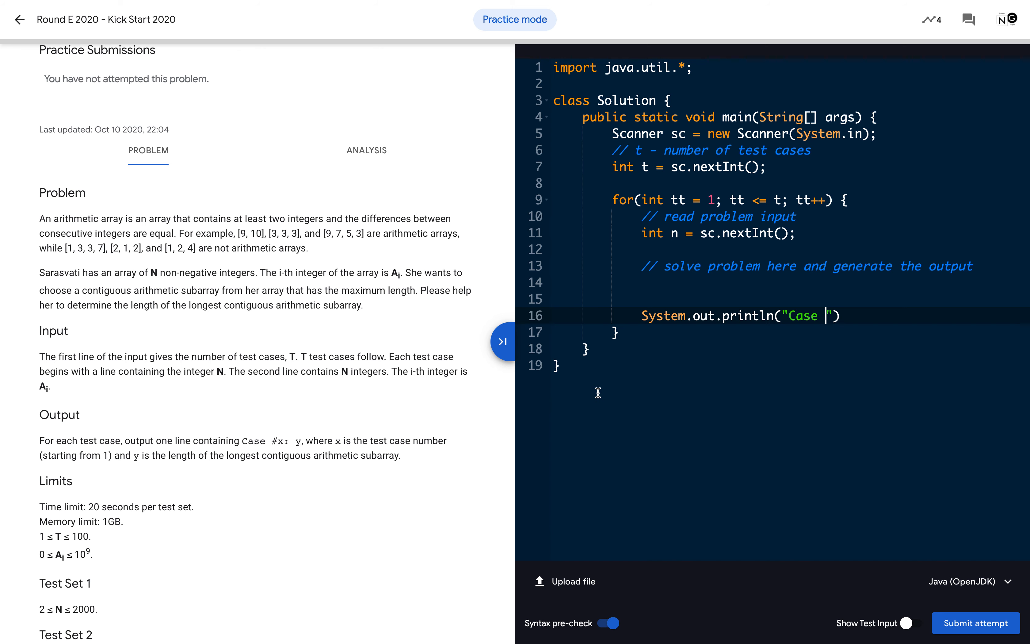
{"action": "type", "text": "#"}
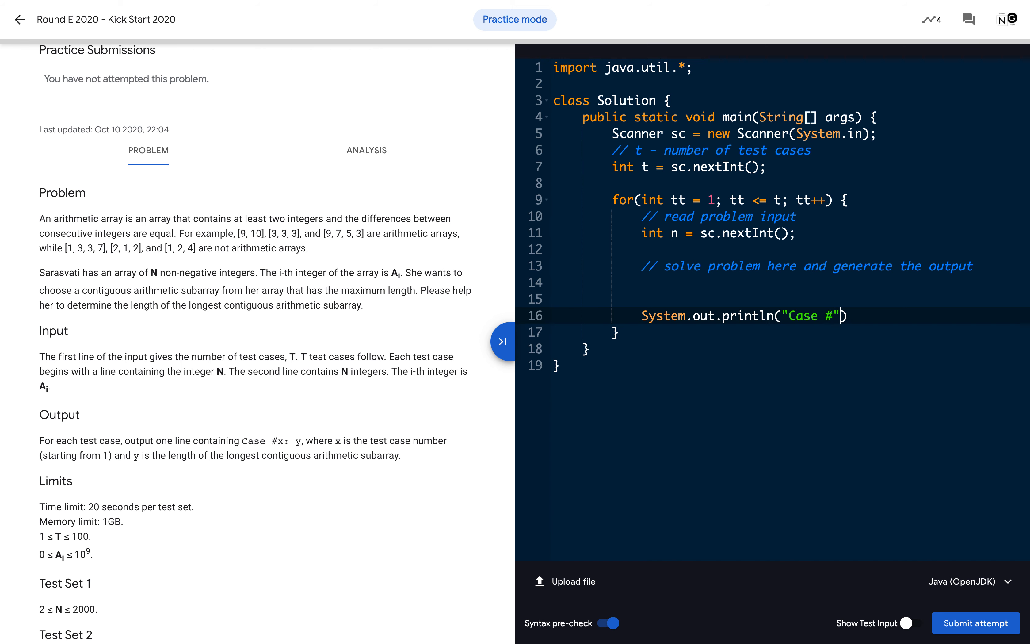
{"action": "type", "text": "tt)"}
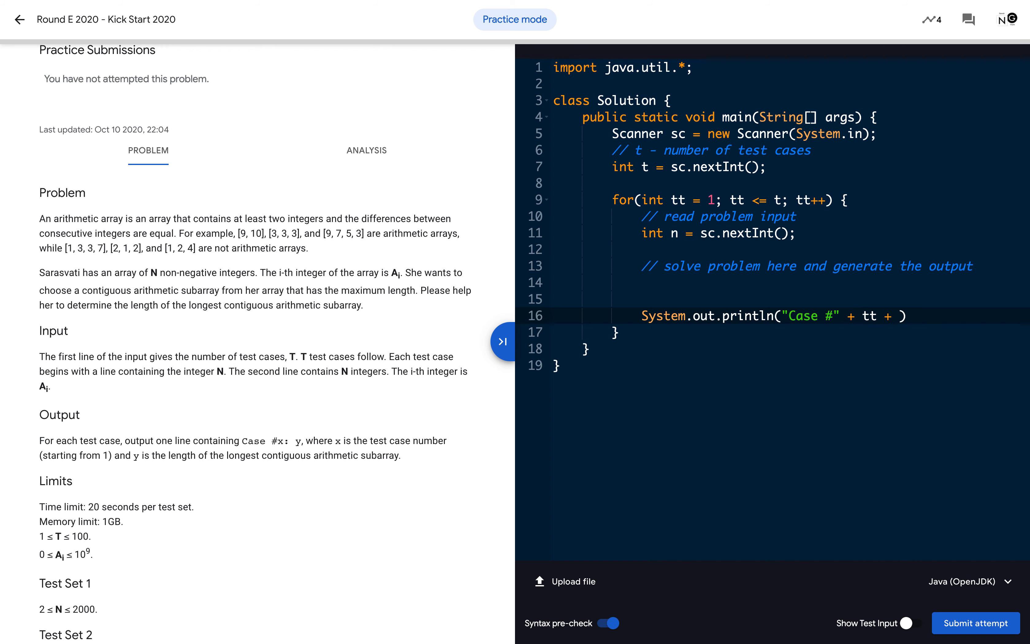
{"action": "type", "text": "\": \" +"}
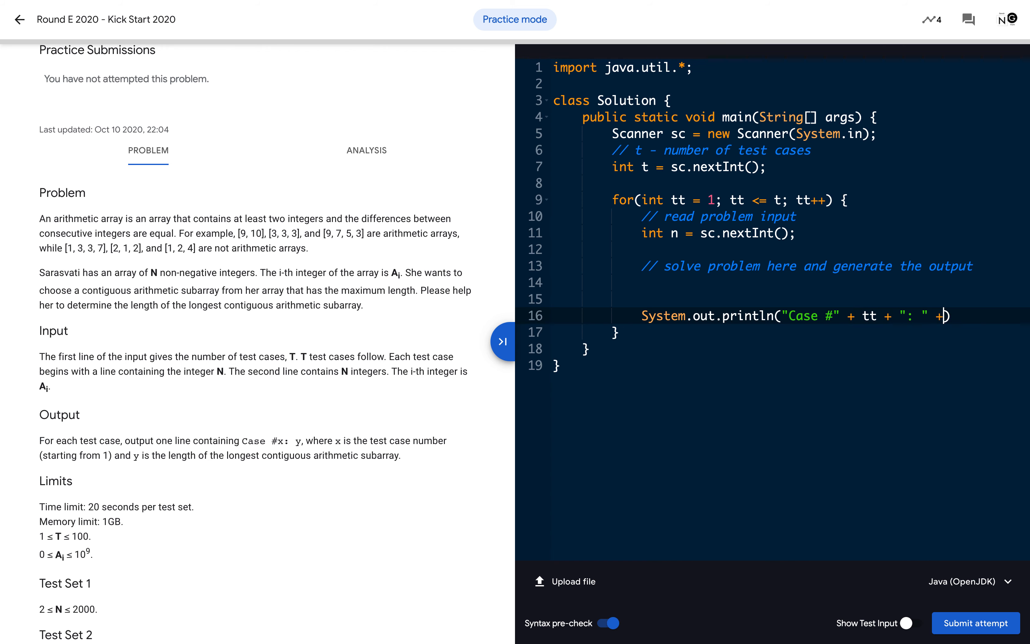
{"action": "type", "text": "n"}
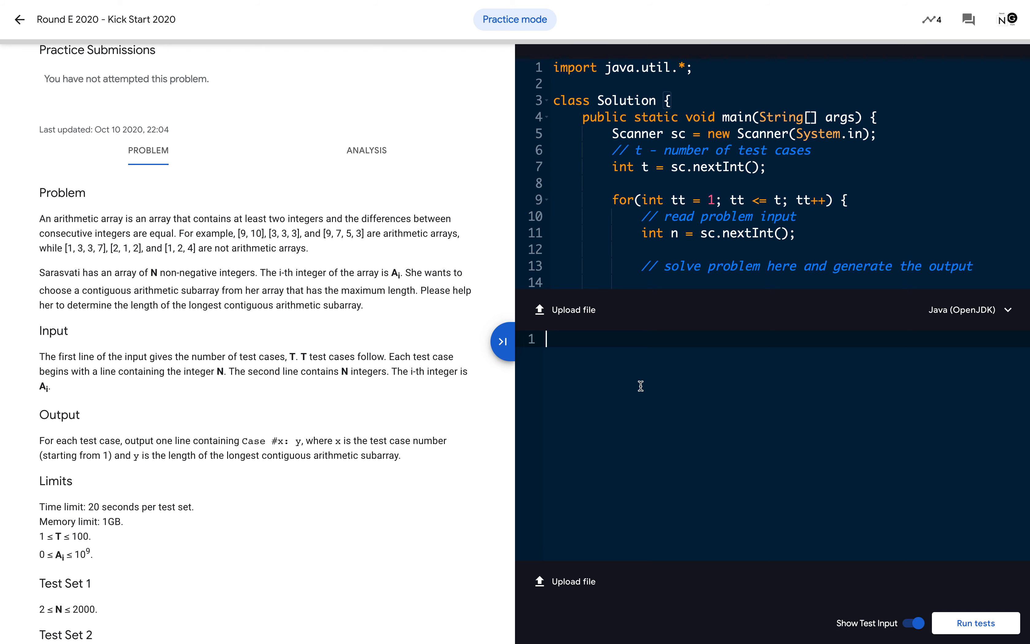
Step: Enter the custom test input lines 2, 1 and 5
{"action": "type", "text": "2"}
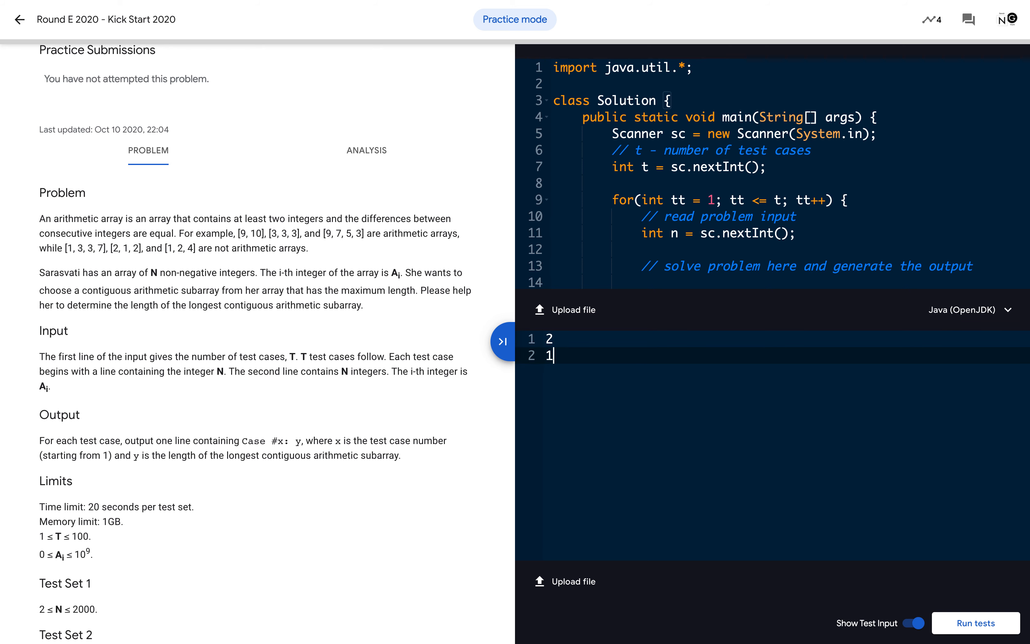
{"action": "type", "text": "5"}
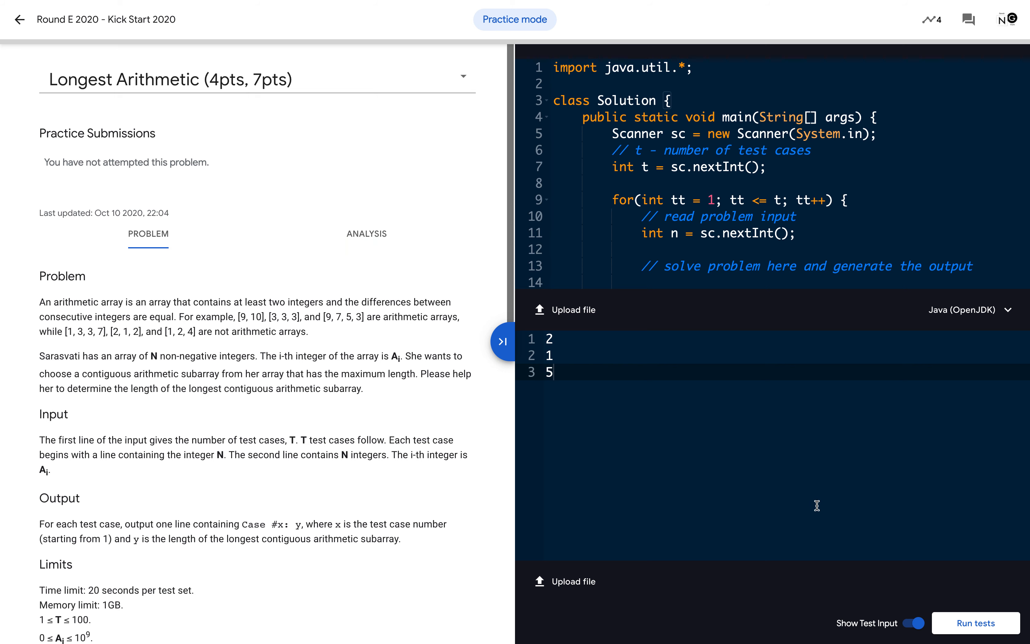
Step: Run the code against the custom input so Test 1 shows Pending Judgement
{"action": "left_click", "coordinate": [975, 623]}
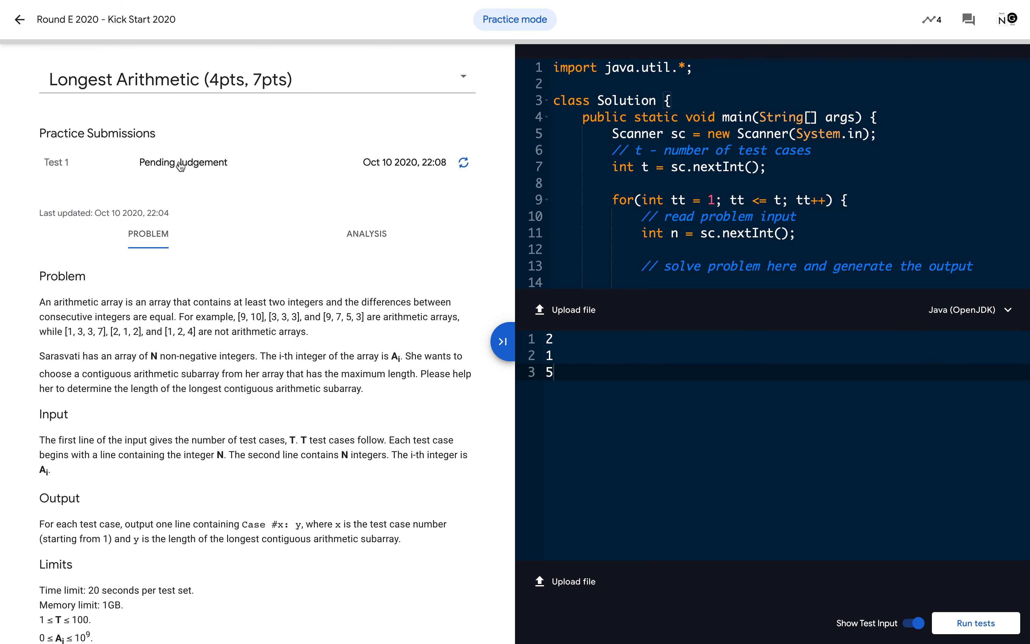
{"action": "mouse_move", "coordinate": [170, 200]}
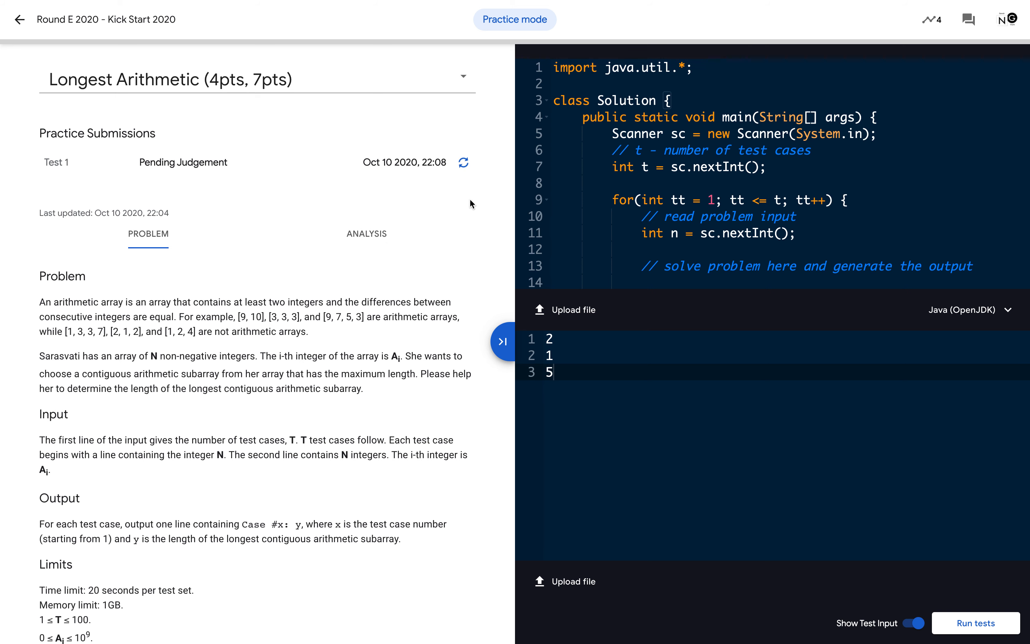
{"action": "mouse_move", "coordinate": [451, 228]}
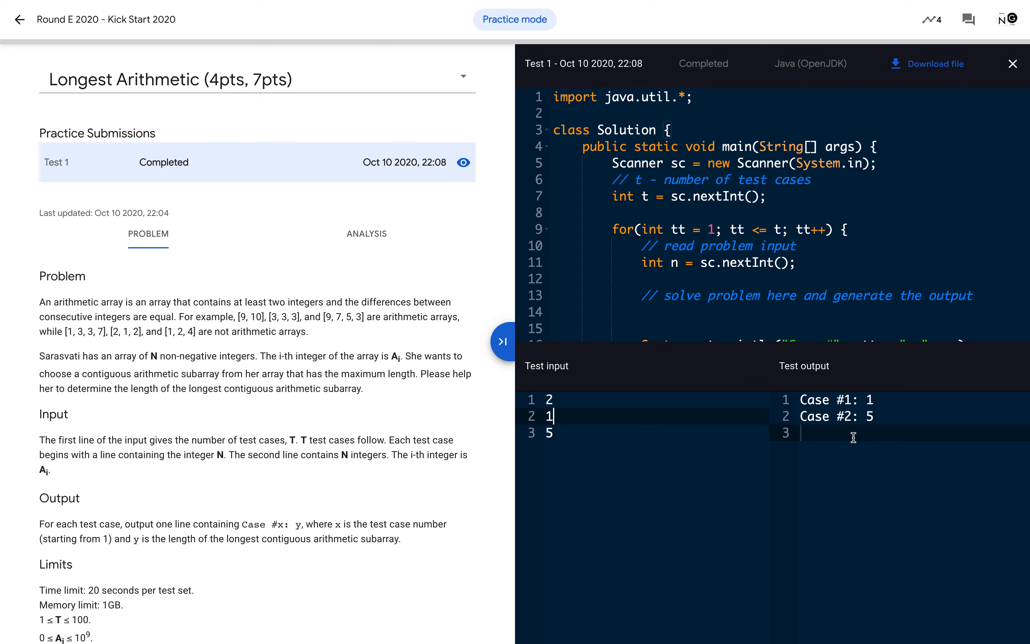
Step: Review the completed Test 1 output Case #1: 1 and Case #2: 5
{"action": "scroll", "scroll_direction": "down", "scroll_amount": 3}
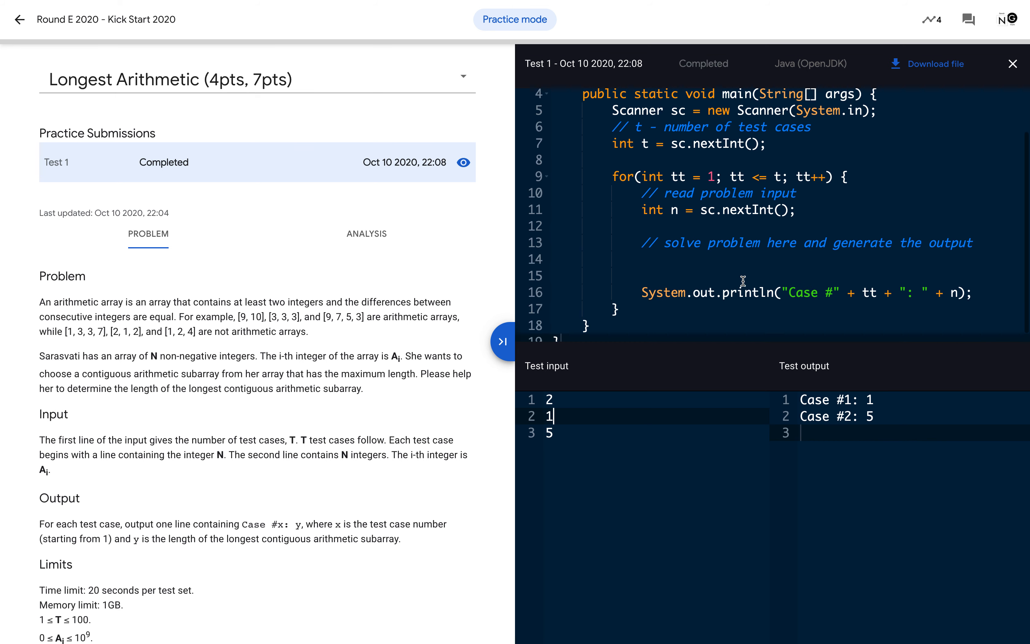